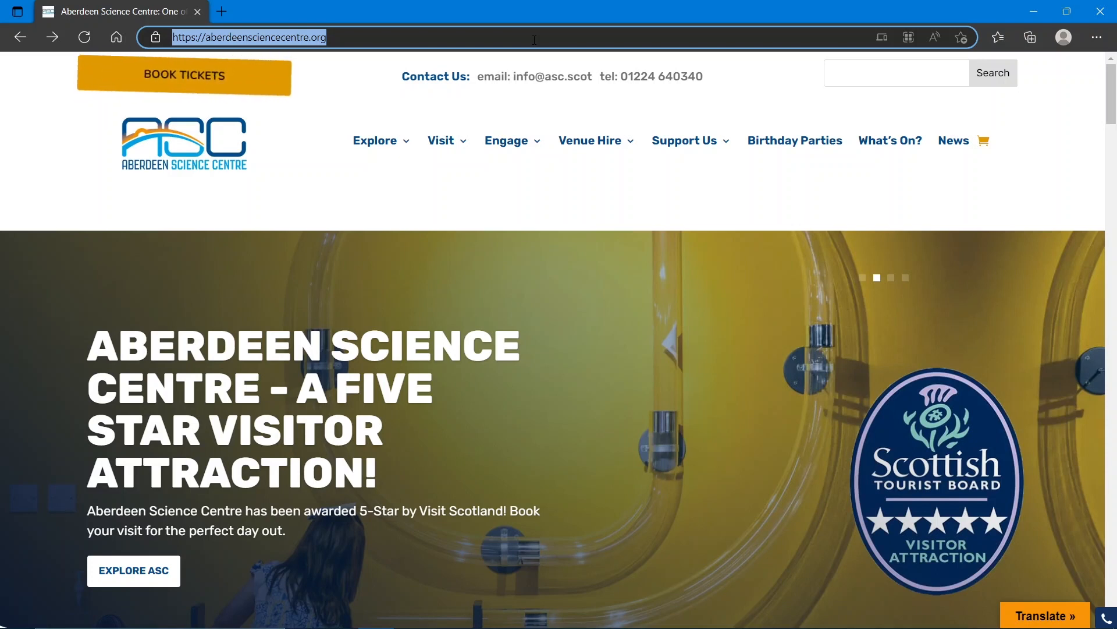
Go to arcade.makecode.com and scroll through the home page and back up
text(arcade.makecod)
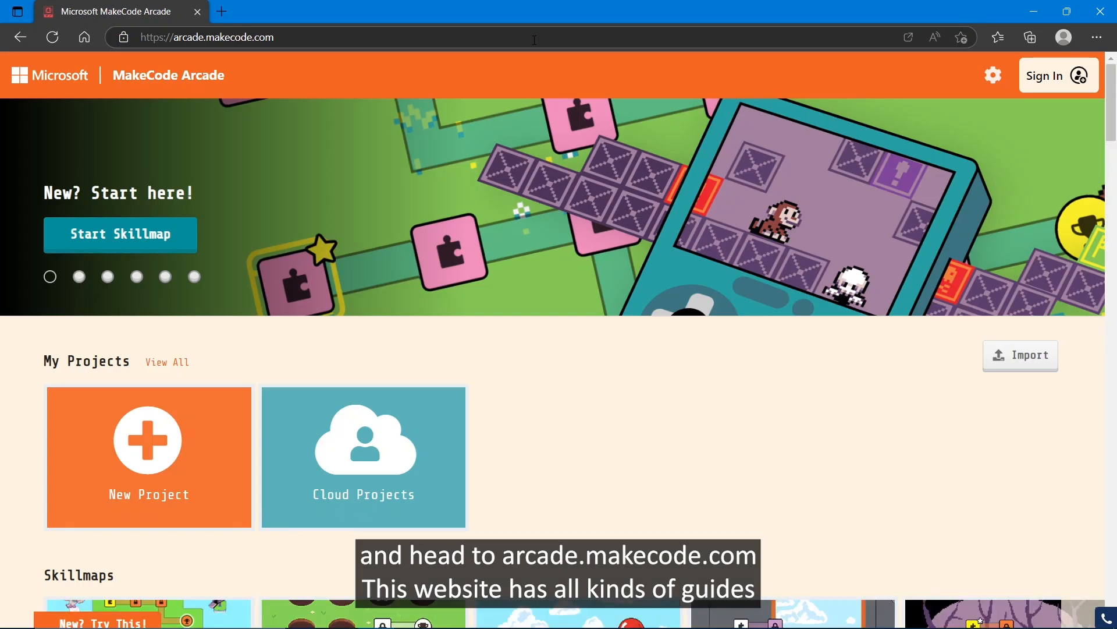
scroll(down, 3)
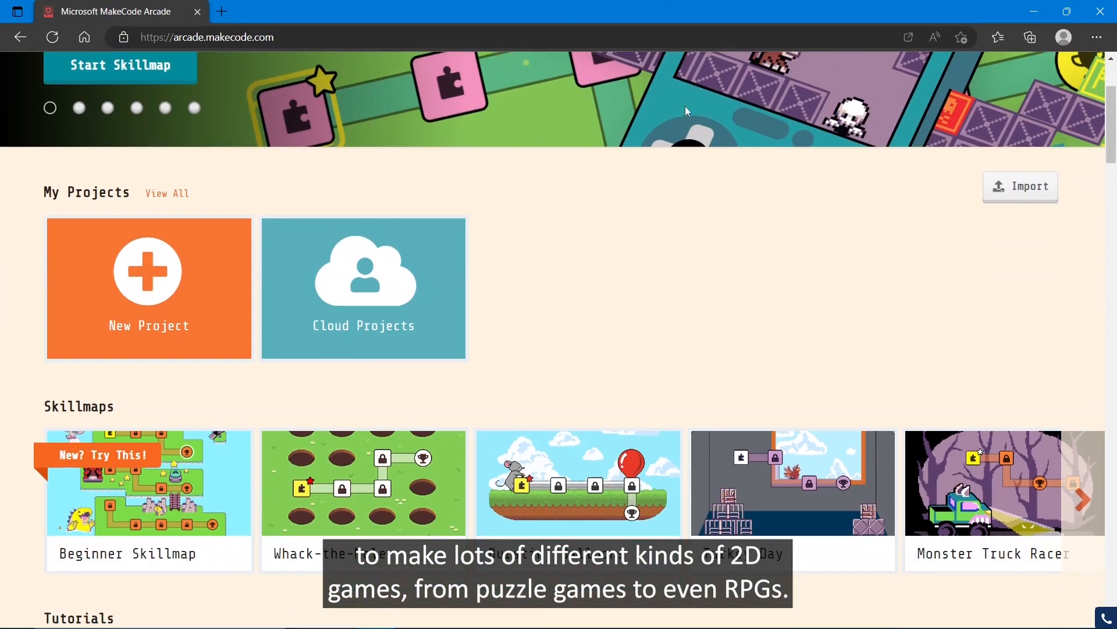
scroll(down, 3)
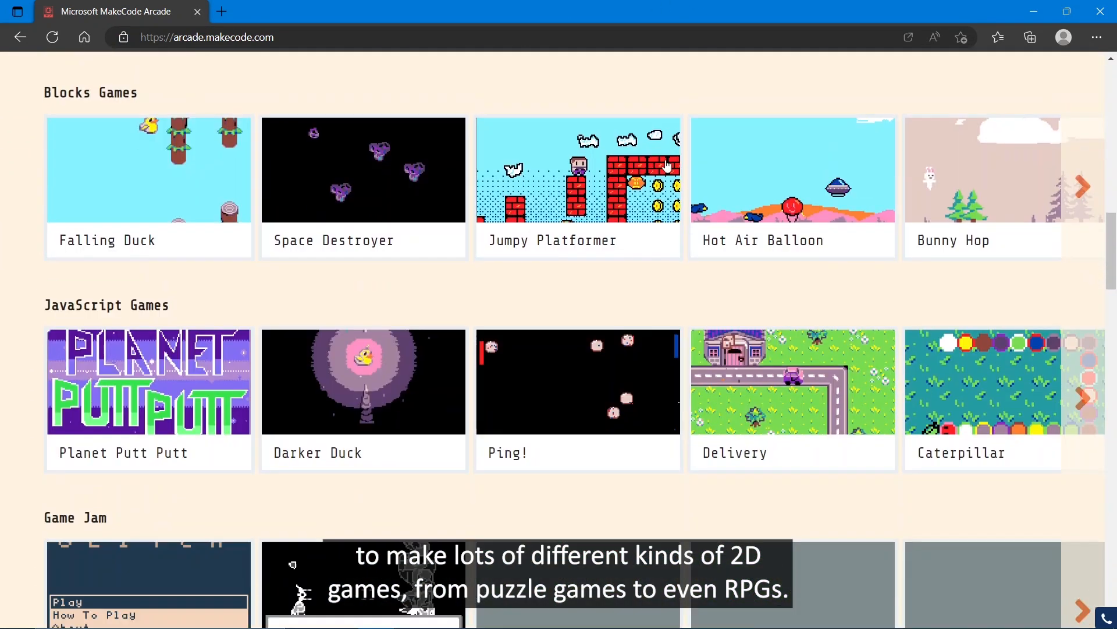
scroll(up, 3)
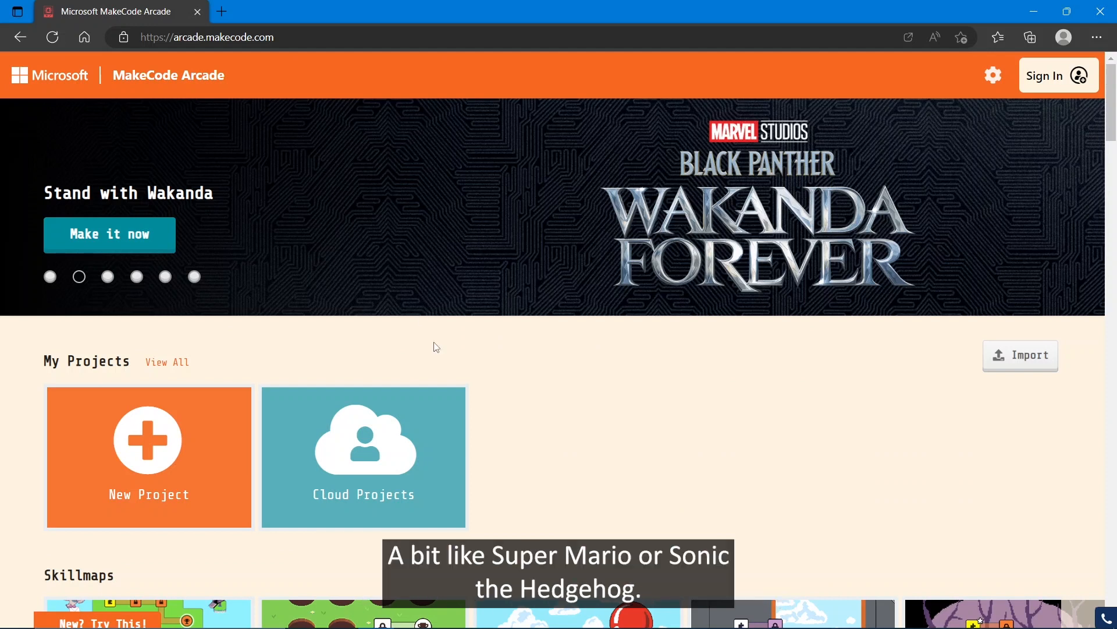
mouse_move(164, 452)
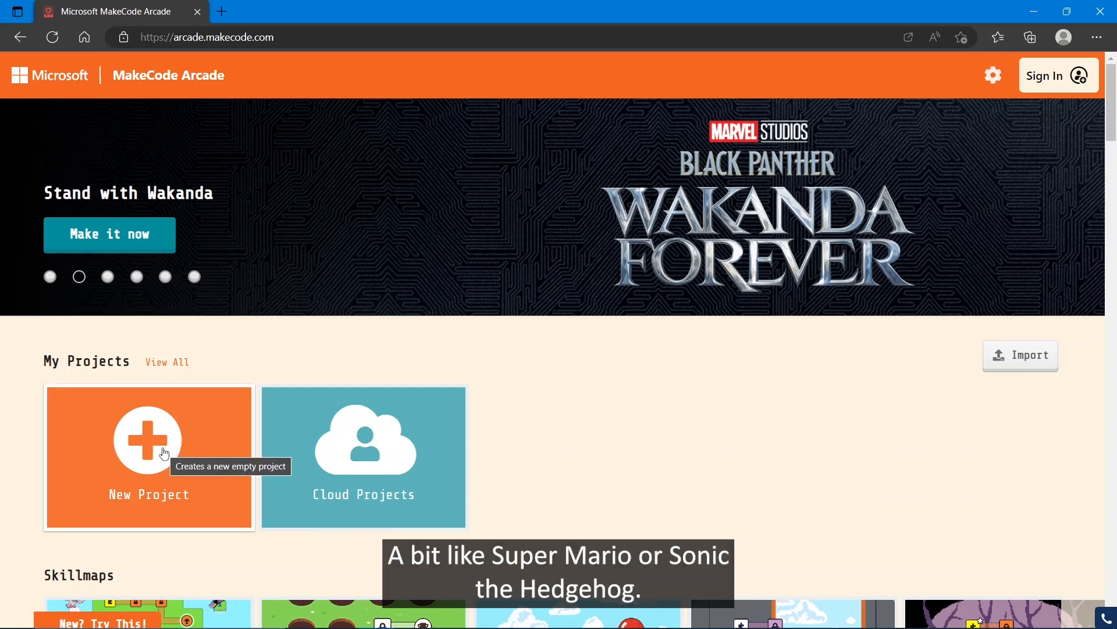
Create a new project named 'Moon Disaster'
click(149, 442)
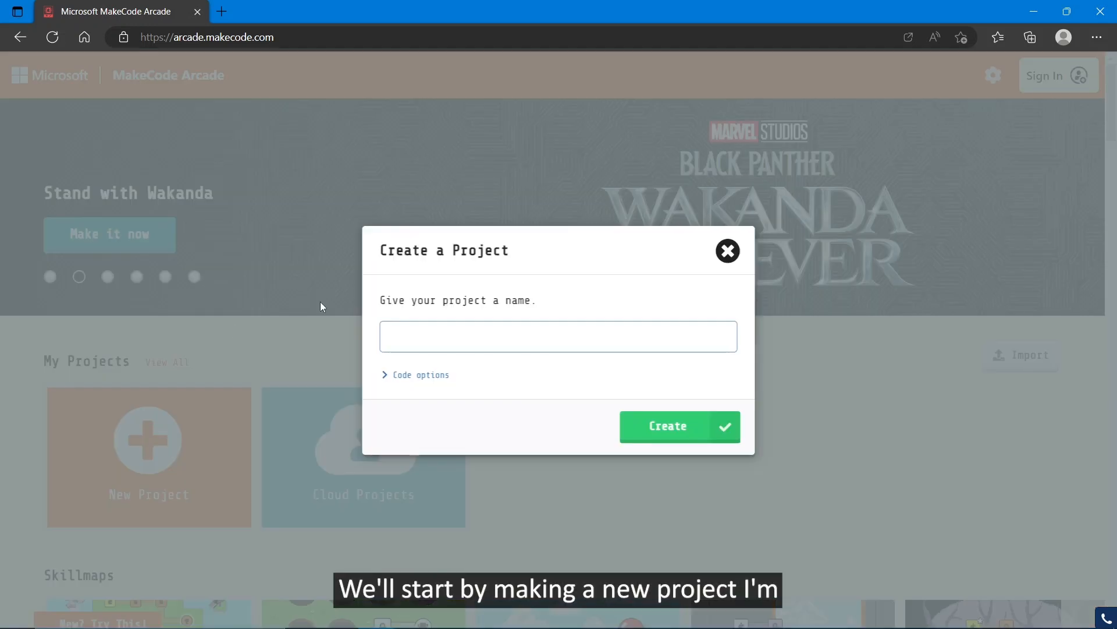
click(558, 336)
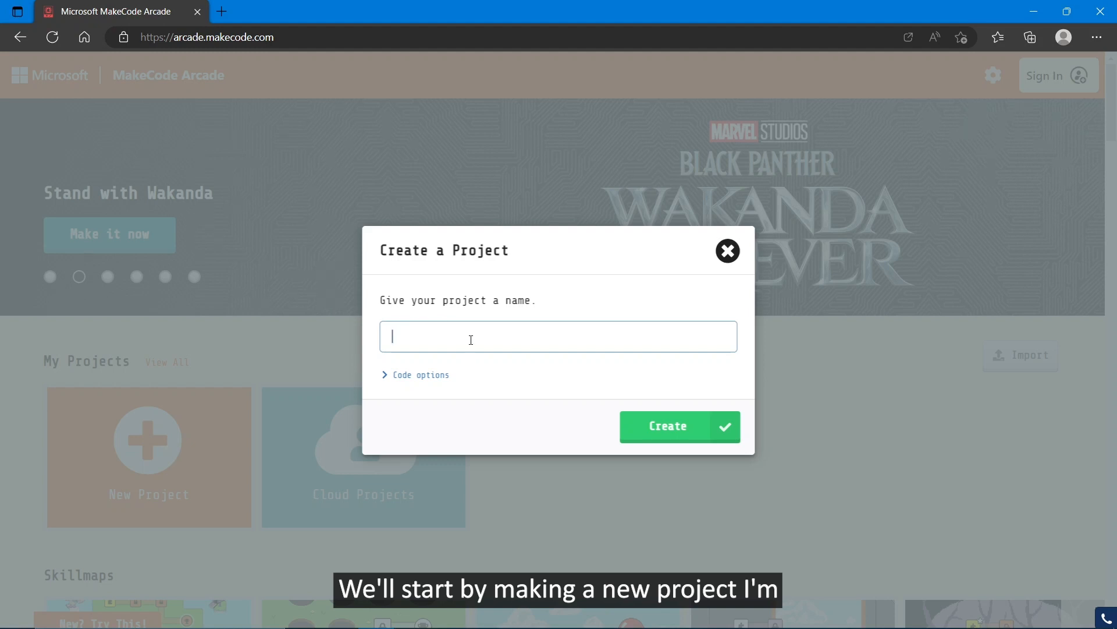
text(Moon)
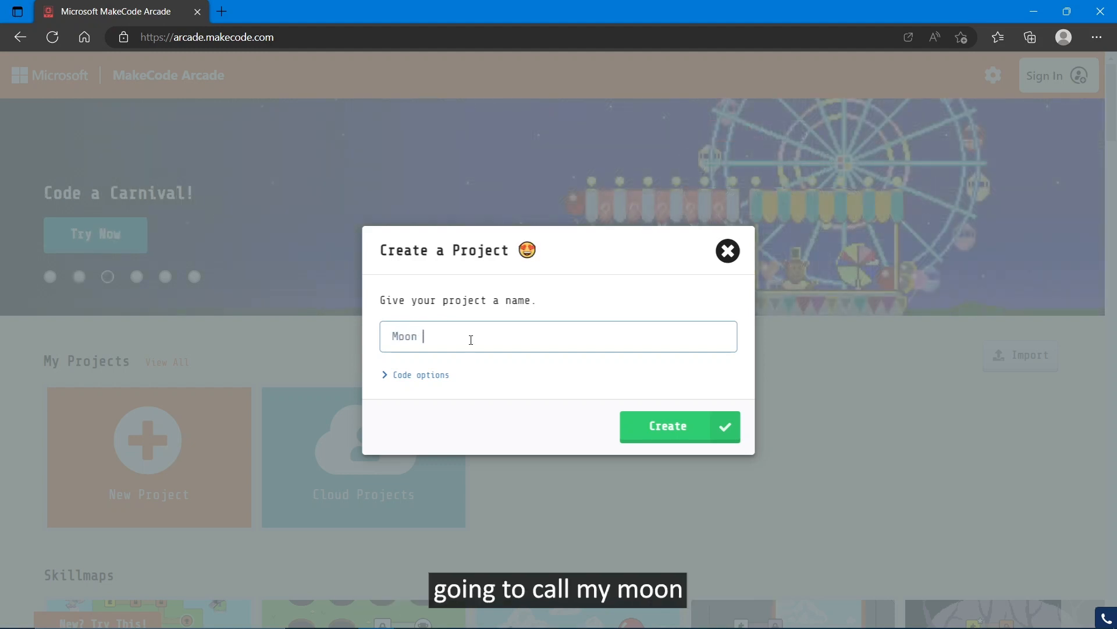
text(Disaster)
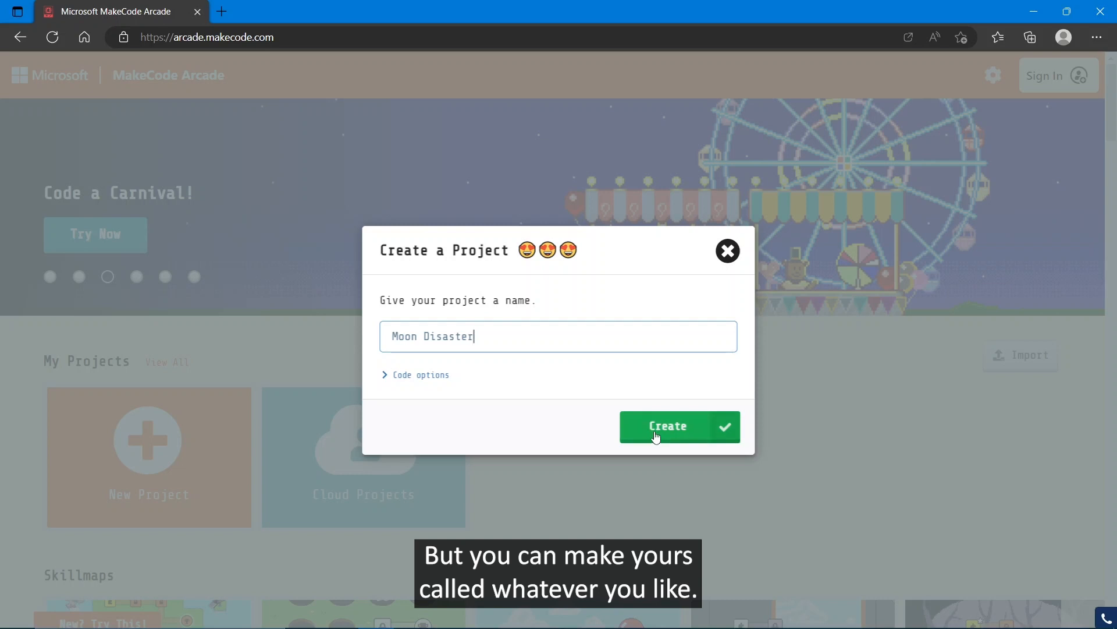
click(678, 426)
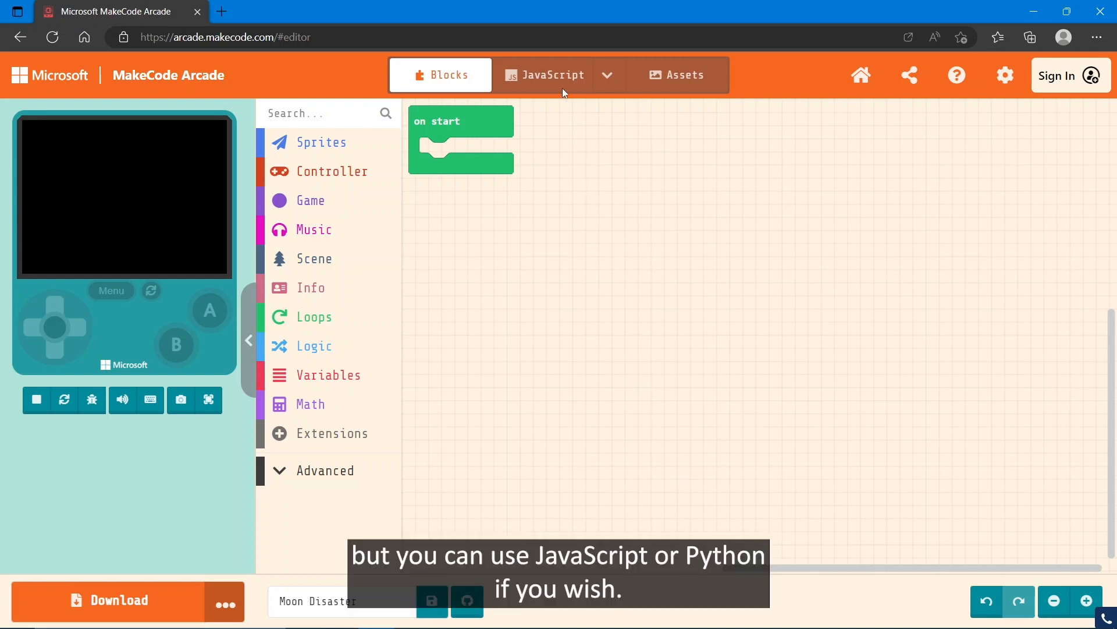
Drag the Scene category's 'set background image to' block into on start
click(607, 75)
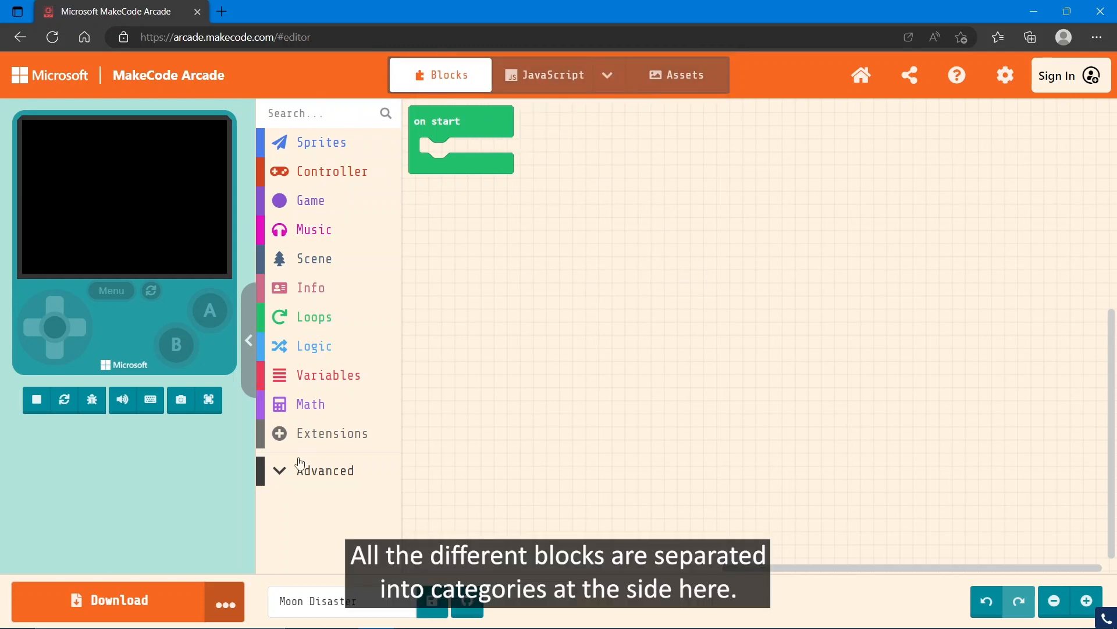
mouse_move(638, 353)
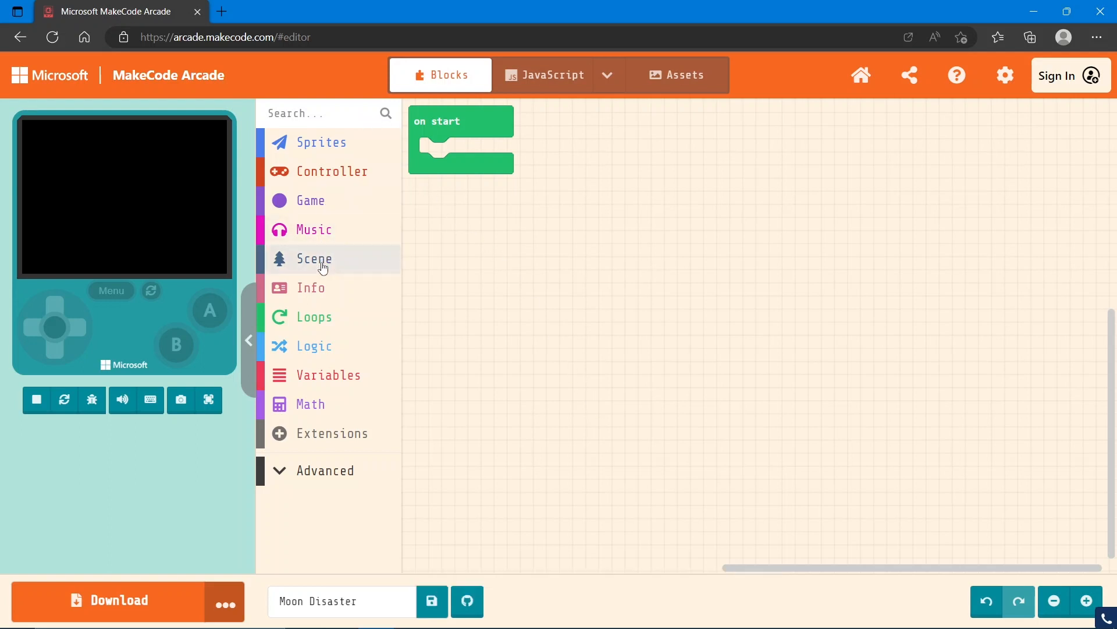
click(314, 259)
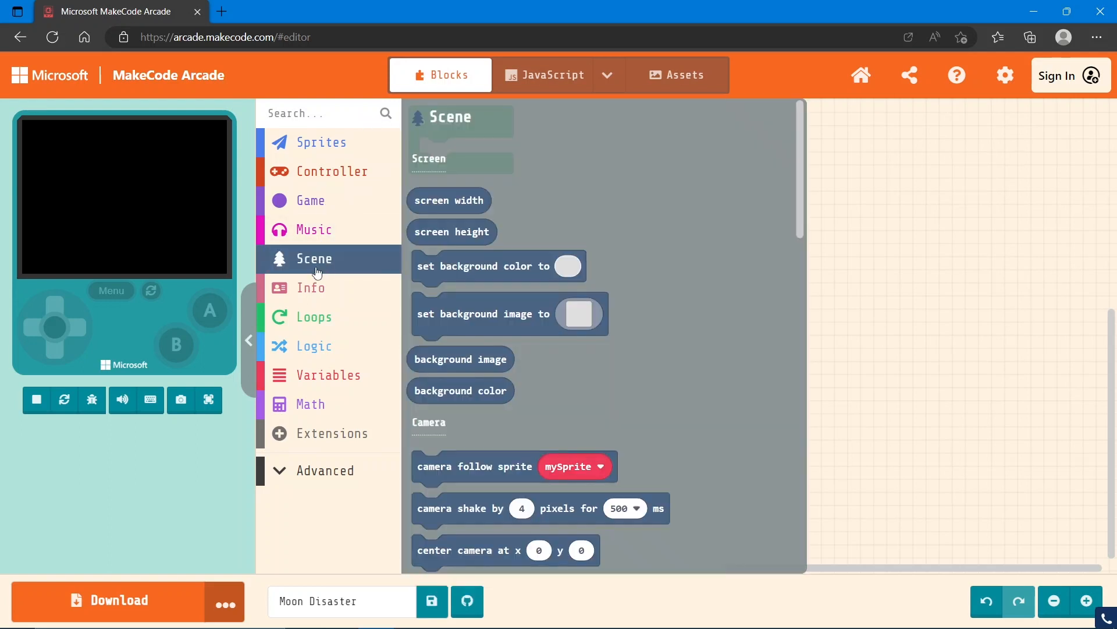
click(483, 313)
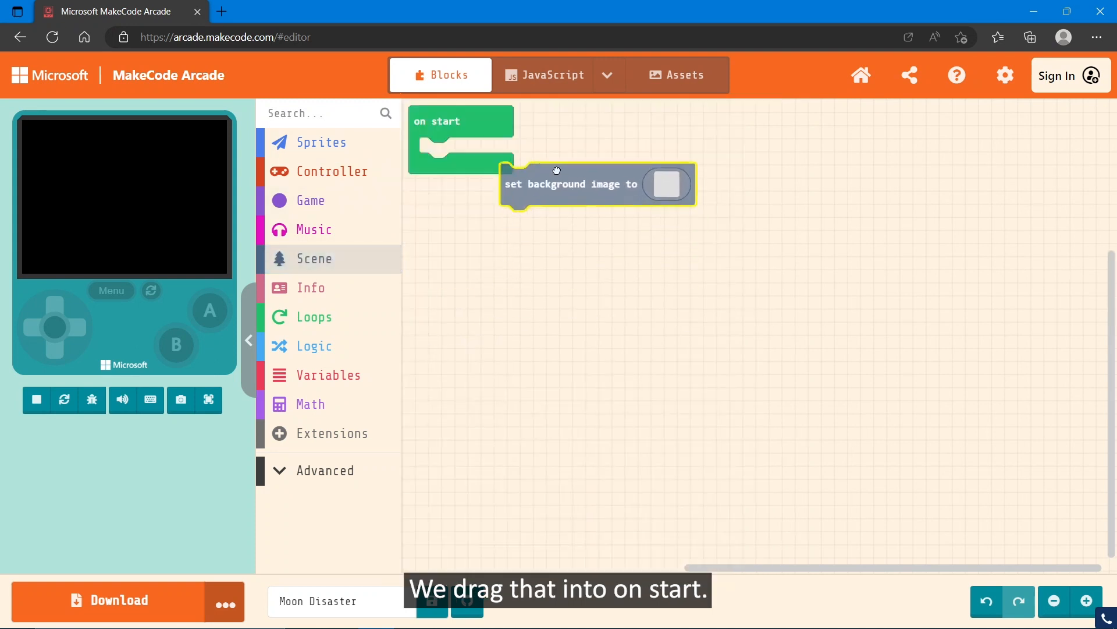
drag(556, 184, 492, 159)
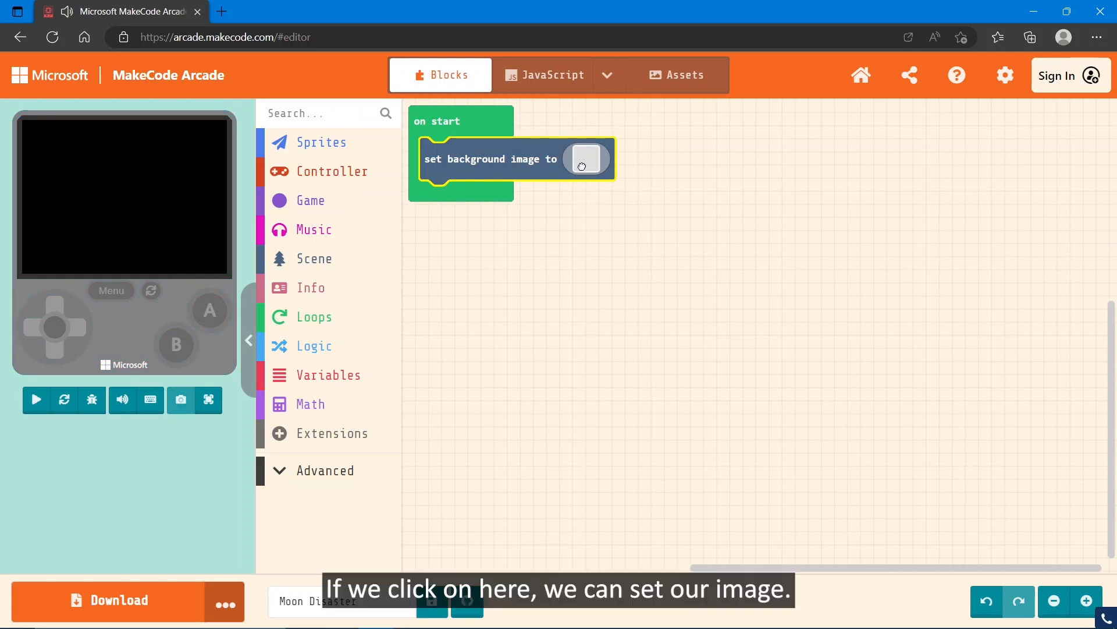
Choose the gallery's Earth picture as the background image
click(585, 159)
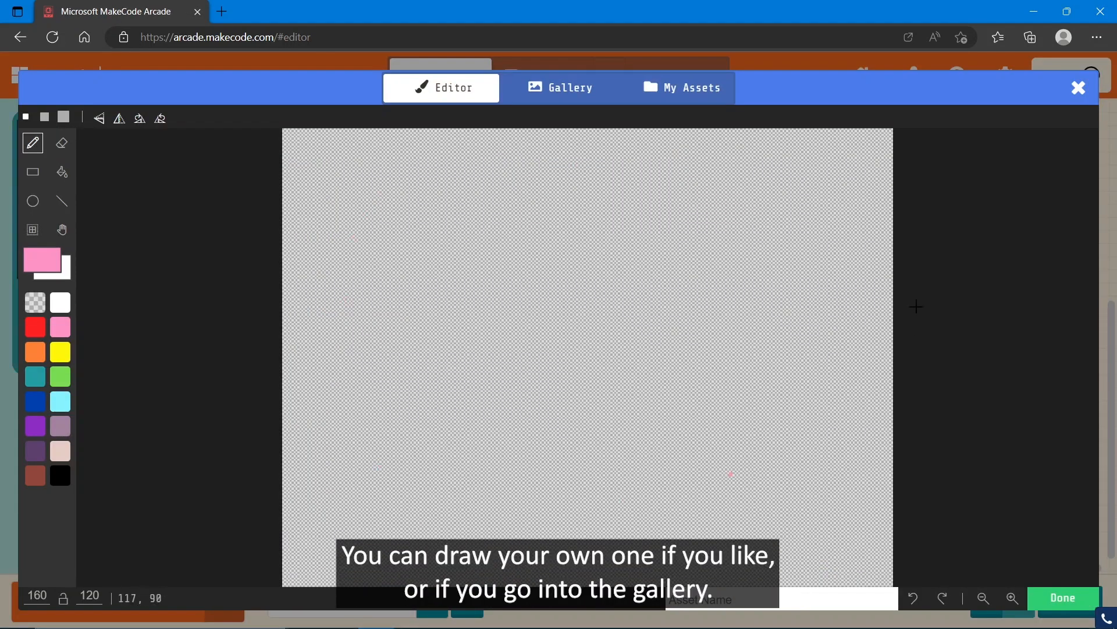
mouse_move(563, 88)
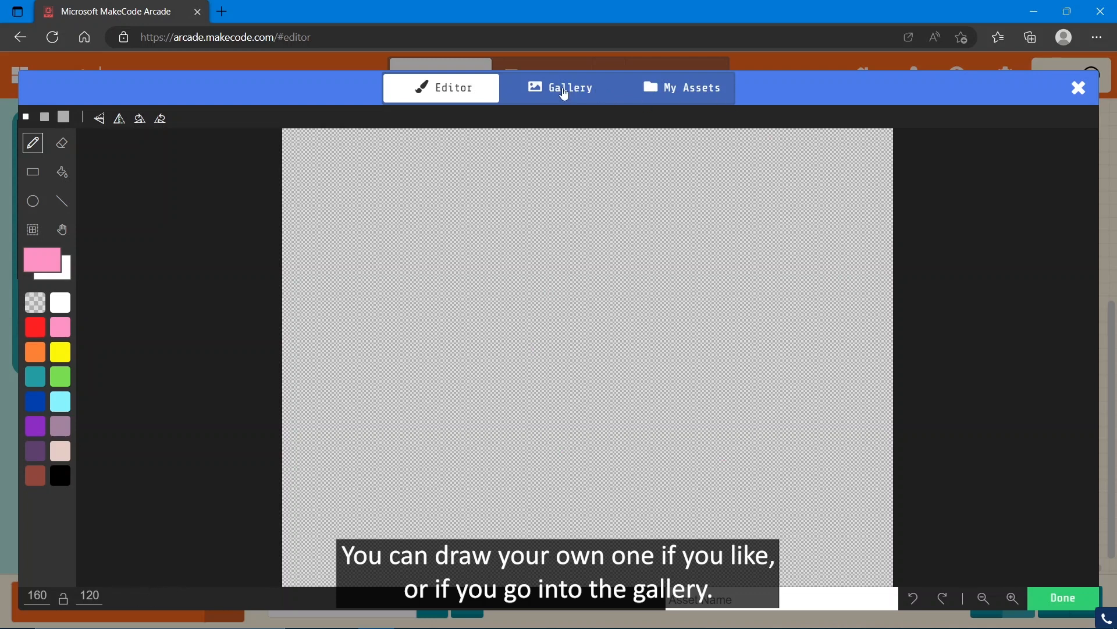
click(558, 87)
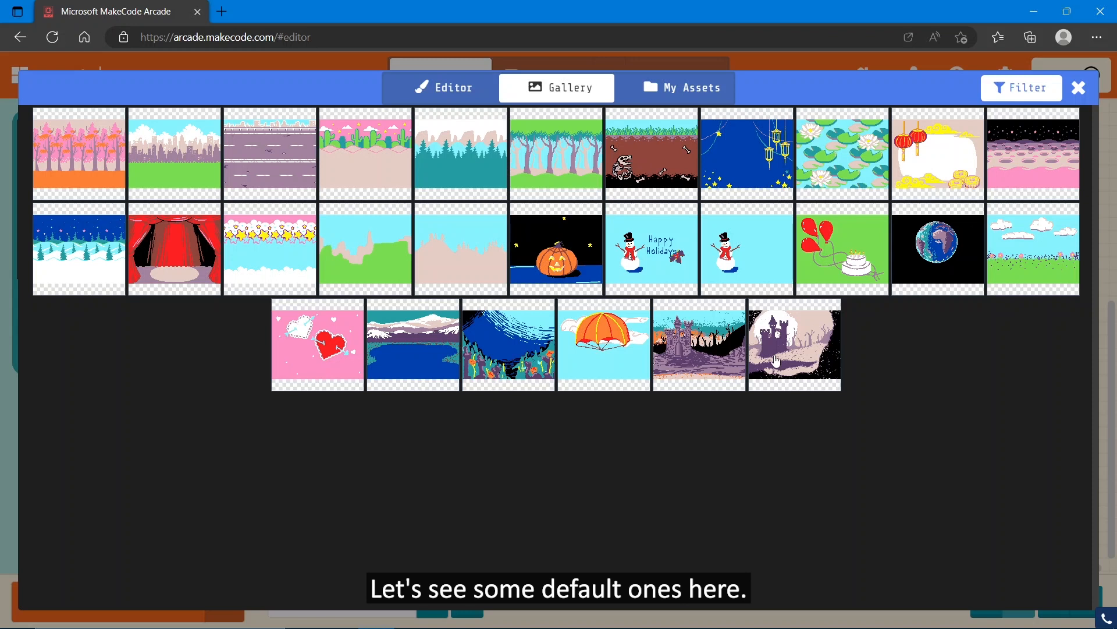
click(938, 248)
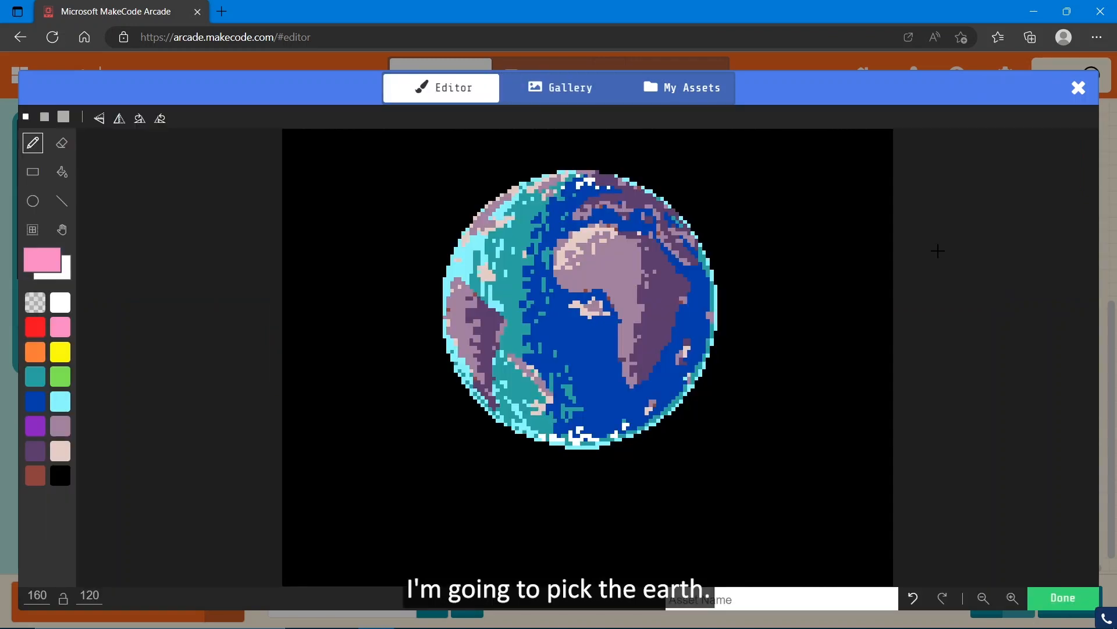
mouse_move(644, 265)
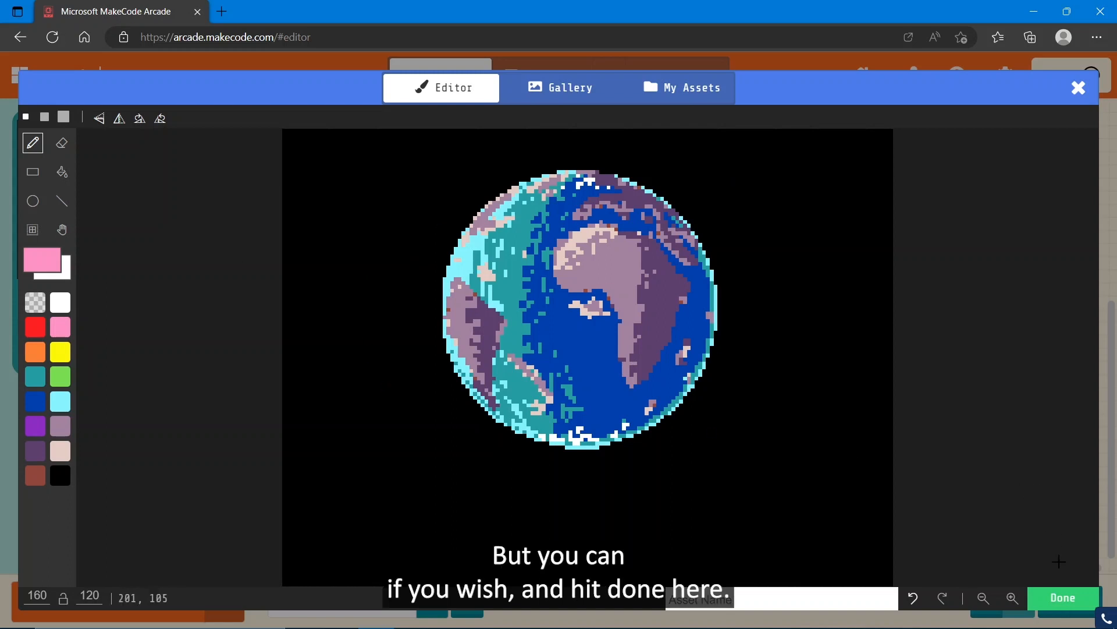
click(1063, 597)
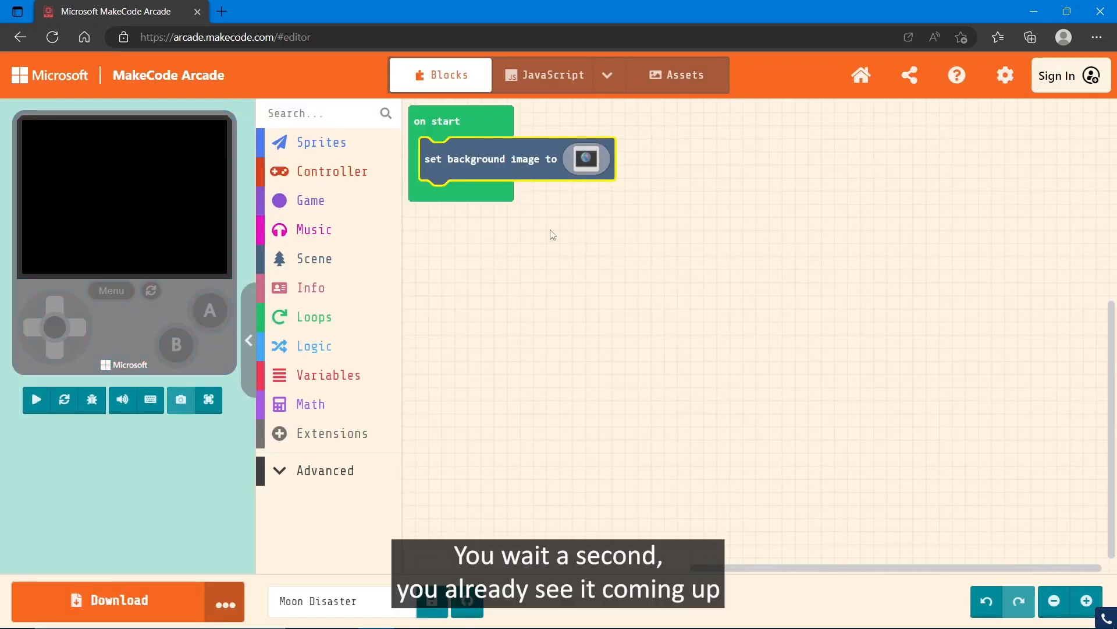
click(36, 400)
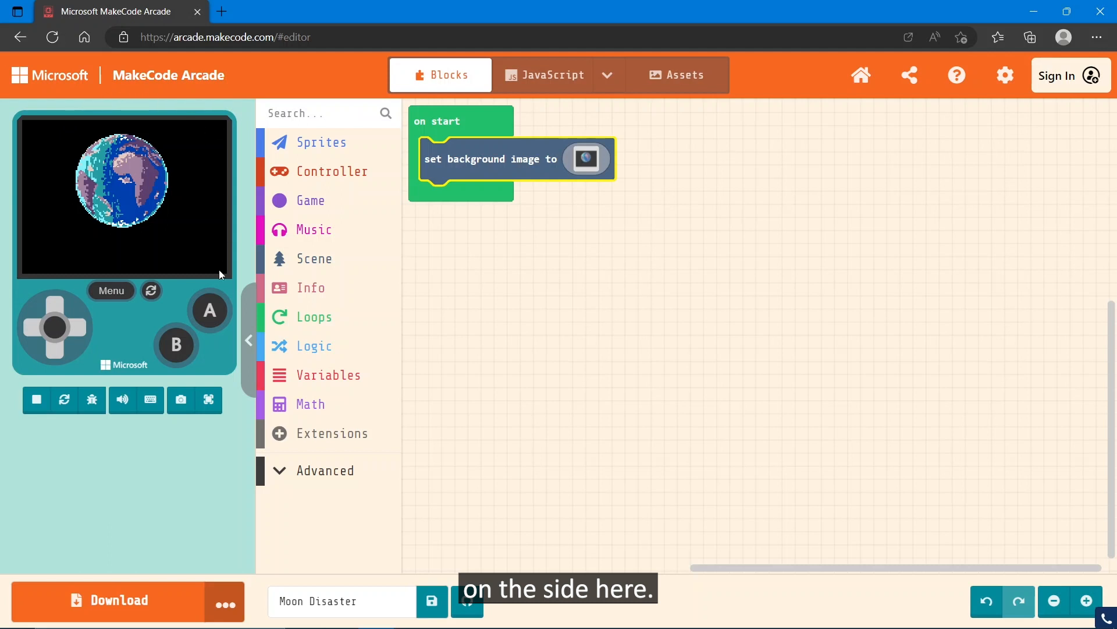
mouse_move(762, 162)
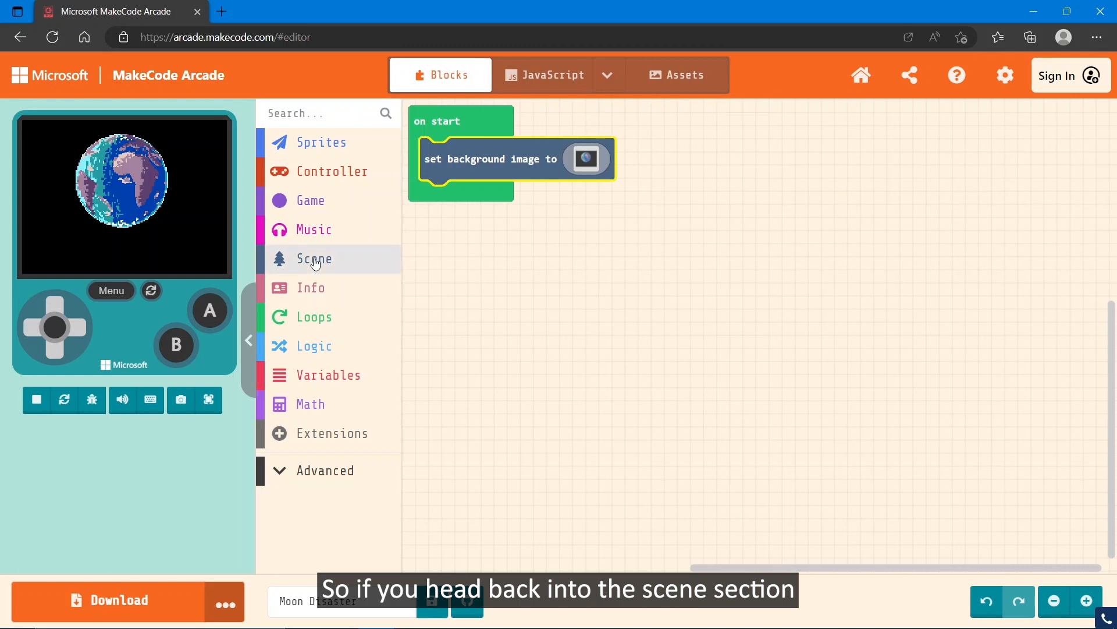
Add 'set tilemap to' from Scene and open its 50×16 tilemap editor
click(314, 258)
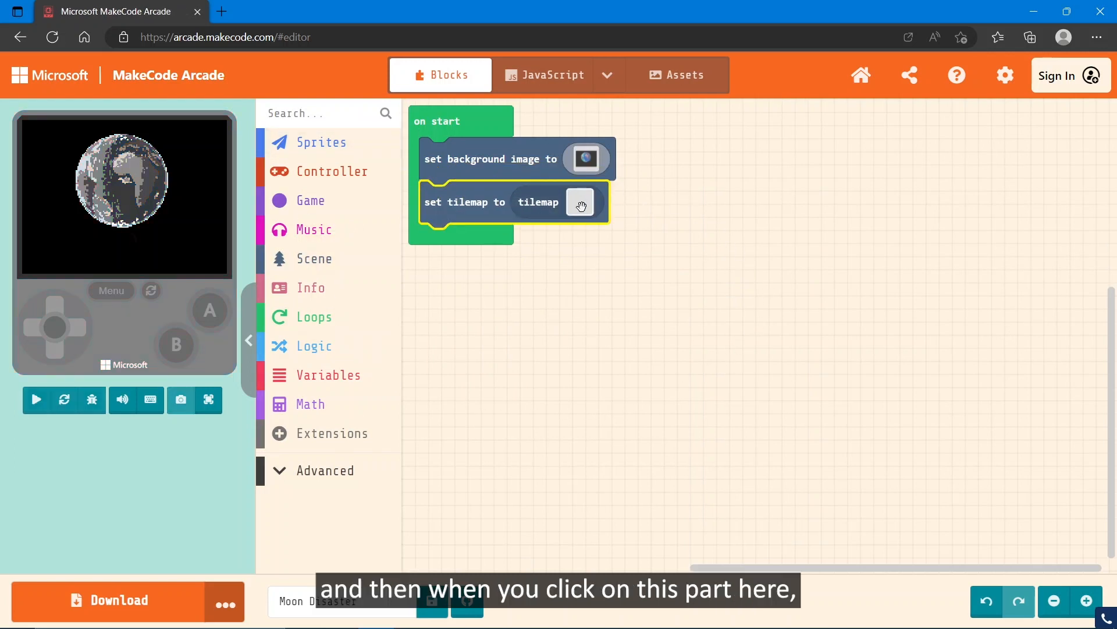
click(581, 206)
text(50)
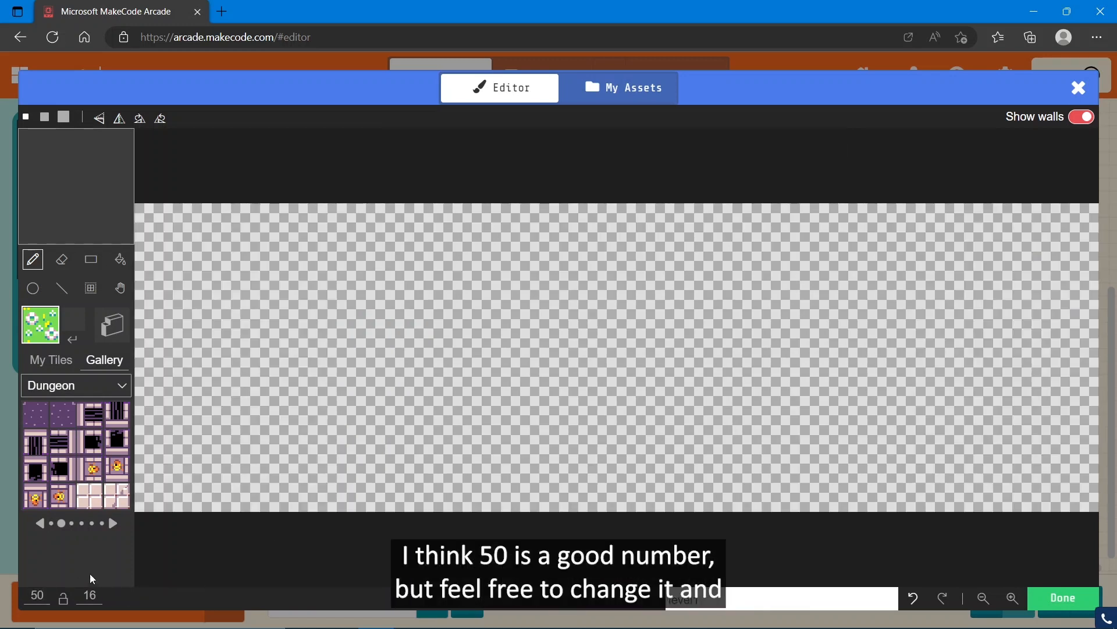
Pick the Dungeon pink brick tile and paint ground, steps, pillars and ledges
click(355, 444)
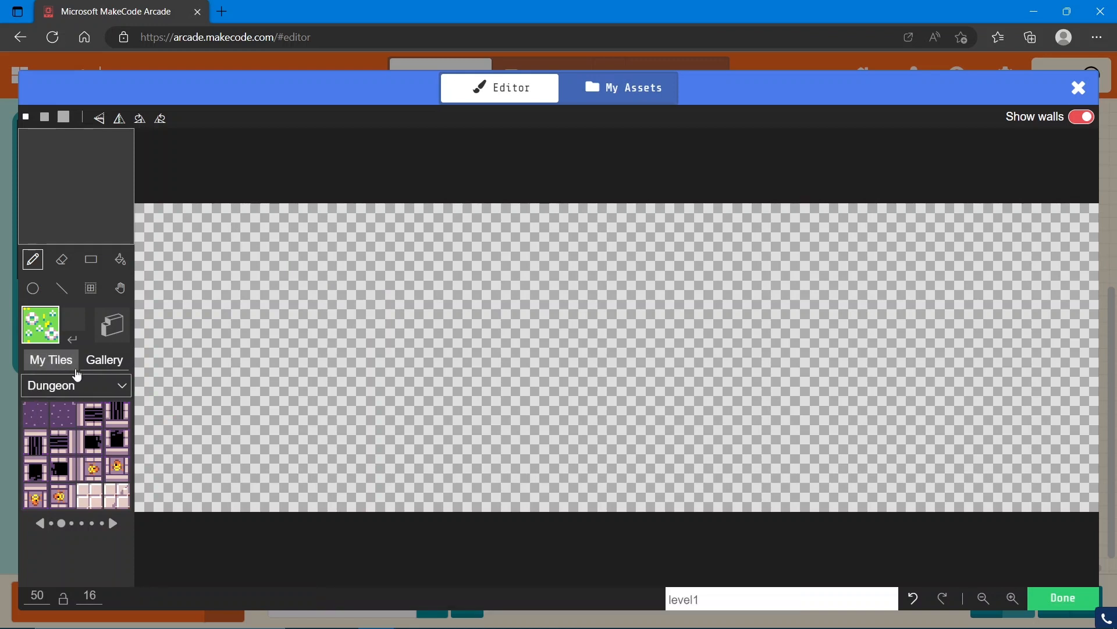
click(50, 359)
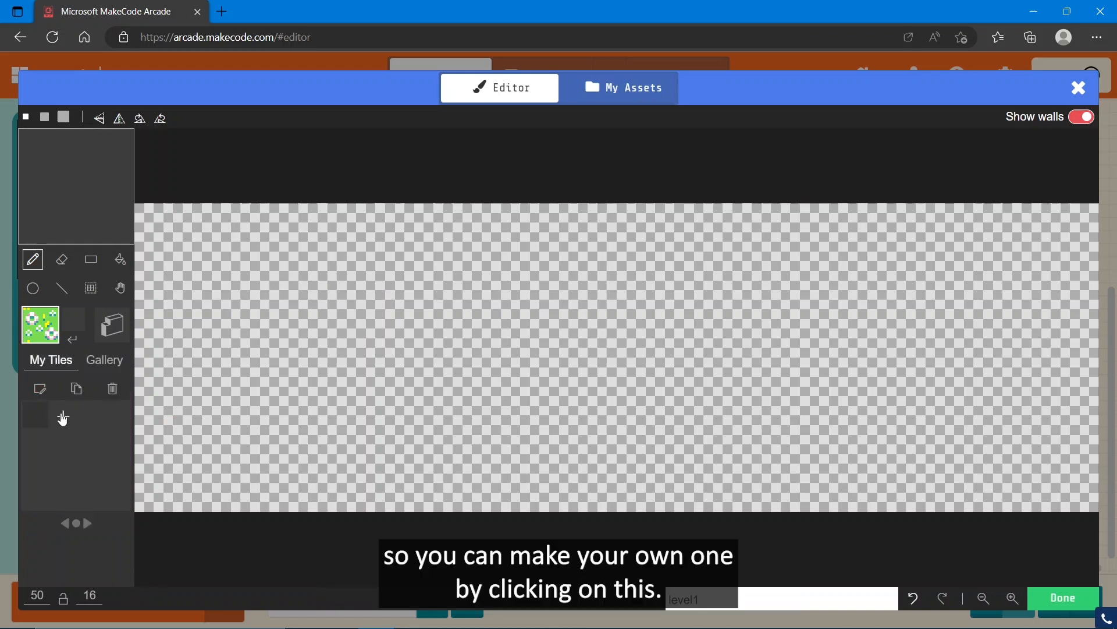
click(104, 360)
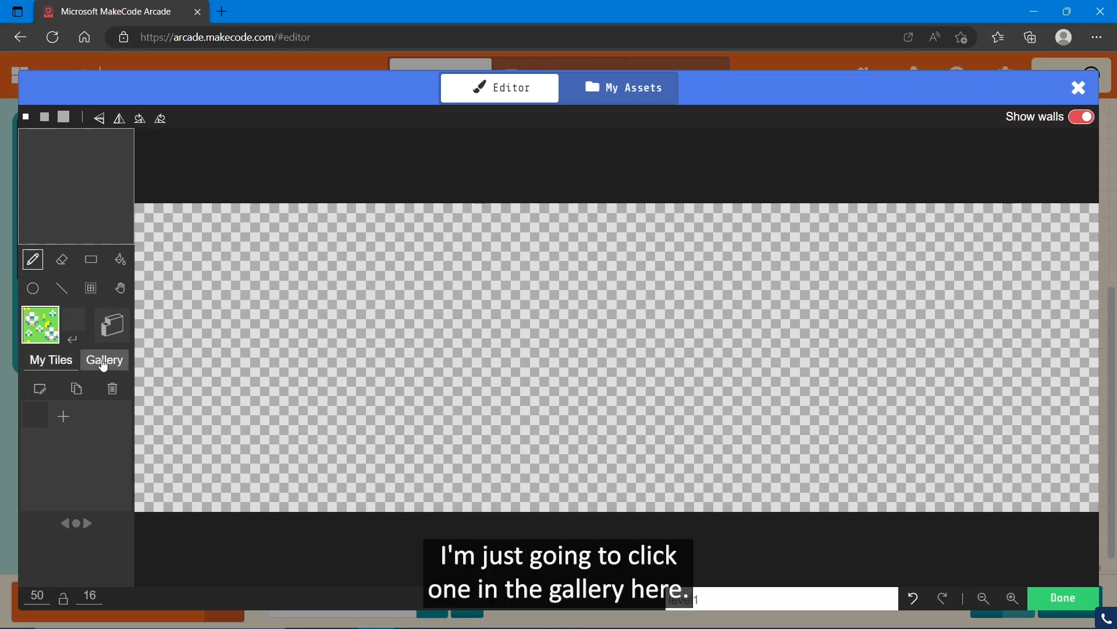
click(104, 359)
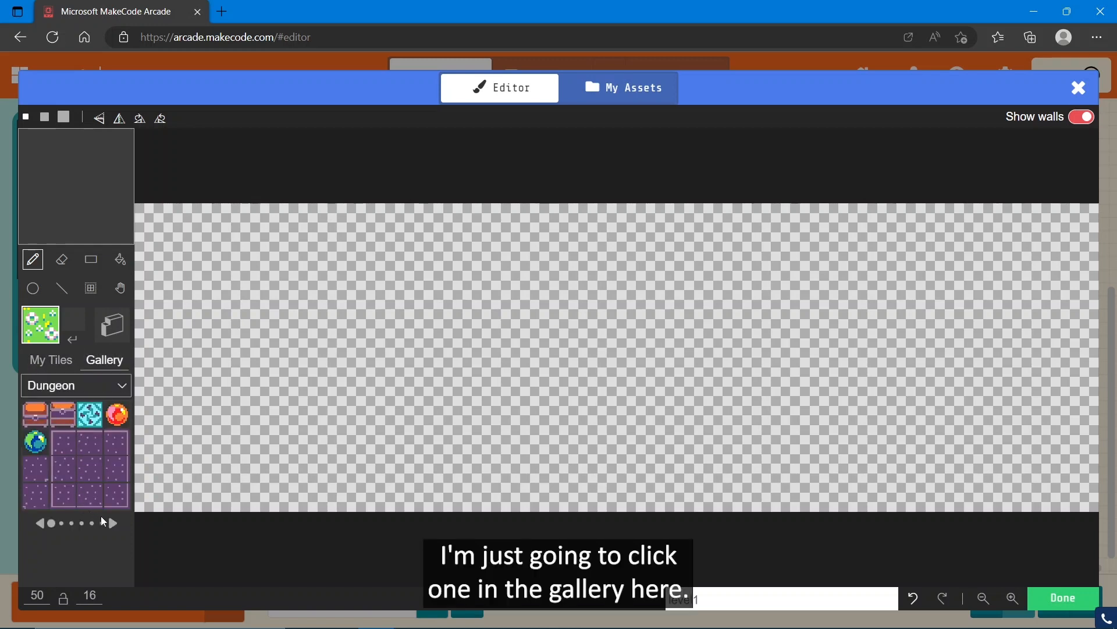
click(112, 523)
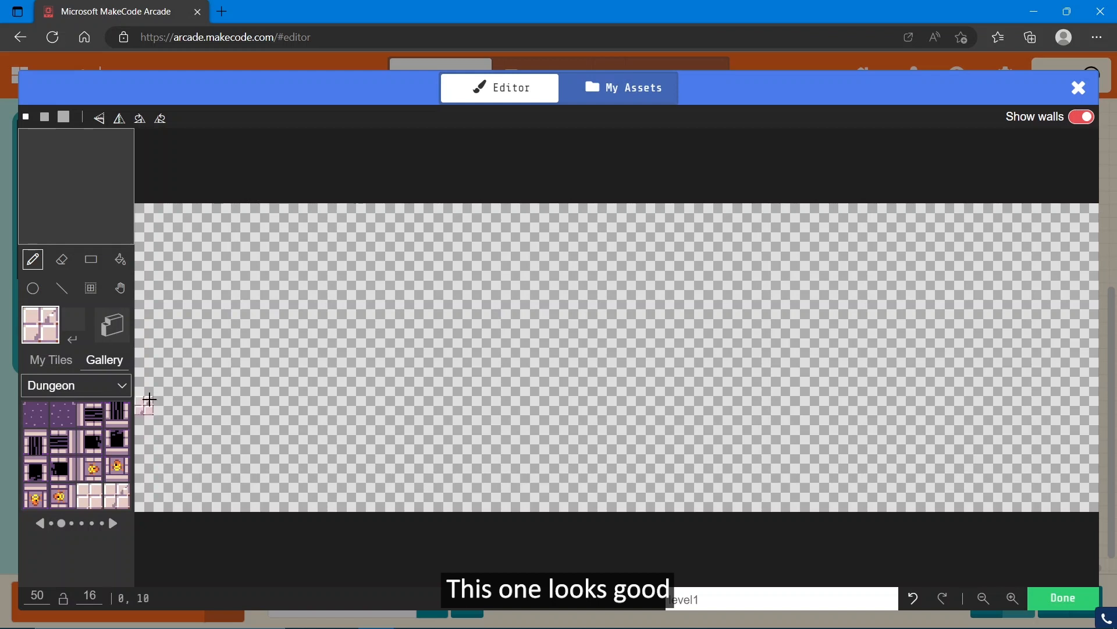
drag(150, 399, 267, 490)
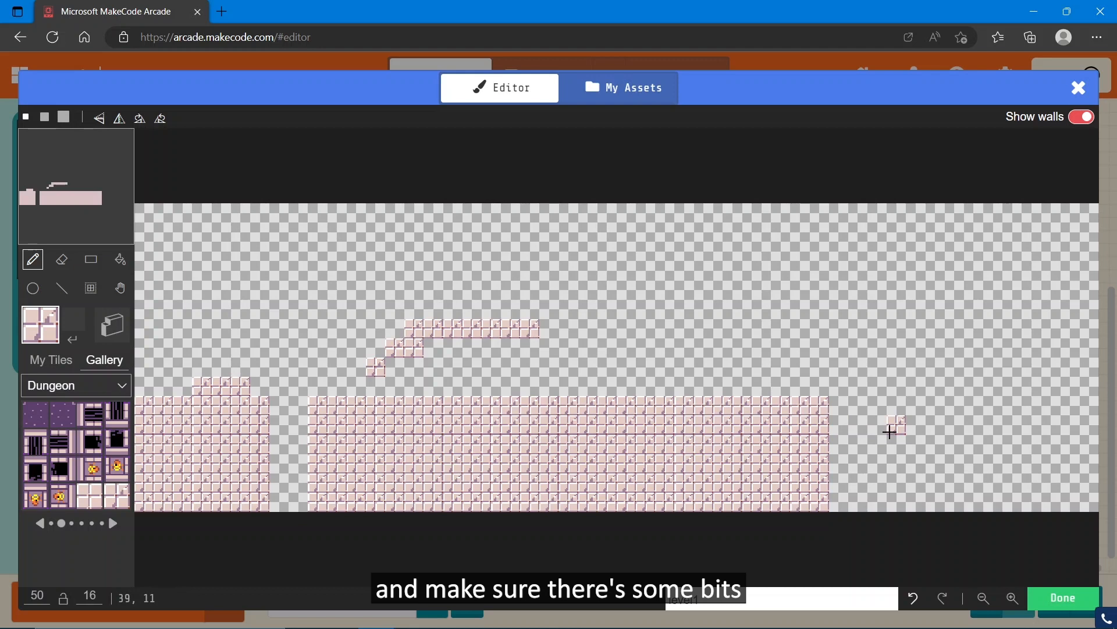
drag(894, 431, 1013, 367)
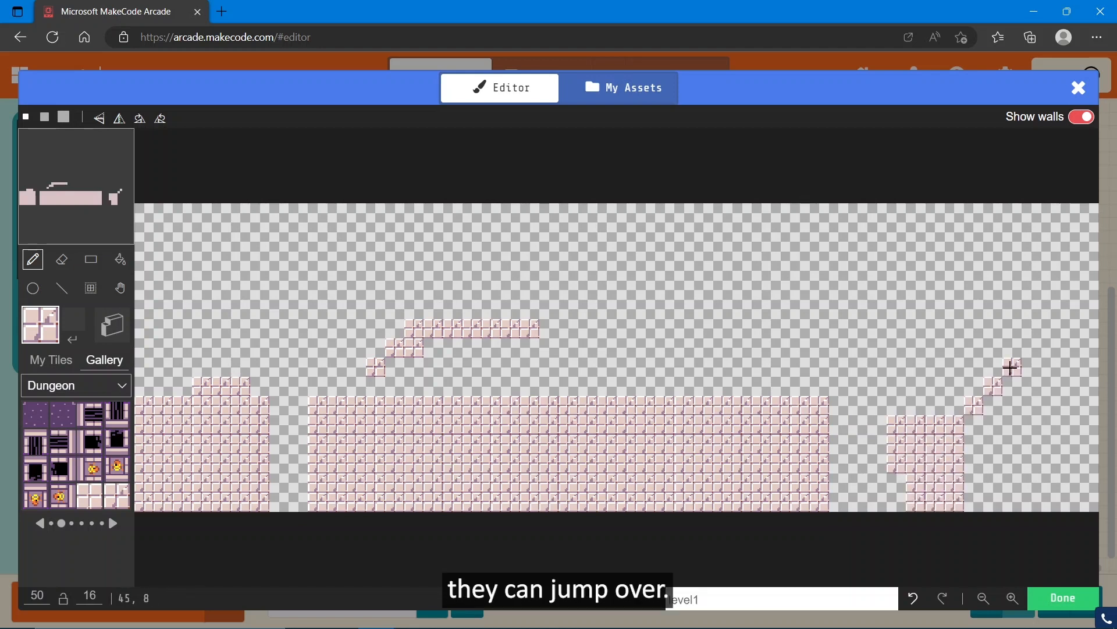
drag(1010, 367, 1005, 498)
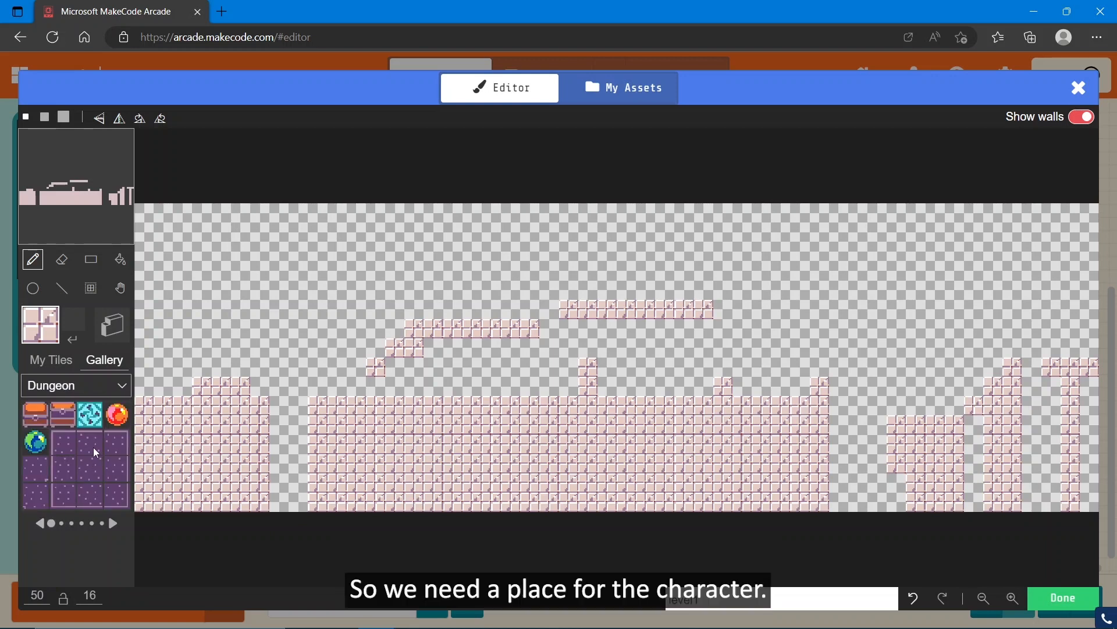
Place the cyan spawn tile at the level's start
click(88, 414)
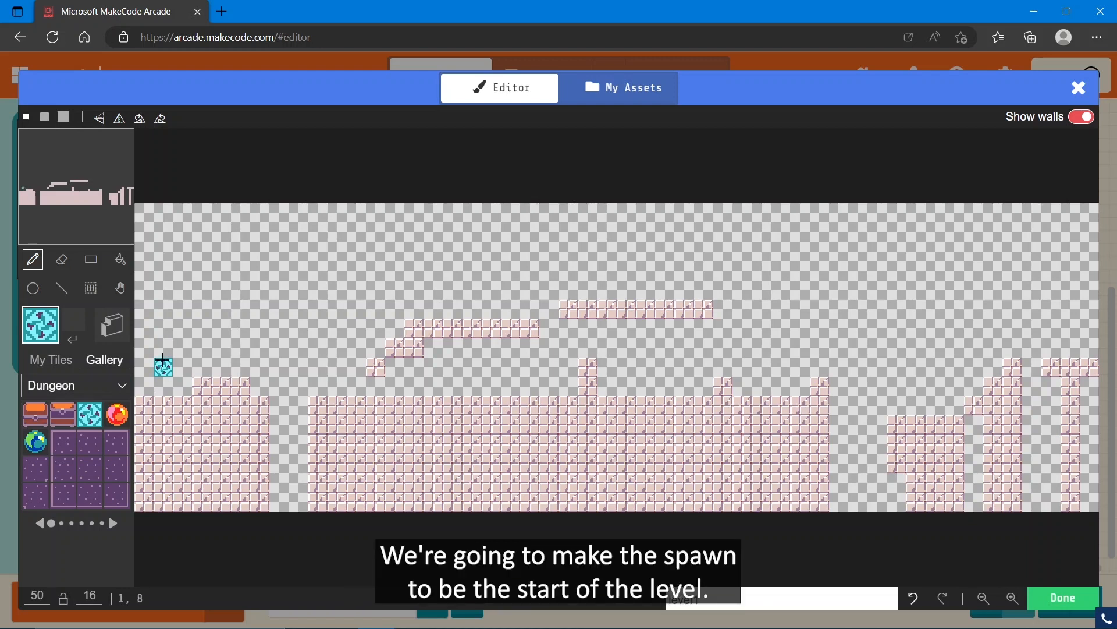
click(116, 415)
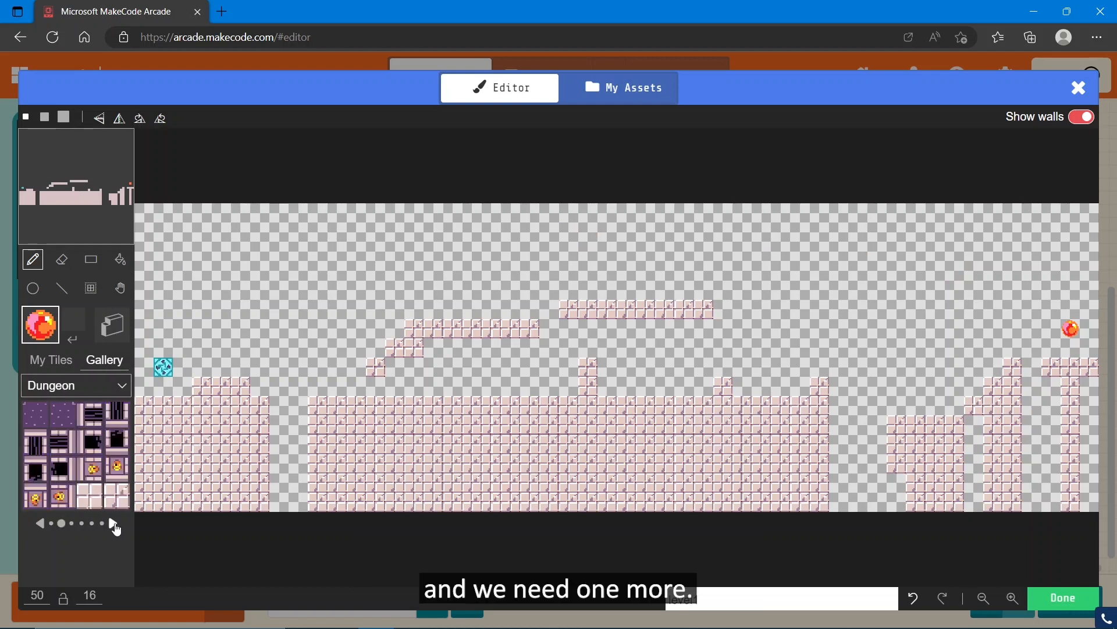
click(115, 527)
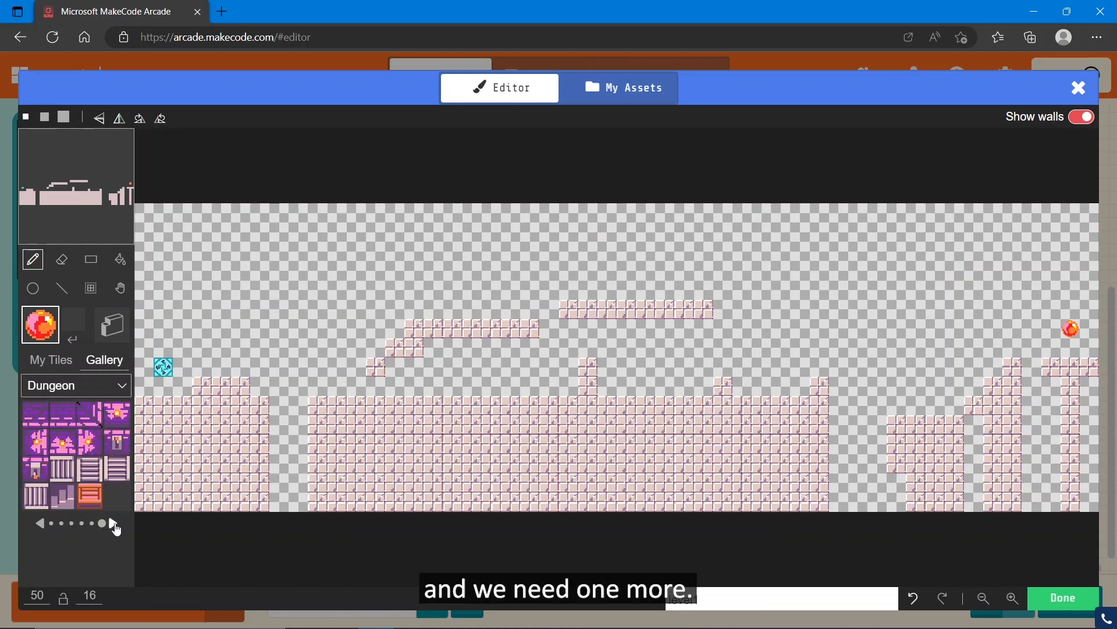
Switch to Miscellaneous tiles and fill the middle, narrow and rightmost pits with lava
click(75, 385)
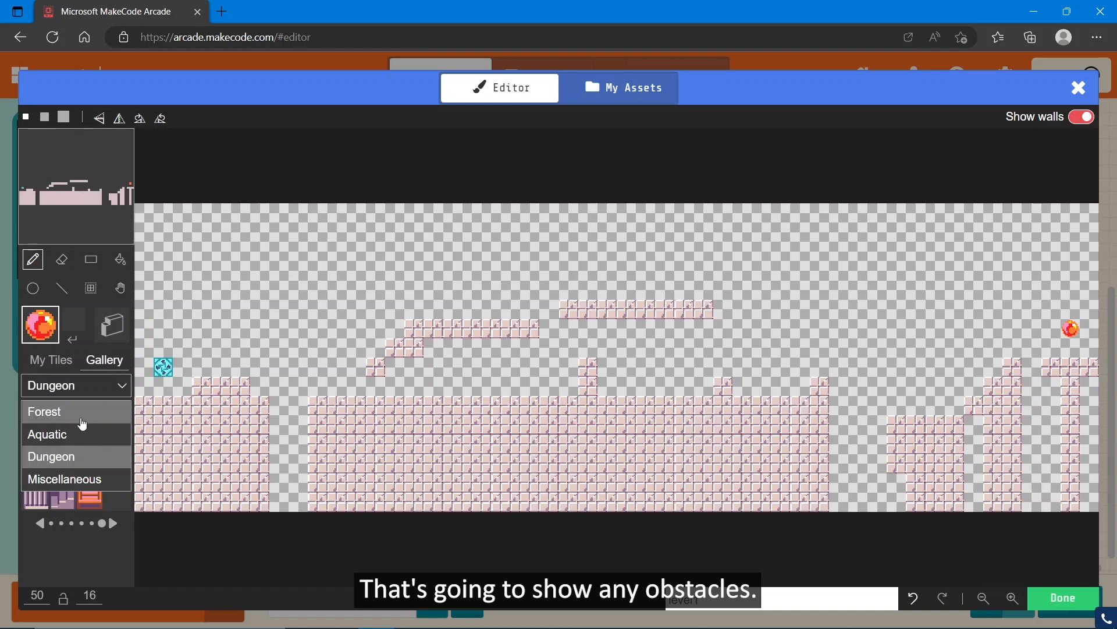
click(44, 411)
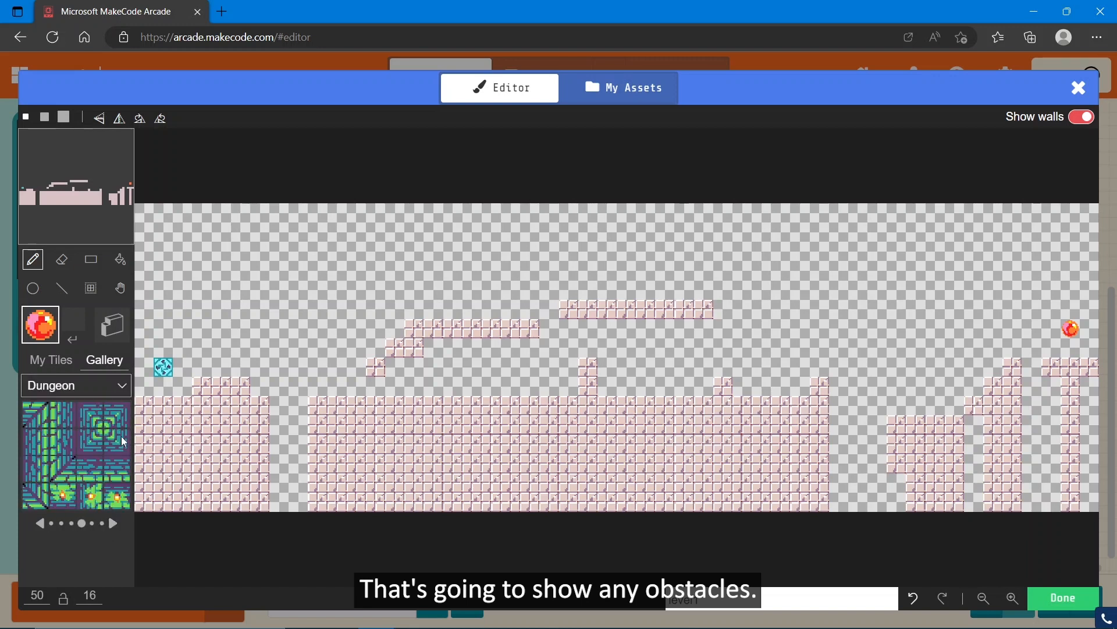
click(75, 384)
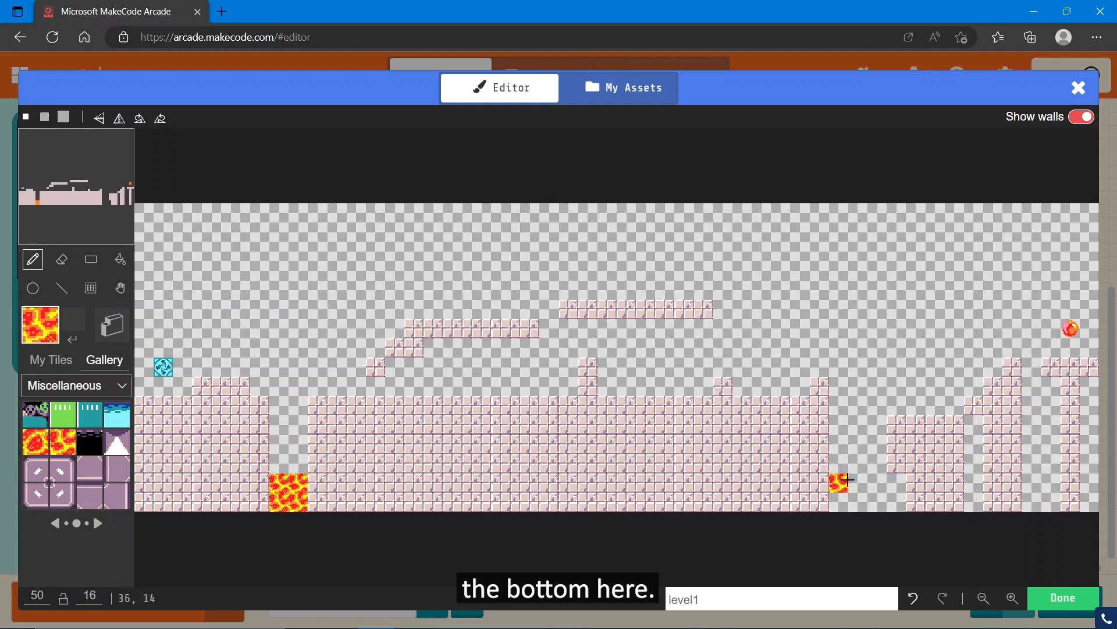
drag(838, 479, 901, 499)
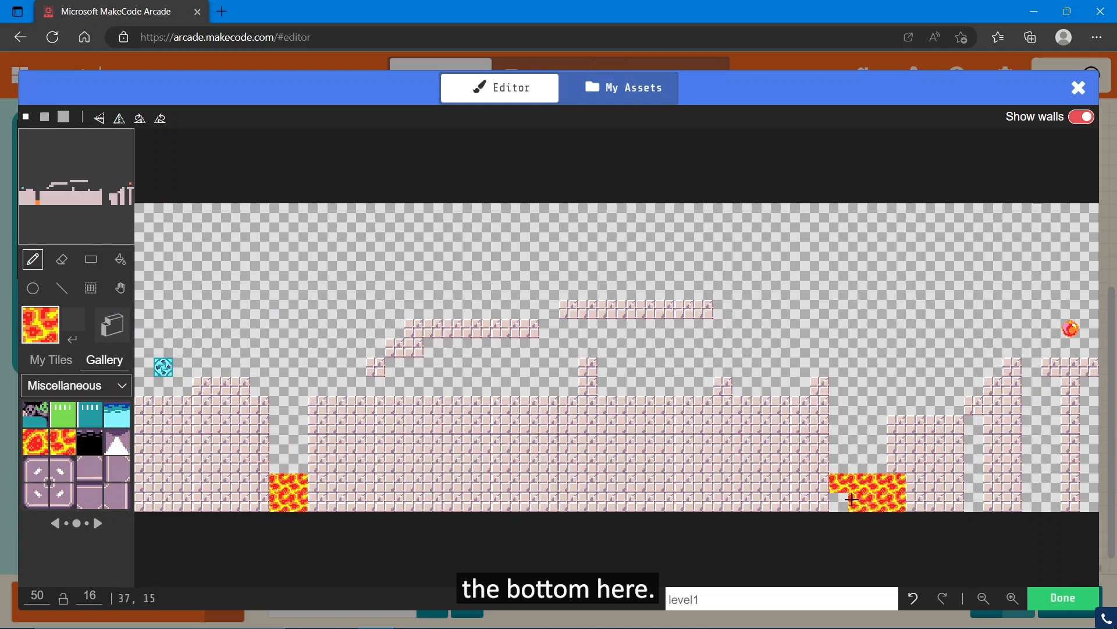
click(977, 477)
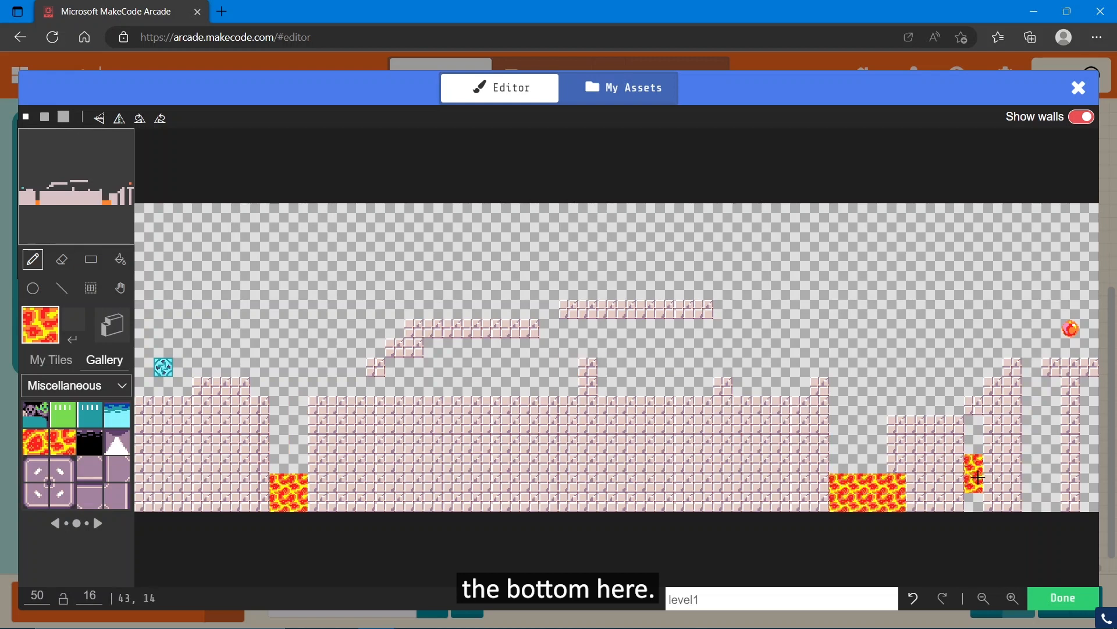
click(1044, 446)
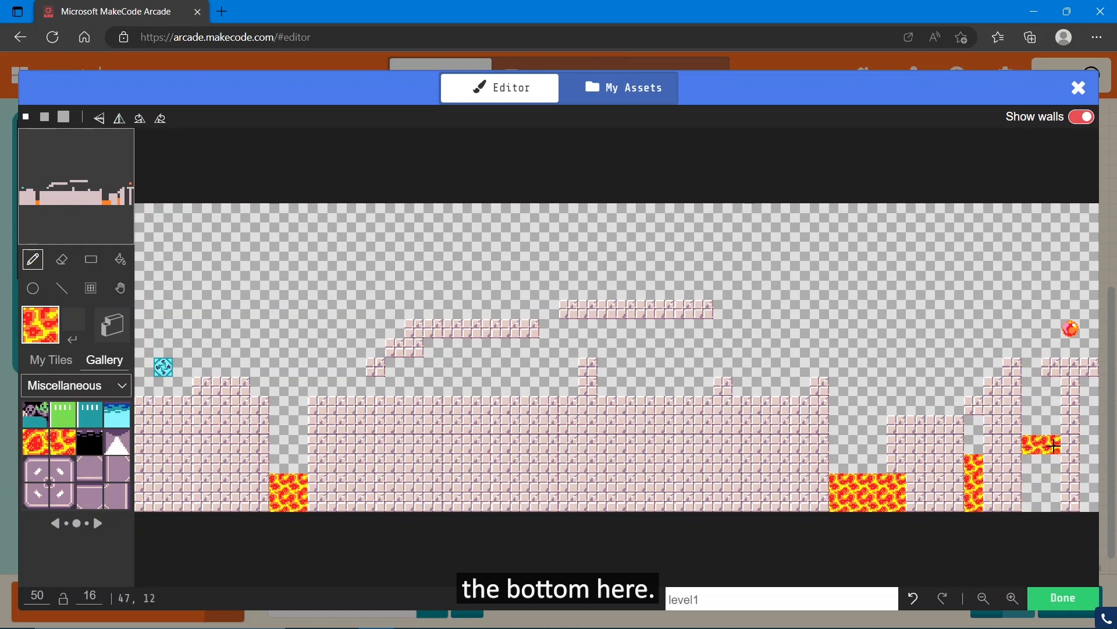
click(1040, 474)
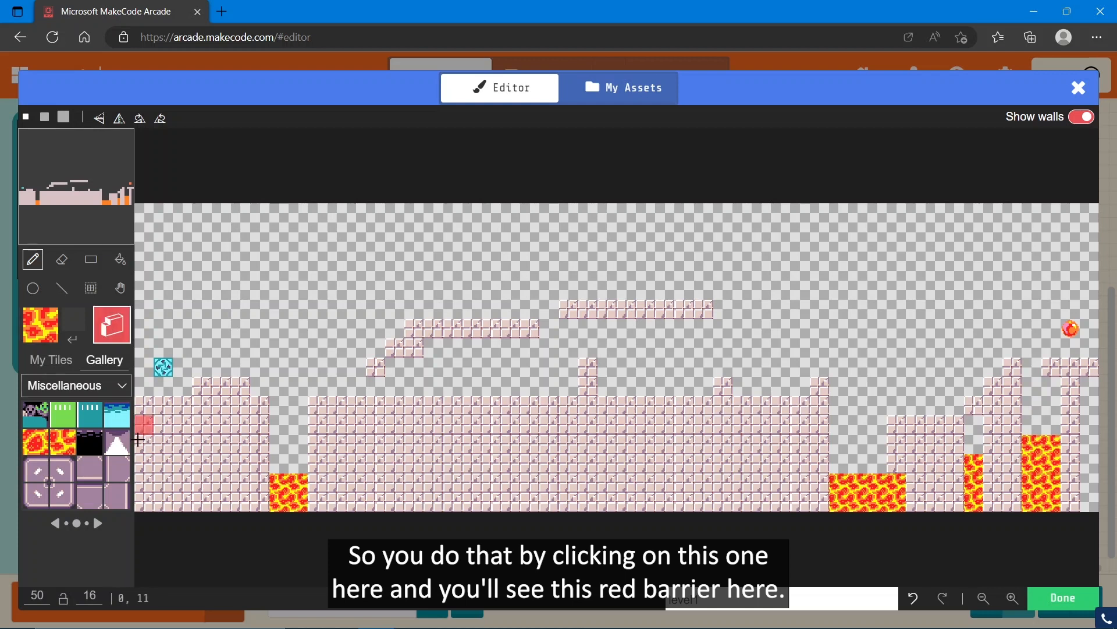
Draw walls over the start ground, pit edges, middle ground, ledges and right platforms, then finish
drag(142, 428, 182, 410)
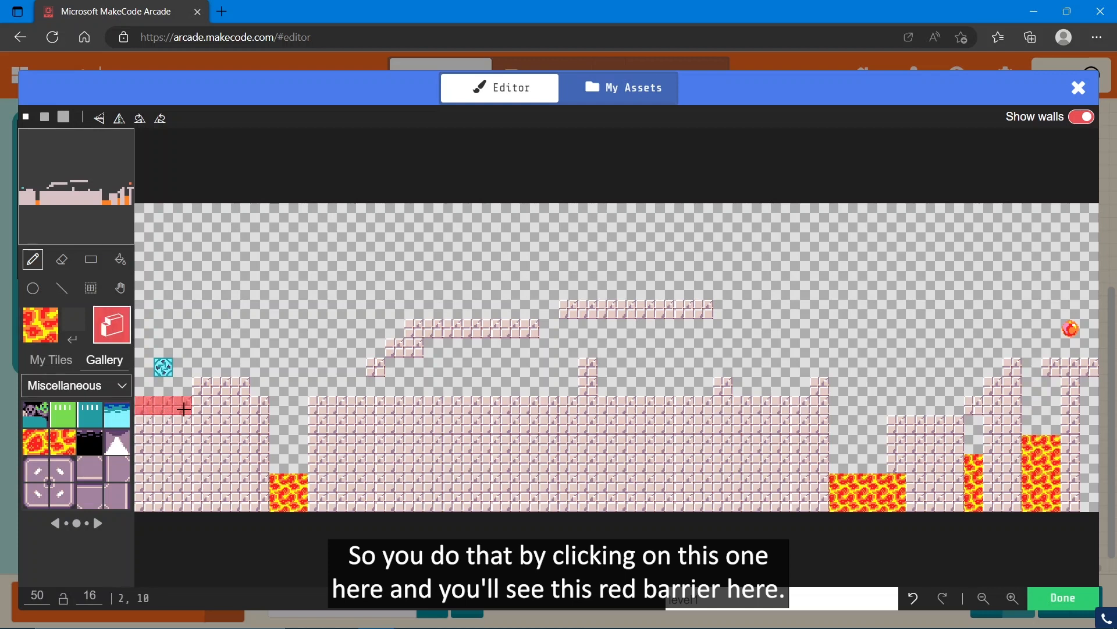
click(229, 388)
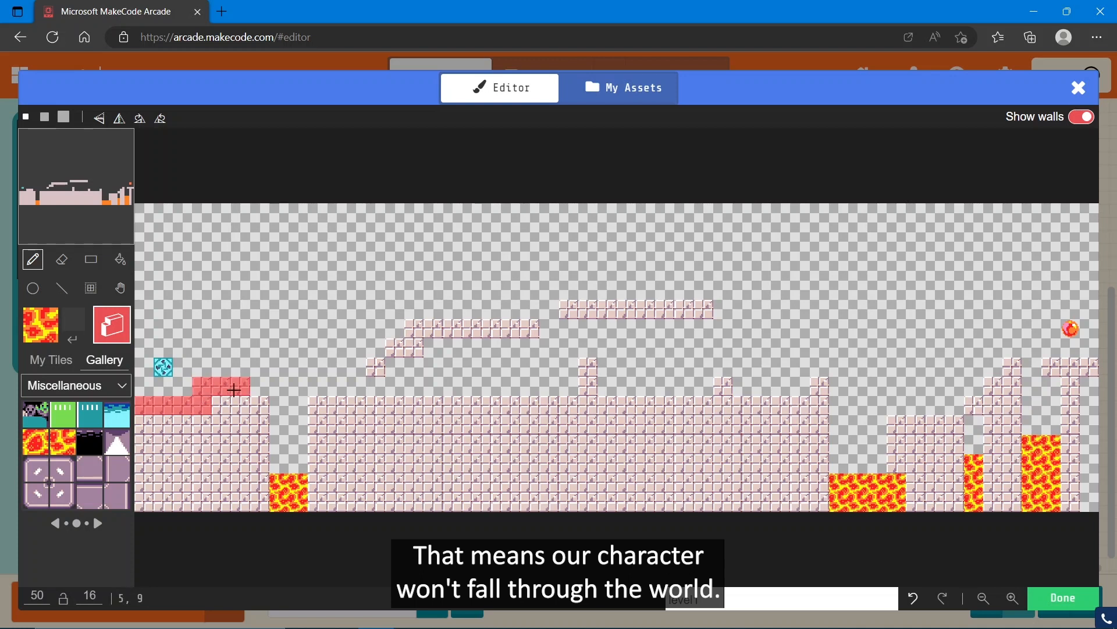
drag(231, 390, 260, 456)
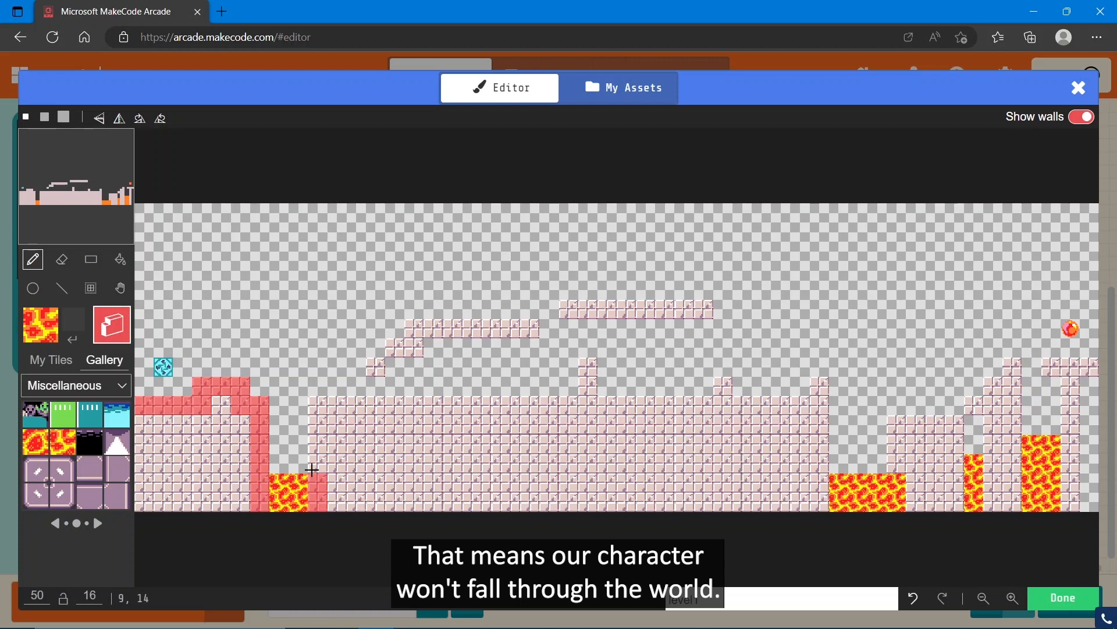
drag(296, 470, 494, 412)
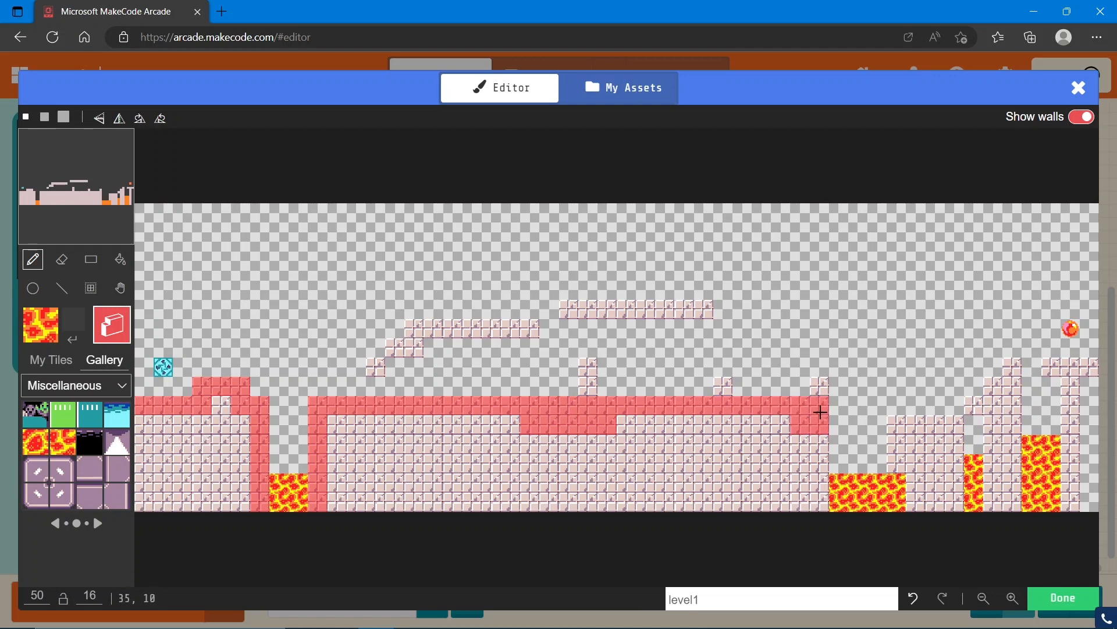
click(816, 385)
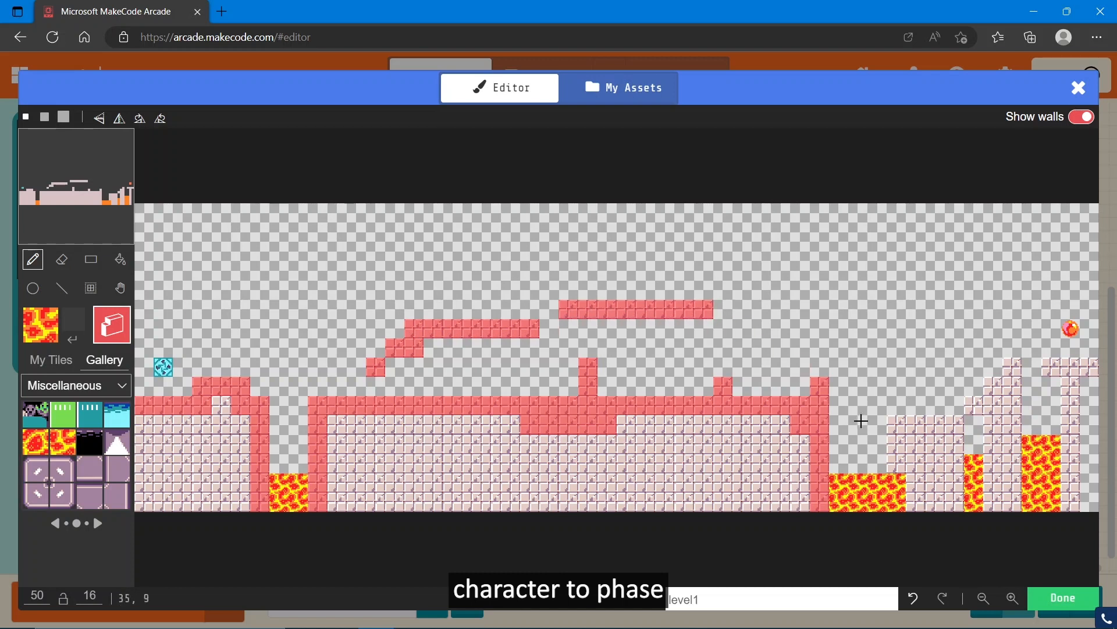
click(905, 425)
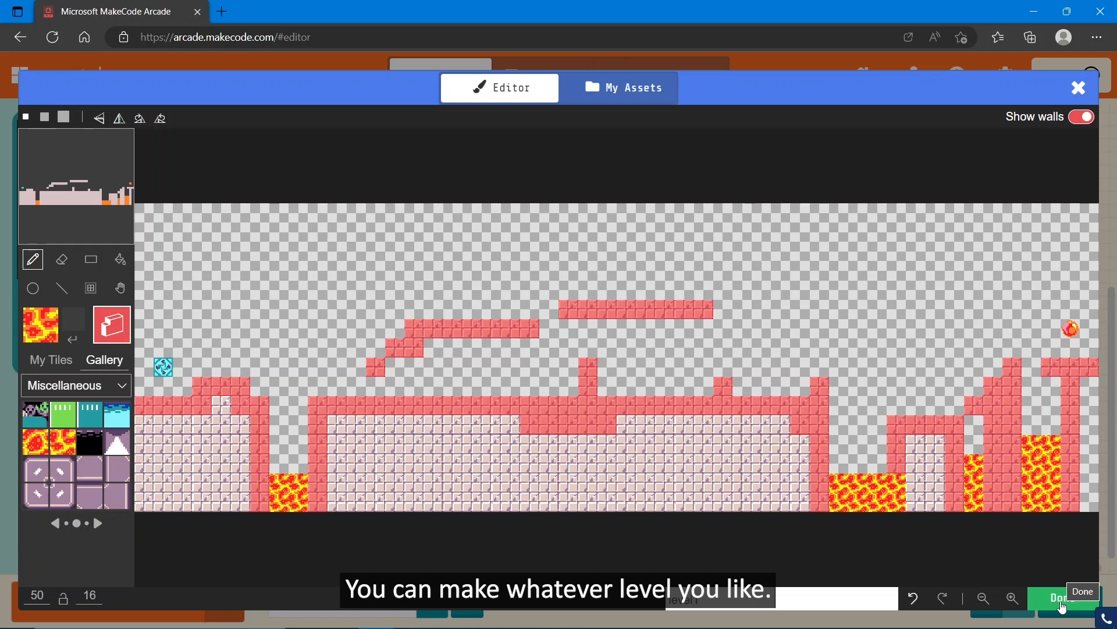
click(1058, 599)
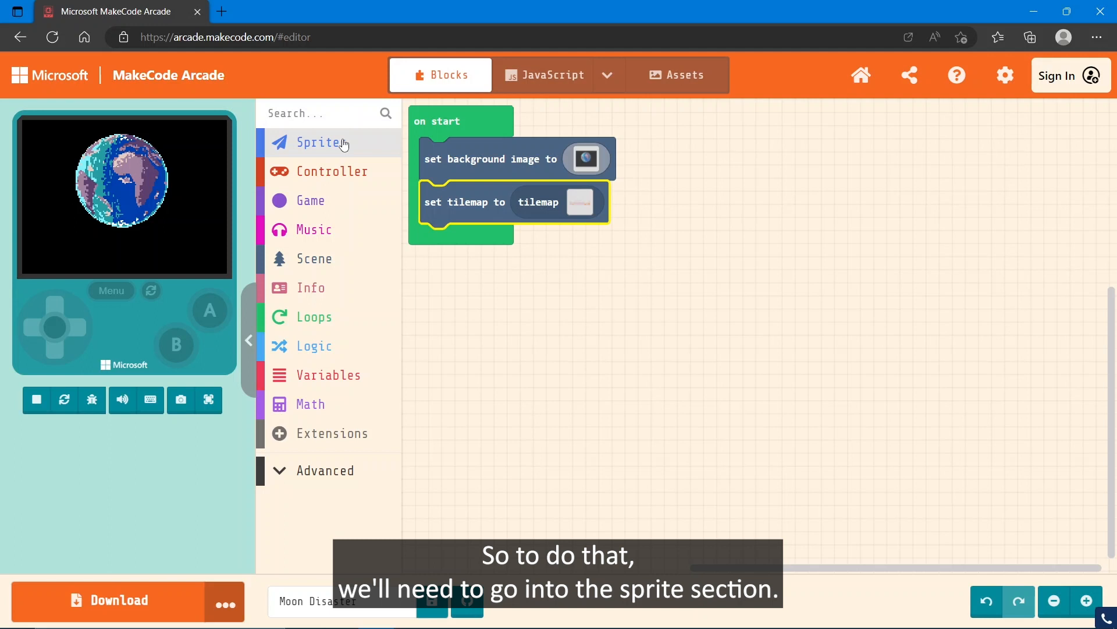
Open the Sprites block category
click(321, 142)
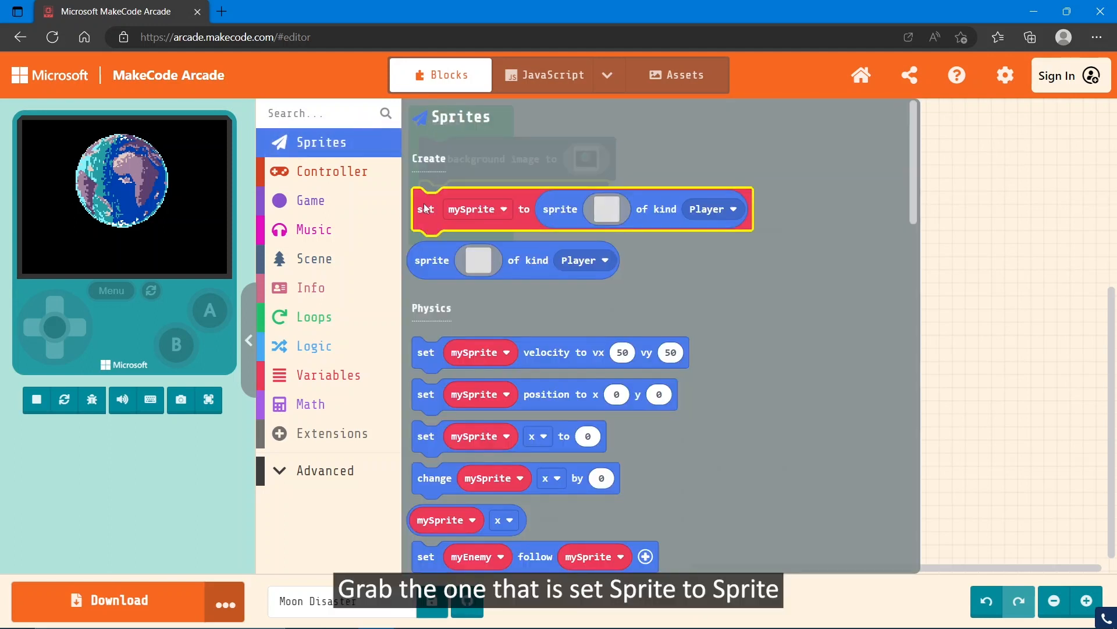
mouse_move(598, 216)
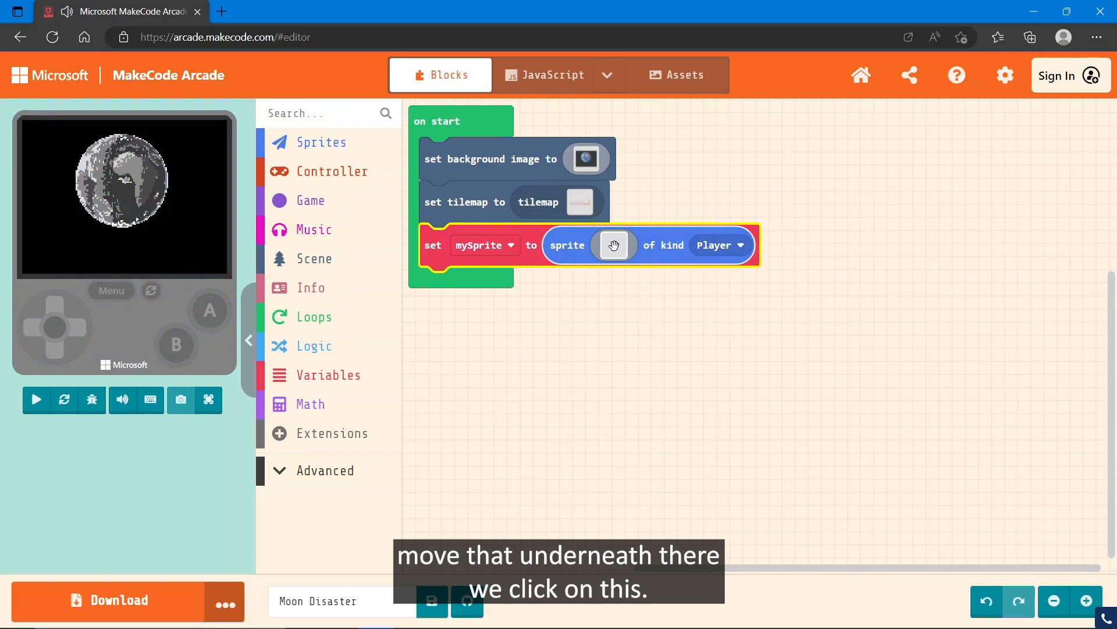
Open the player sprite's image editor, browse the gallery, and return to hand drawing
click(613, 245)
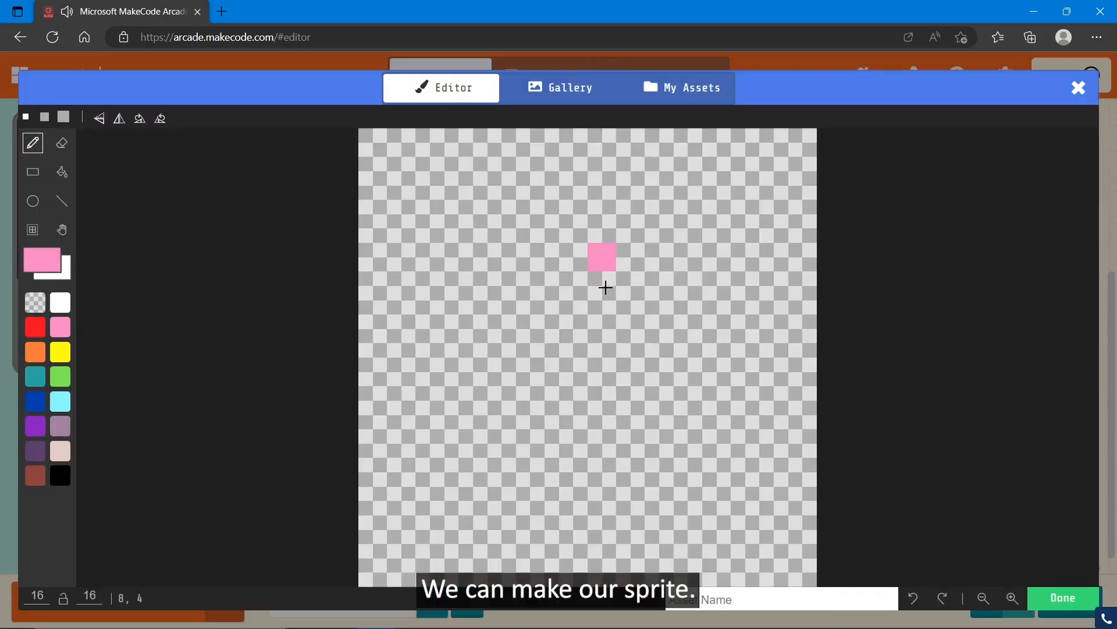
click(568, 87)
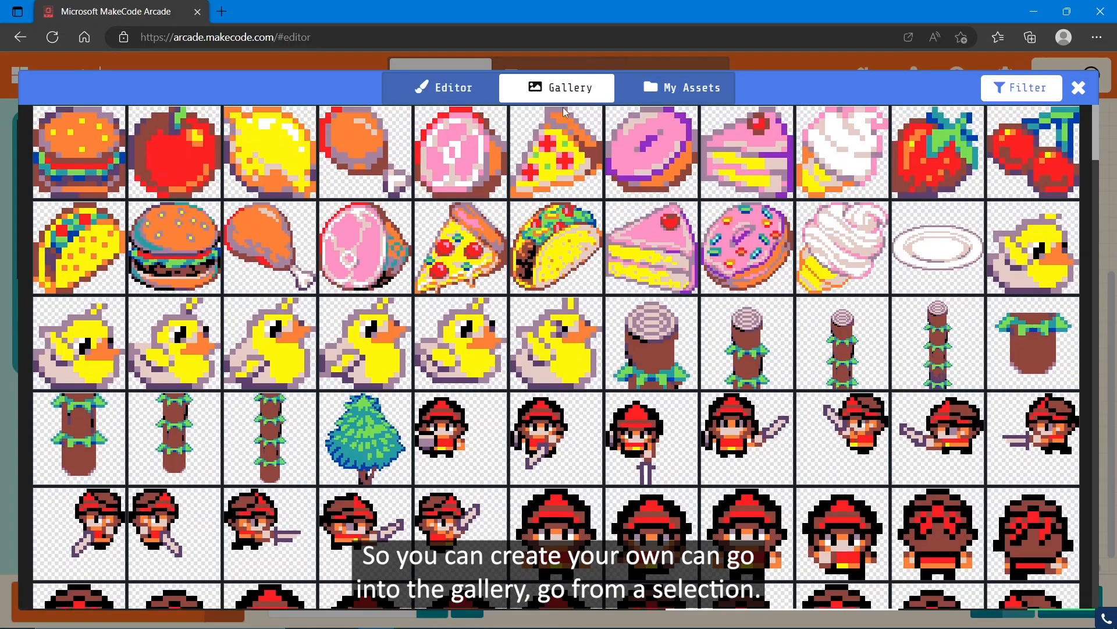
scroll(down, 3)
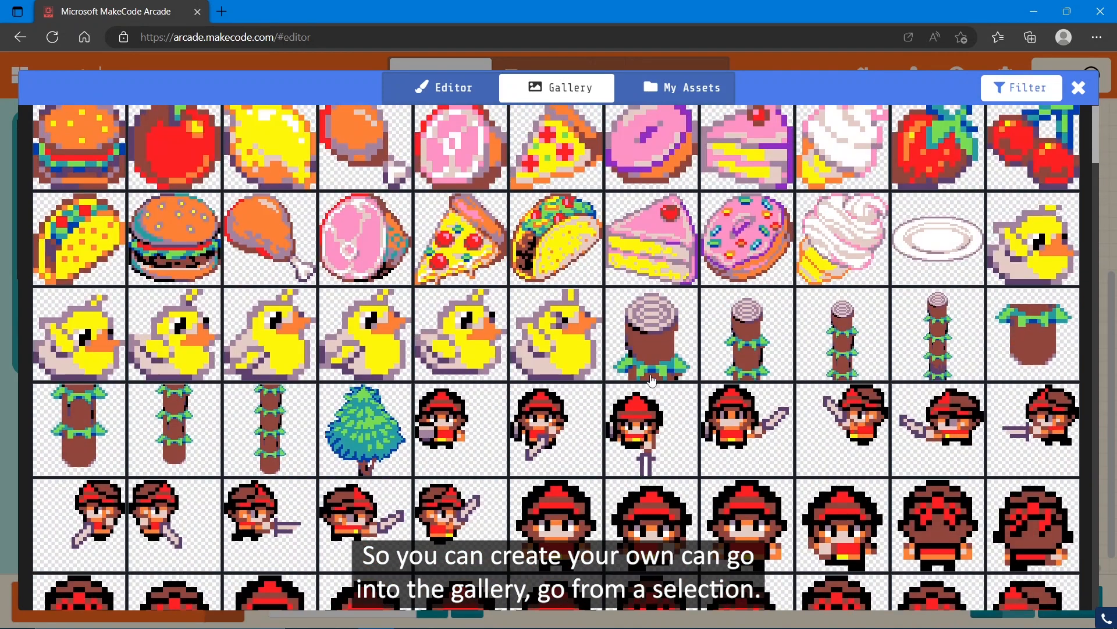
click(442, 87)
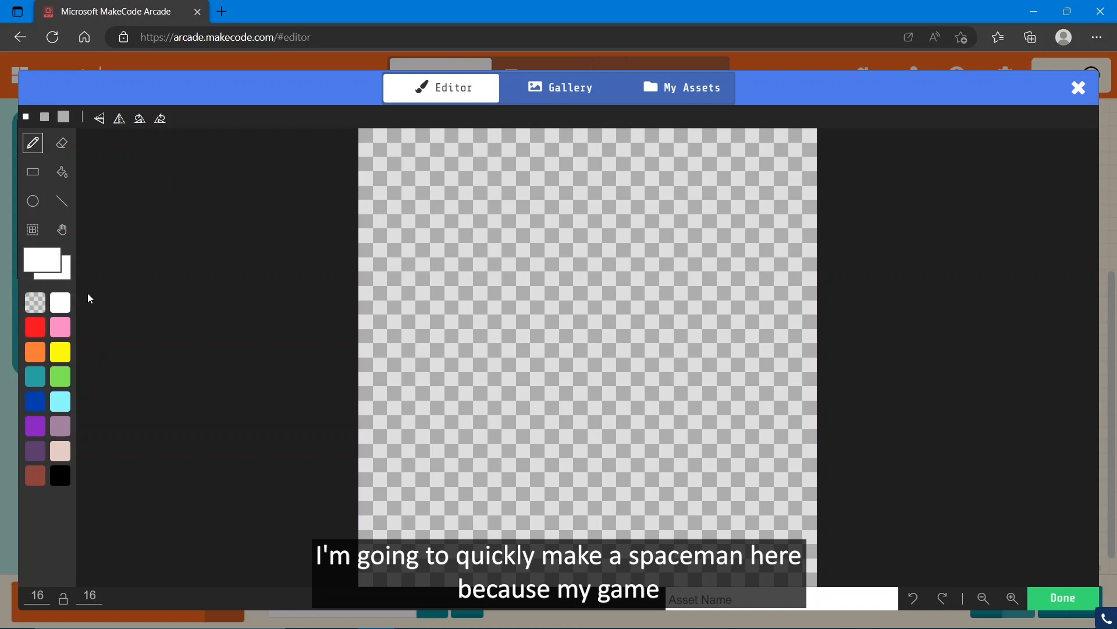
Draw the white spaceman's head and body, then apply the image
drag(530, 187, 615, 215)
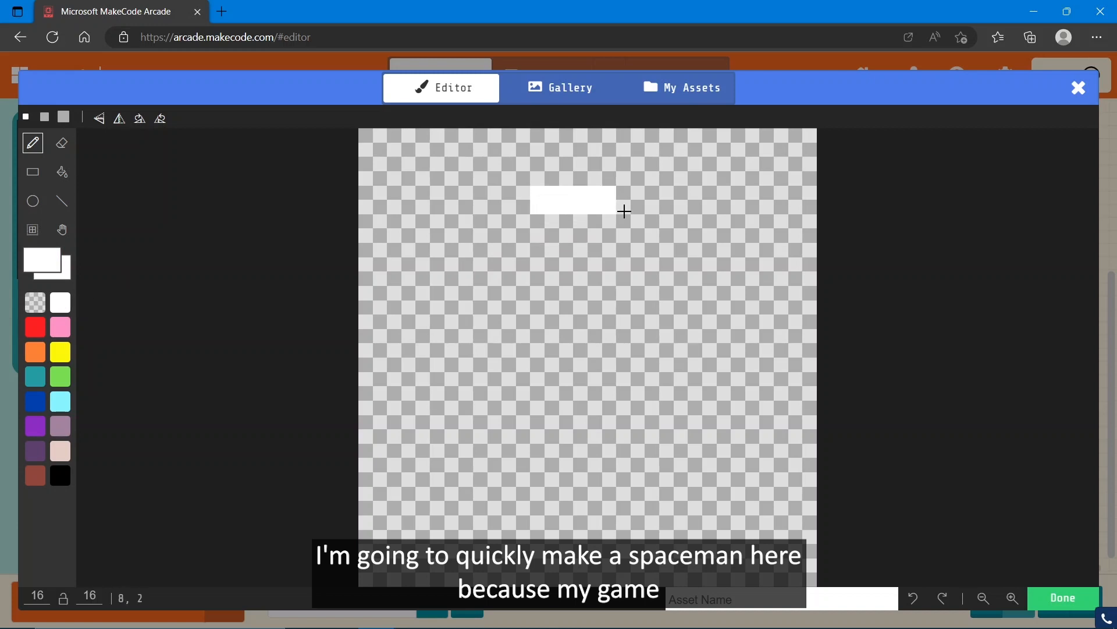
drag(623, 211, 668, 324)
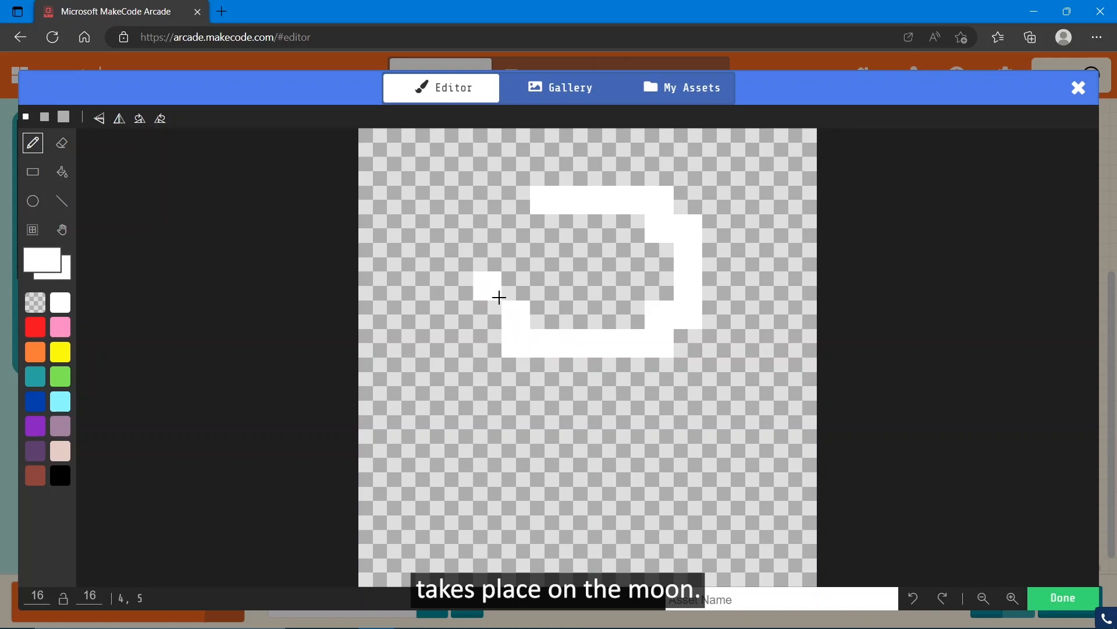
drag(499, 298, 623, 445)
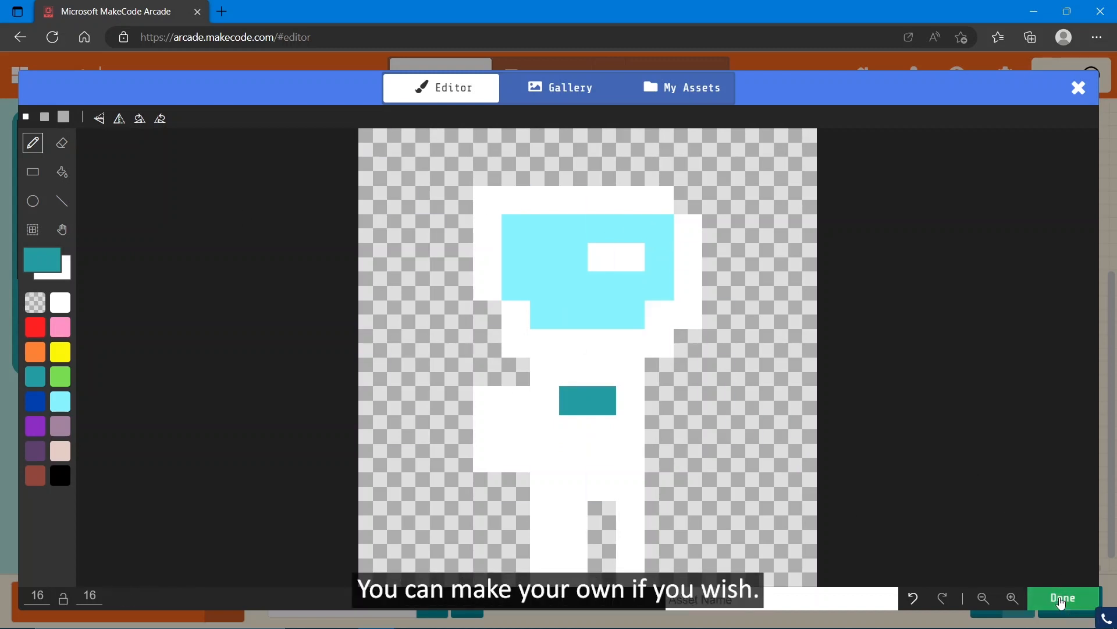
click(1063, 598)
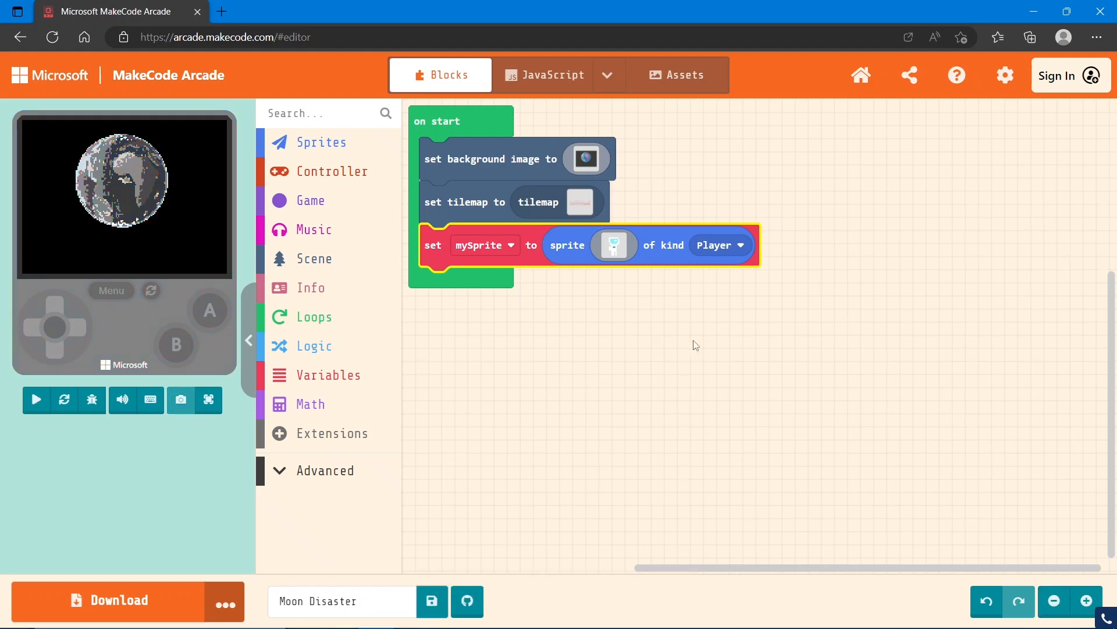
In on start, place mySprite on top of a random start-point tile
click(36, 400)
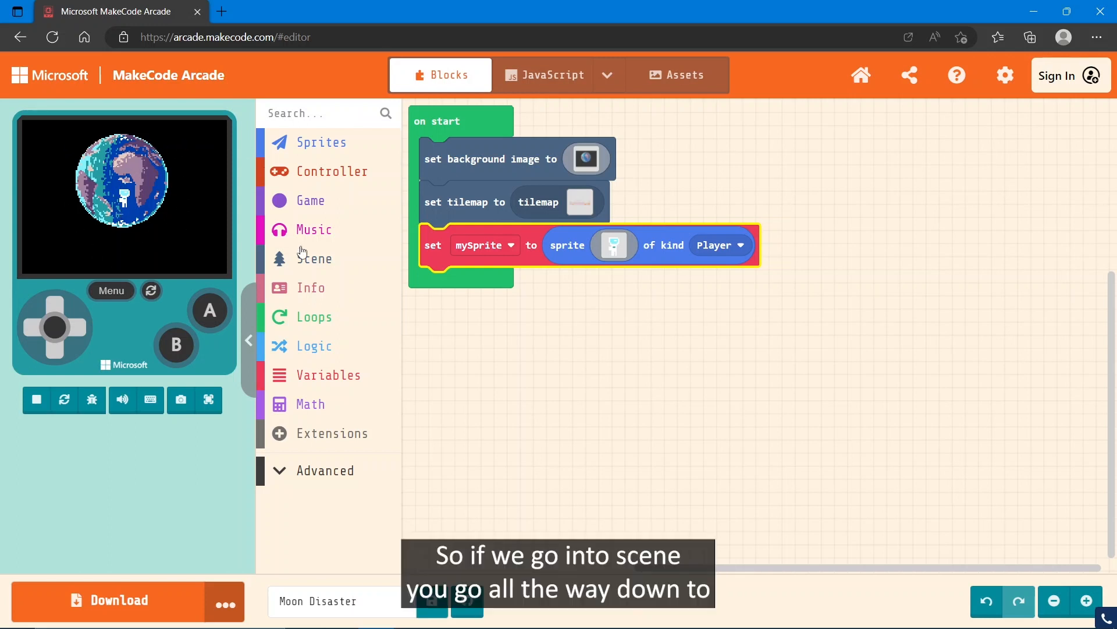
click(314, 258)
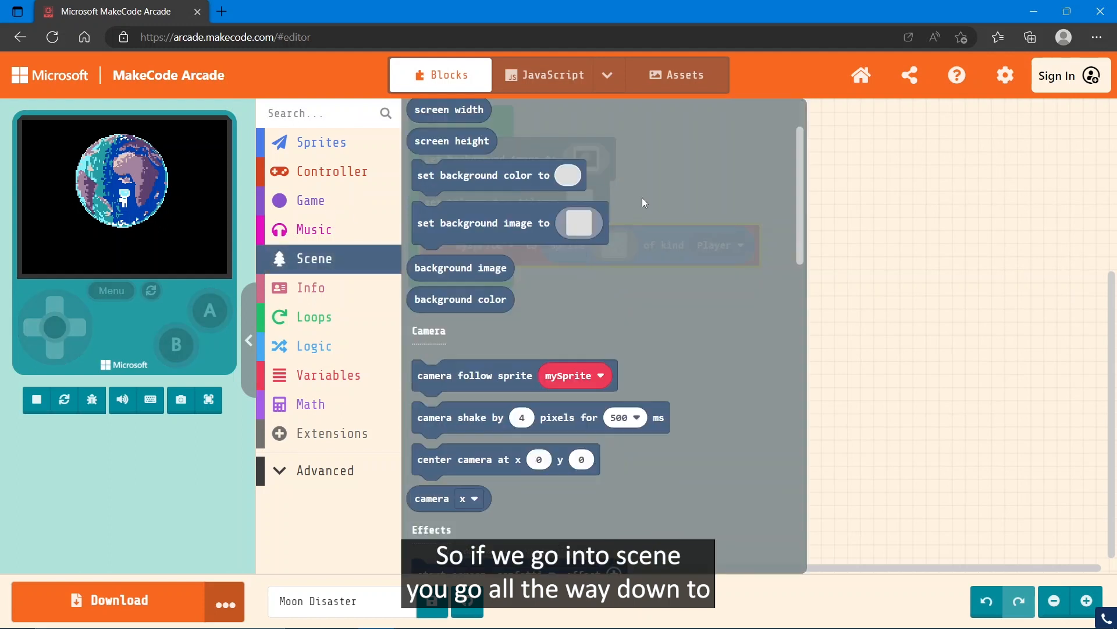
scroll(down, 3)
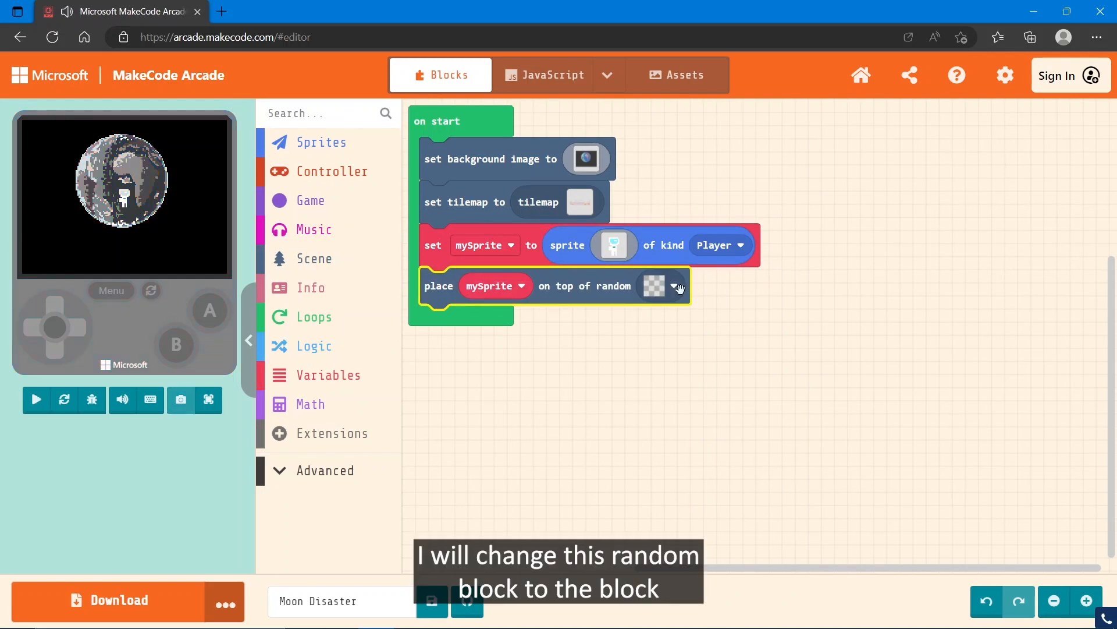
click(672, 286)
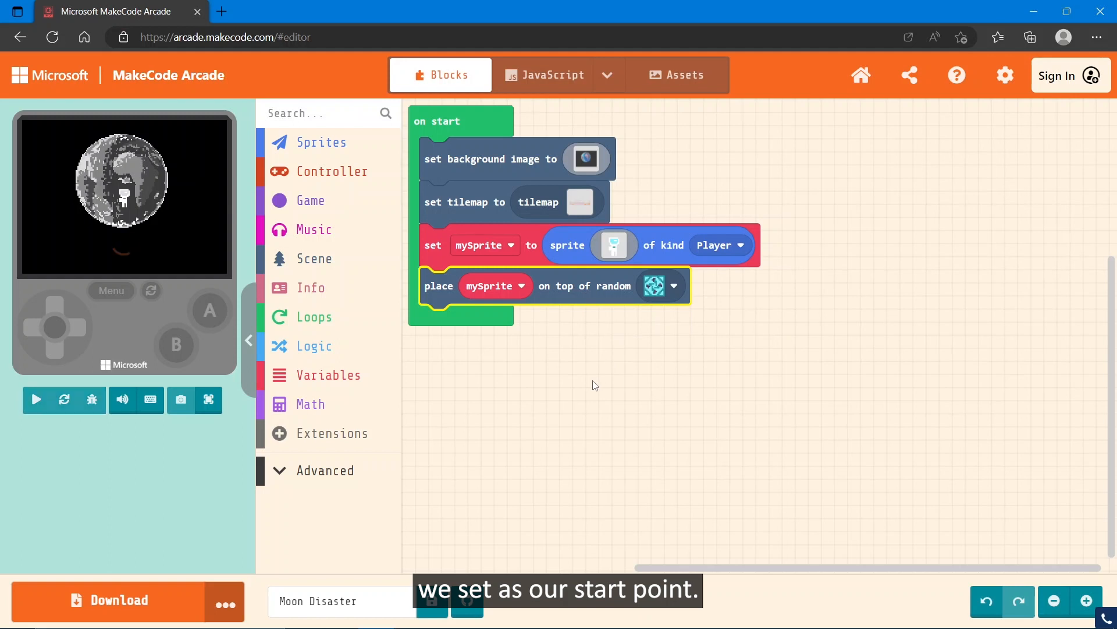
click(36, 399)
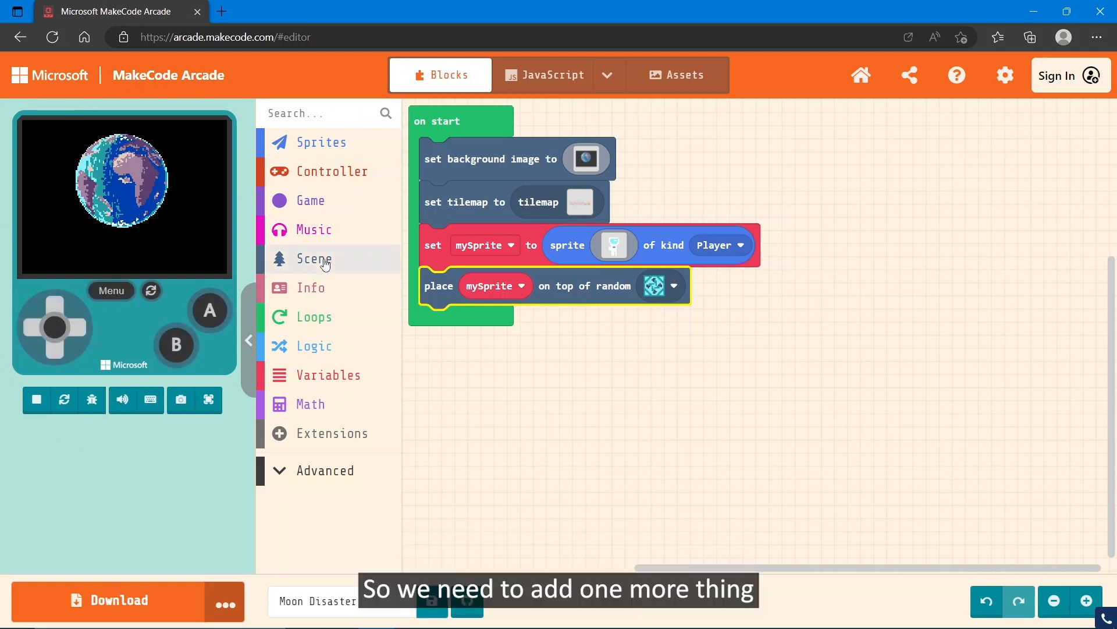
Add 'camera follow sprite mySprite' below the place block in on start
click(314, 259)
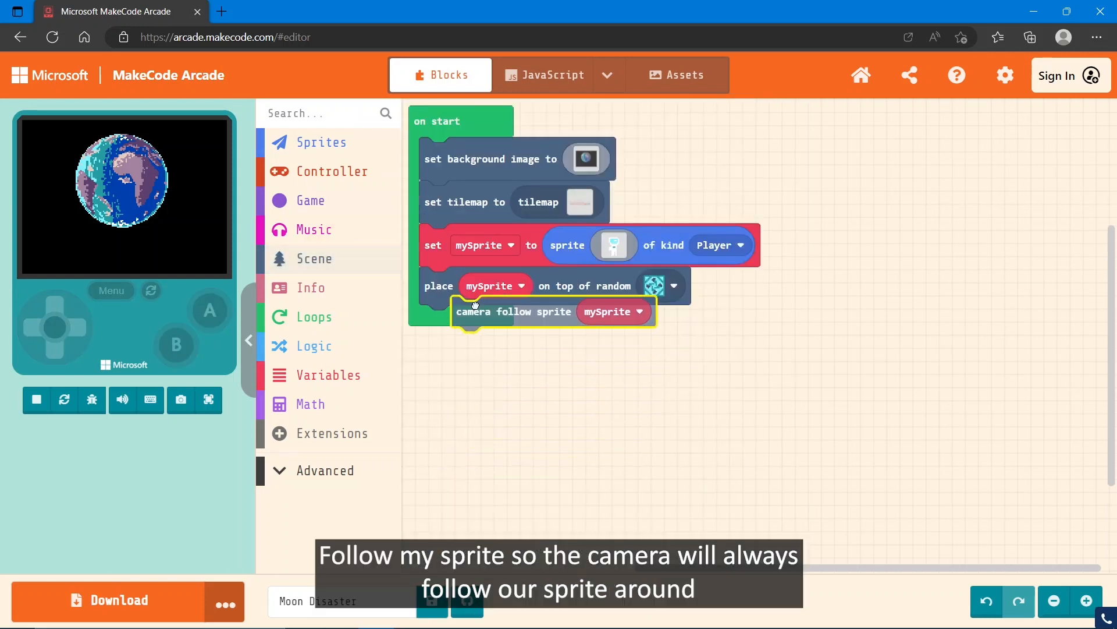
click(35, 400)
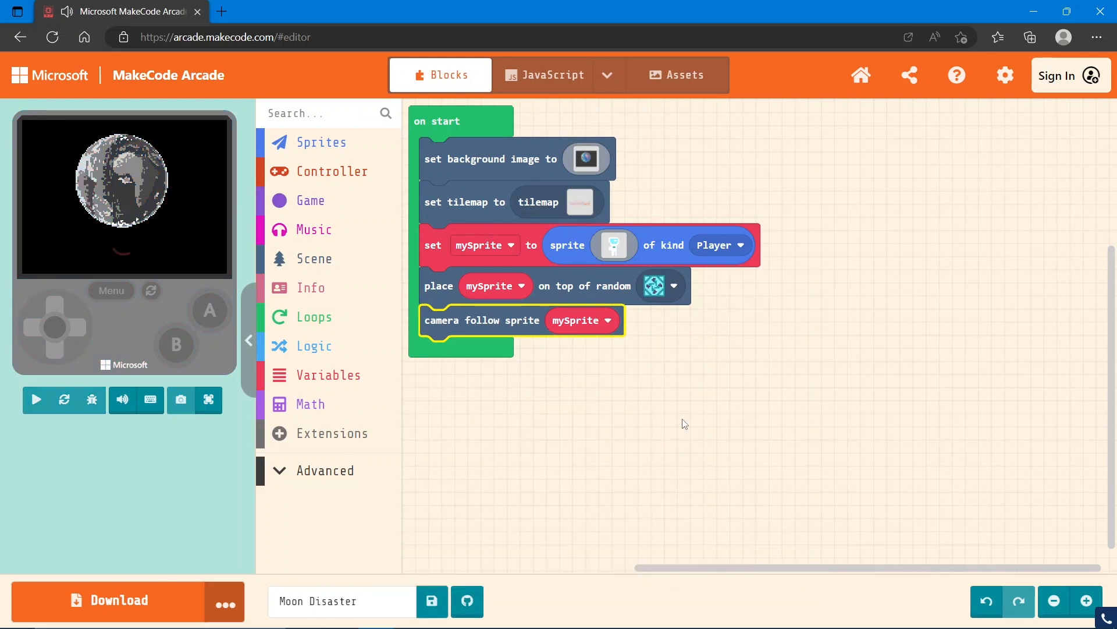
click(36, 399)
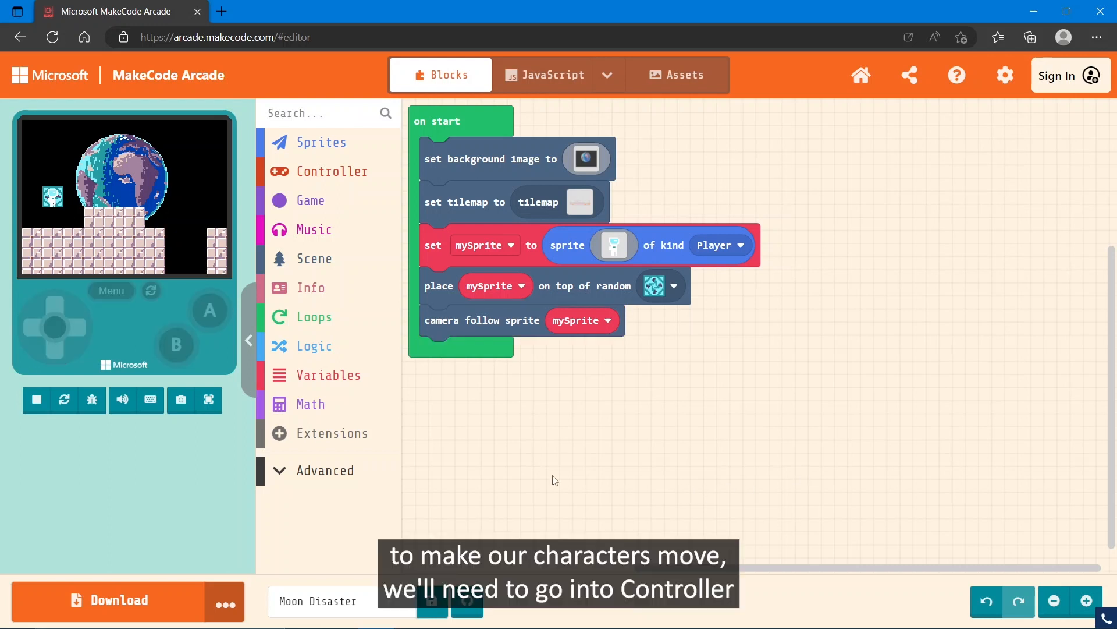
Add 'move mySprite with buttons' to on start and test the movement full-screen
click(333, 171)
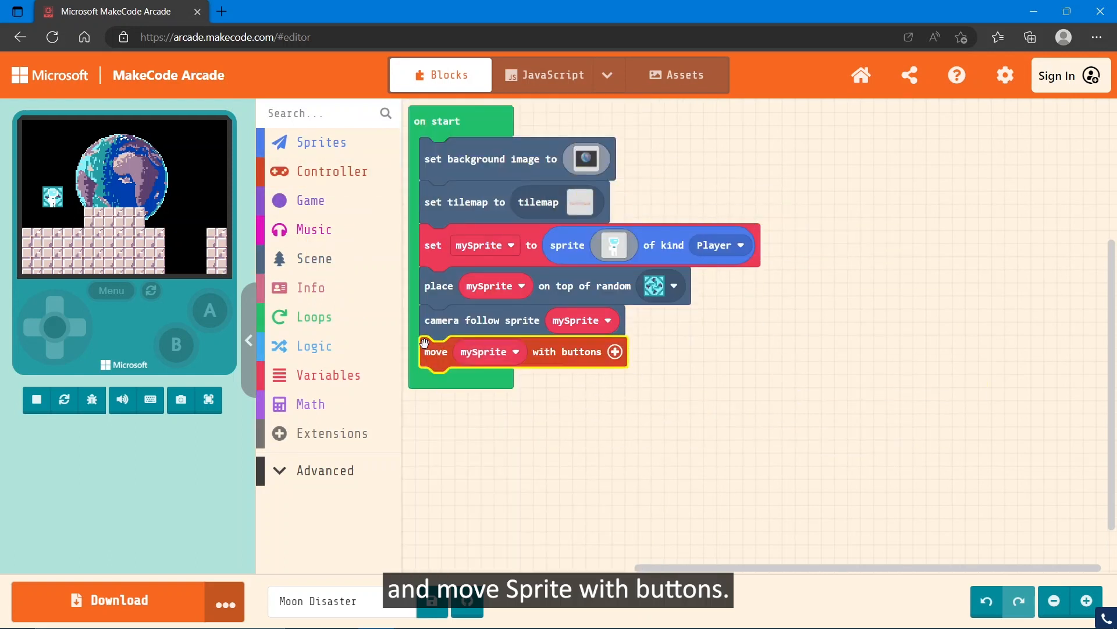
click(36, 400)
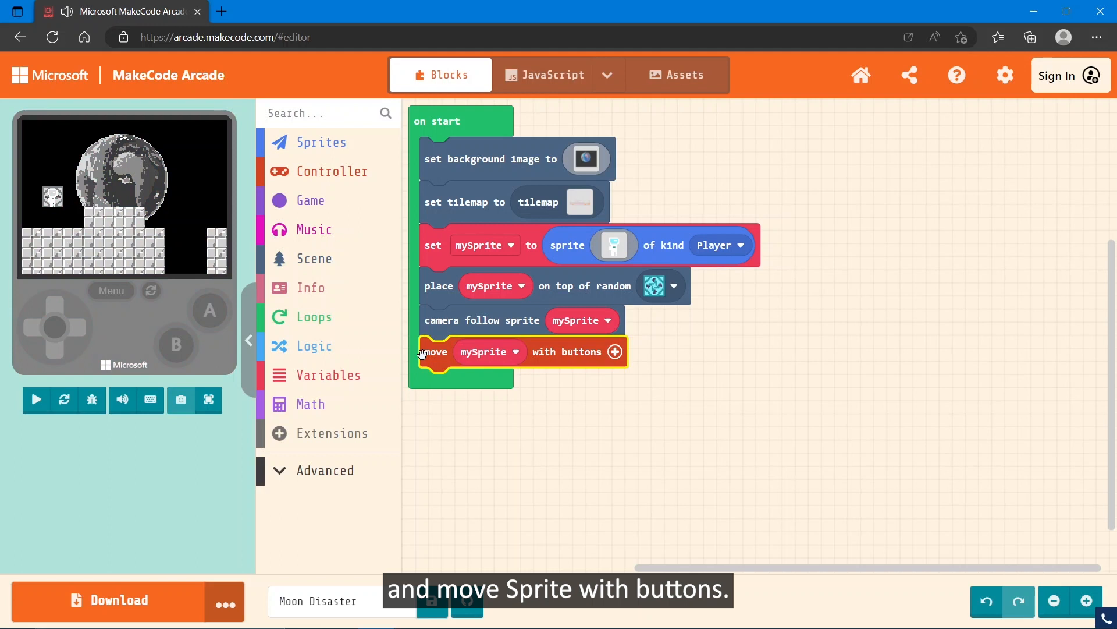
click(36, 400)
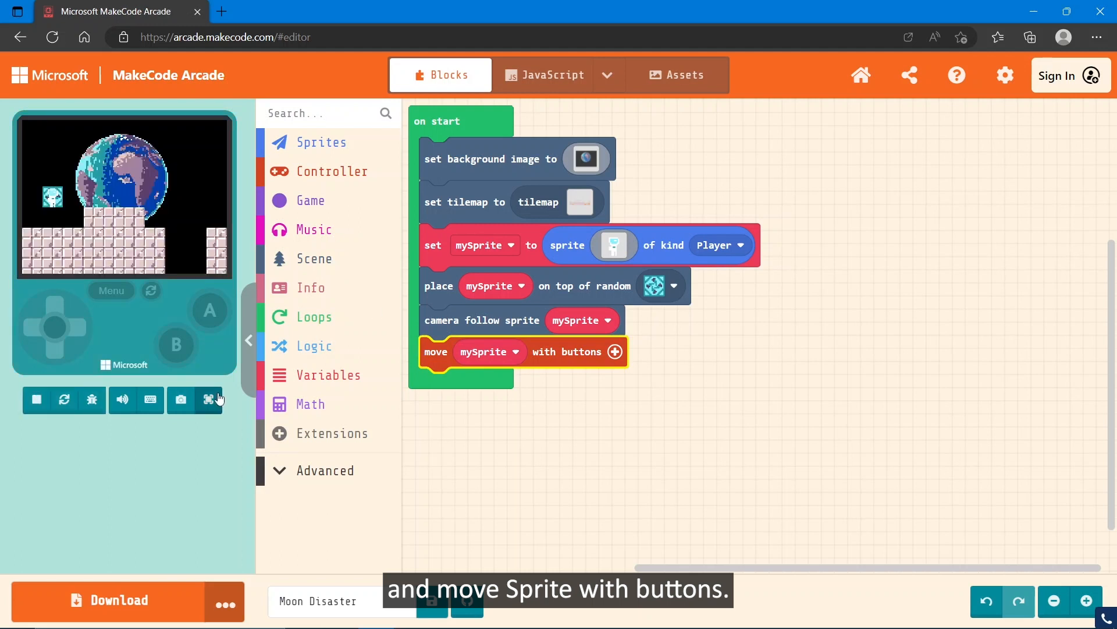
click(210, 400)
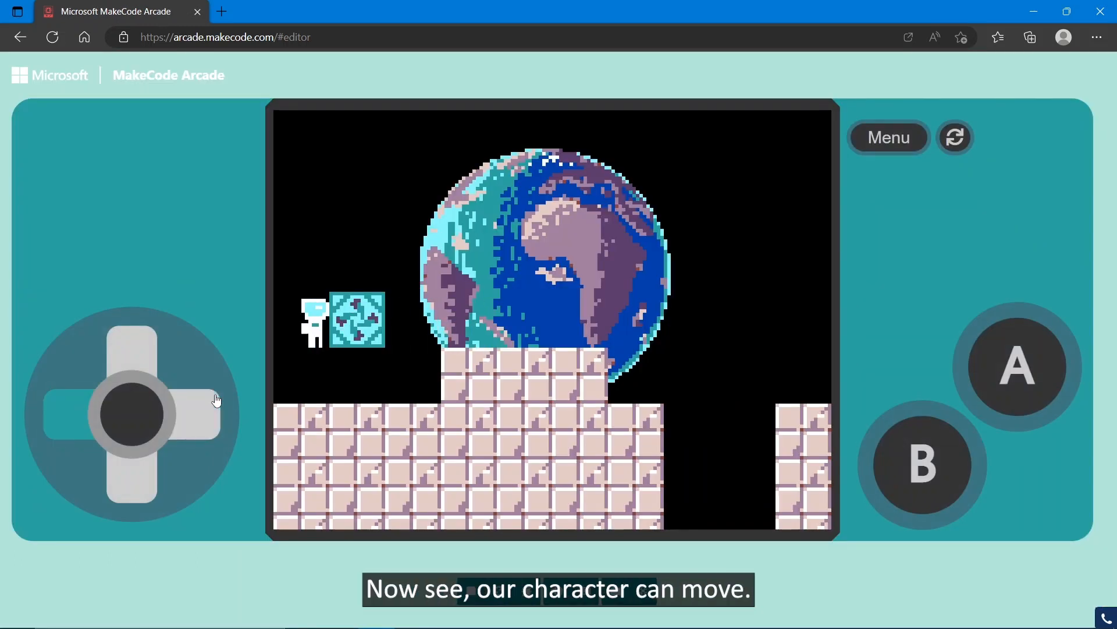
click(54, 414)
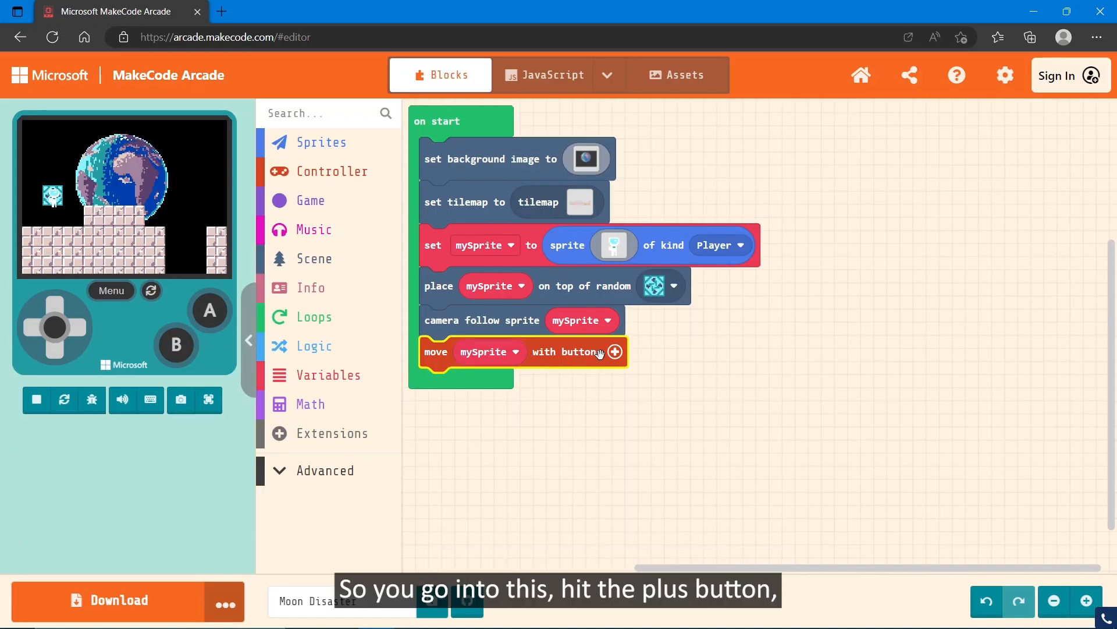
Expand the move-with-buttons block and set vx to 100 and vy to 0
click(615, 351)
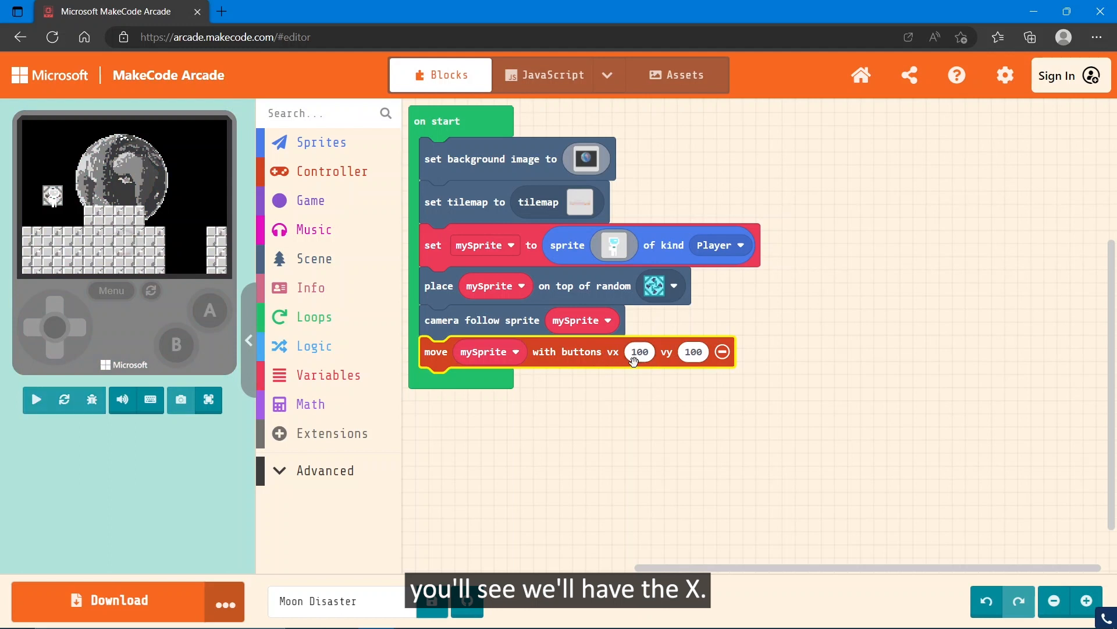
click(35, 400)
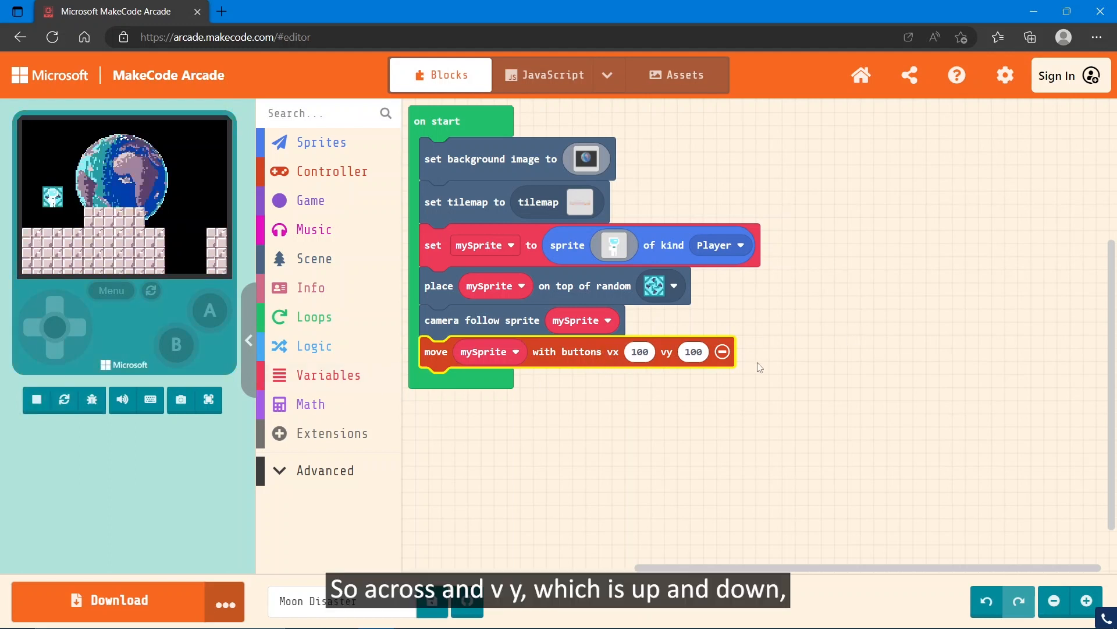
mouse_move(790, 269)
text(0)
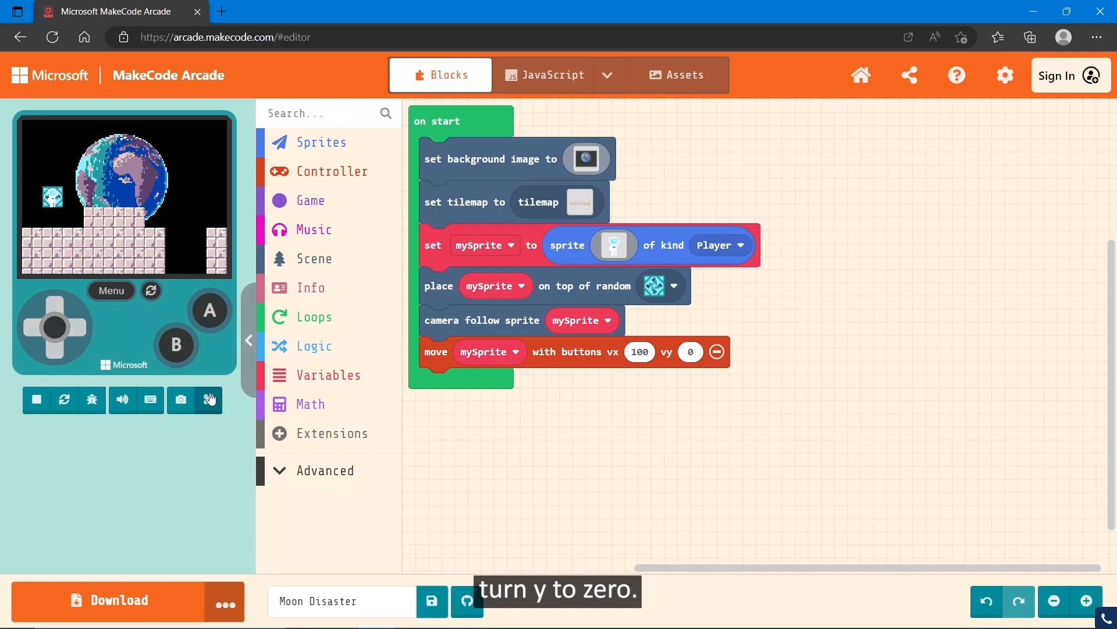
click(209, 399)
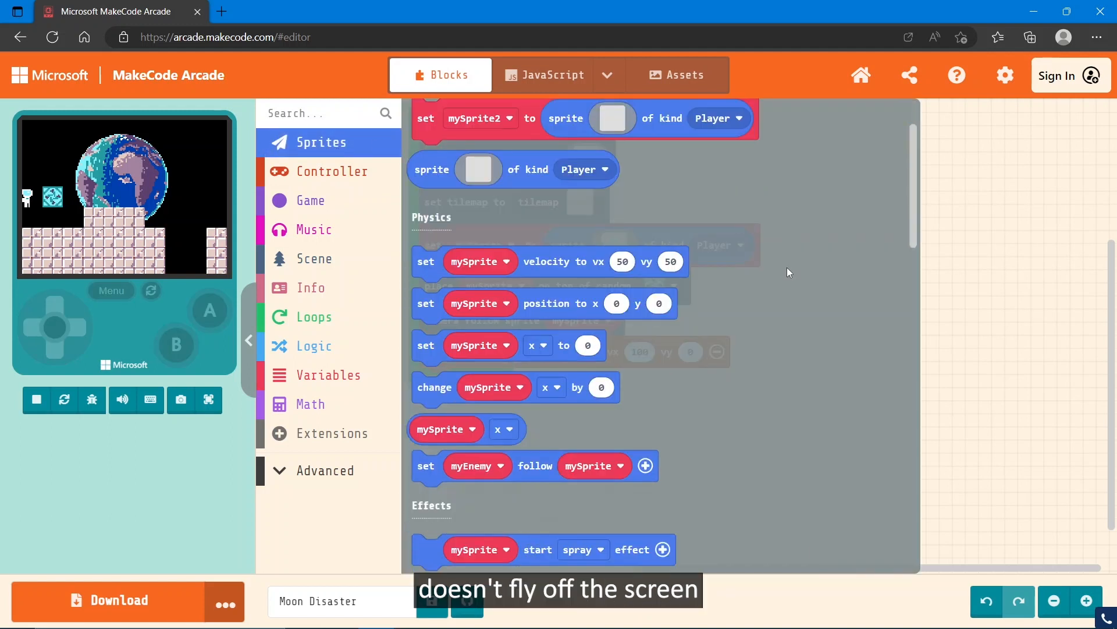
Scroll the Sprites flyout down to the Physics blocks
scroll(down, 3)
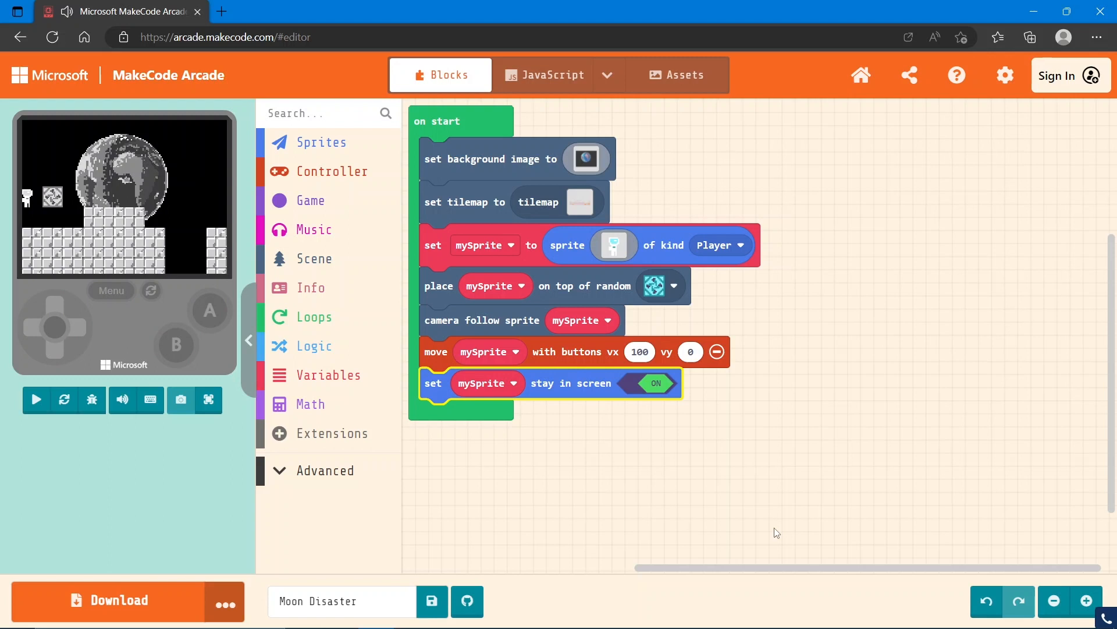
Add 'stay in screen ON' and set mySprite's ay (acceleration y) to 250
click(35, 399)
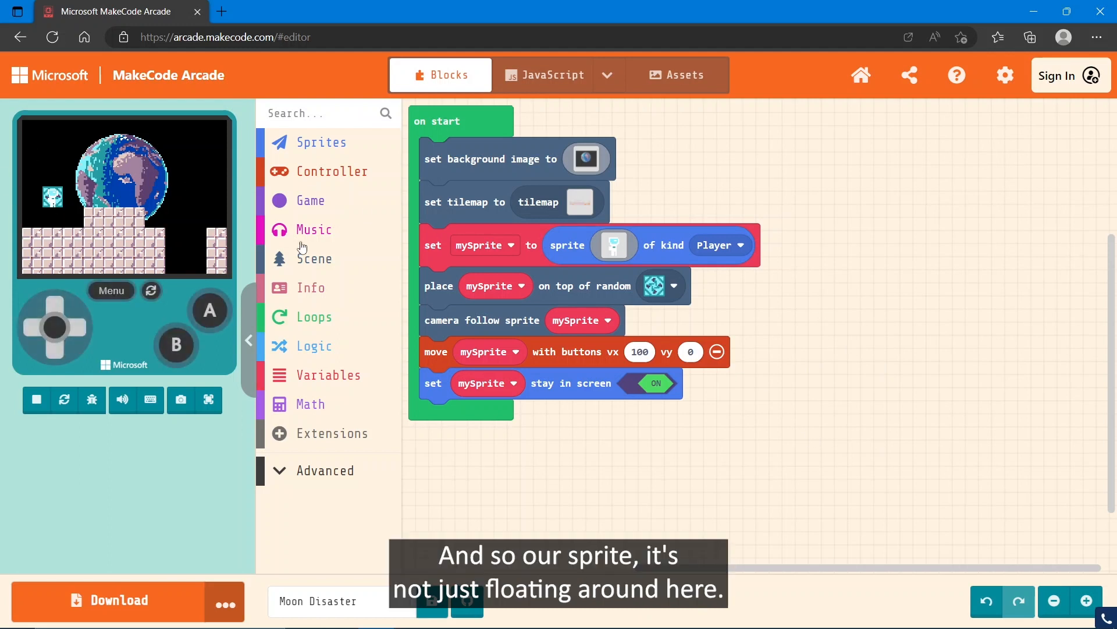
click(321, 142)
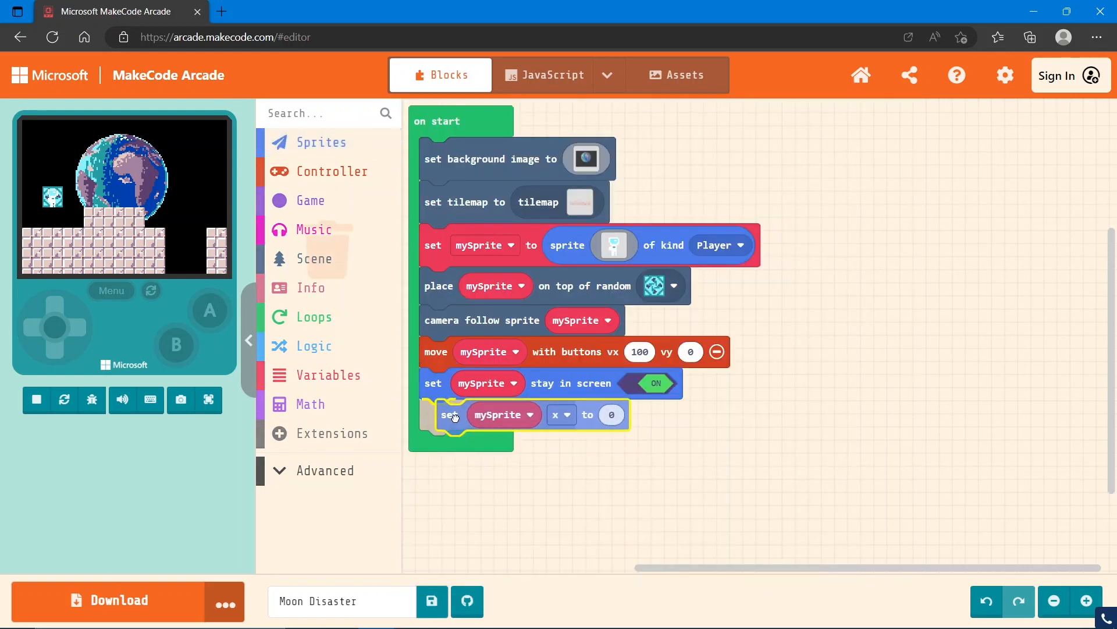
click(560, 414)
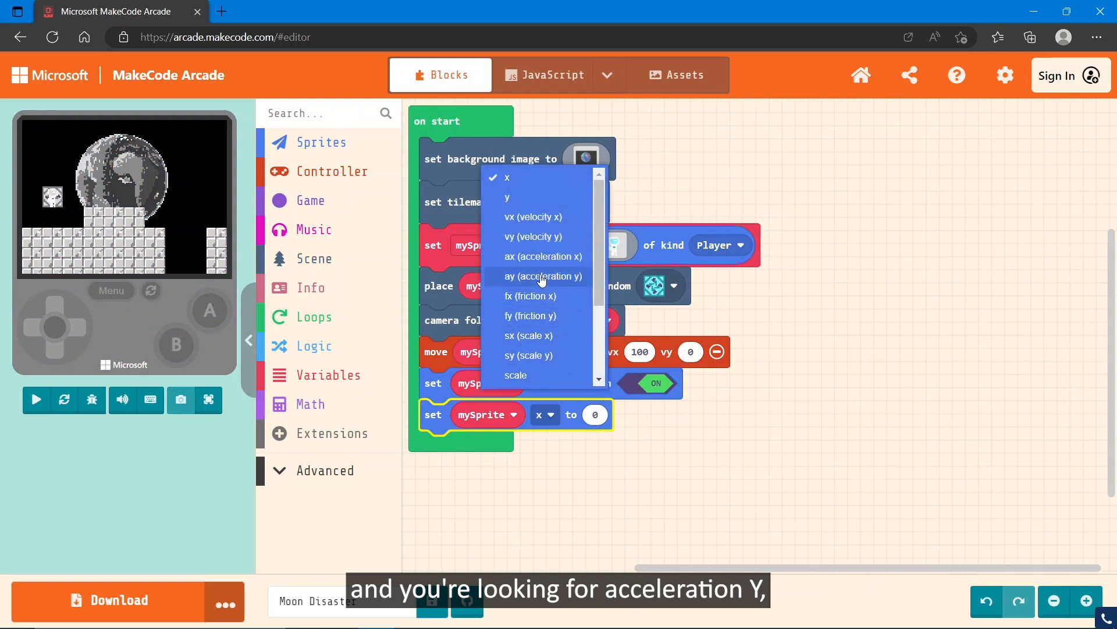
click(543, 276)
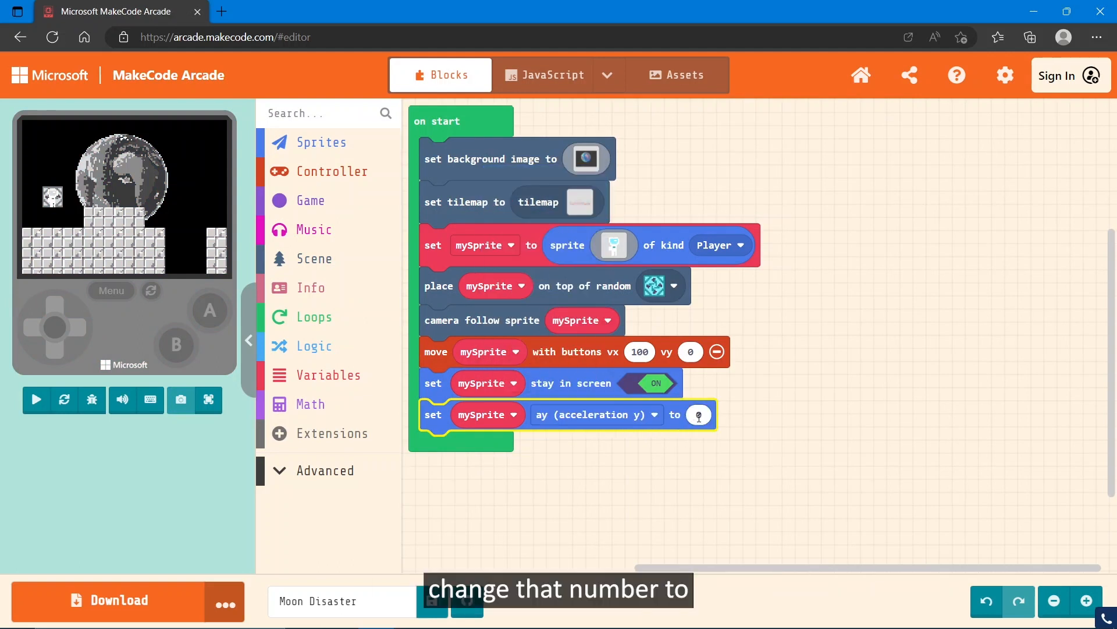
click(36, 399)
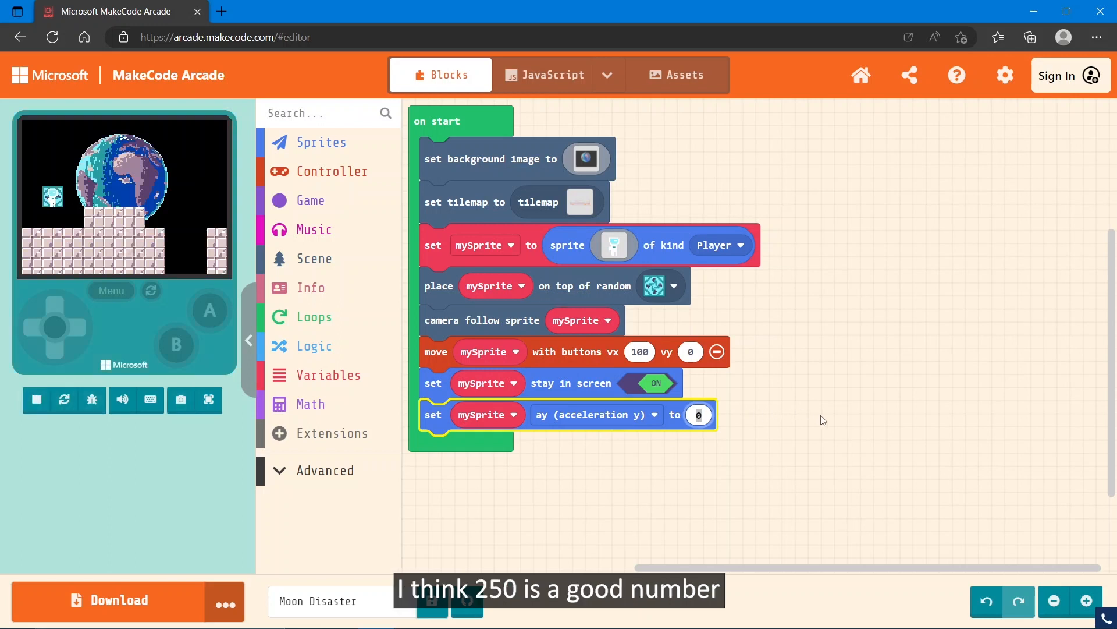
text(250)
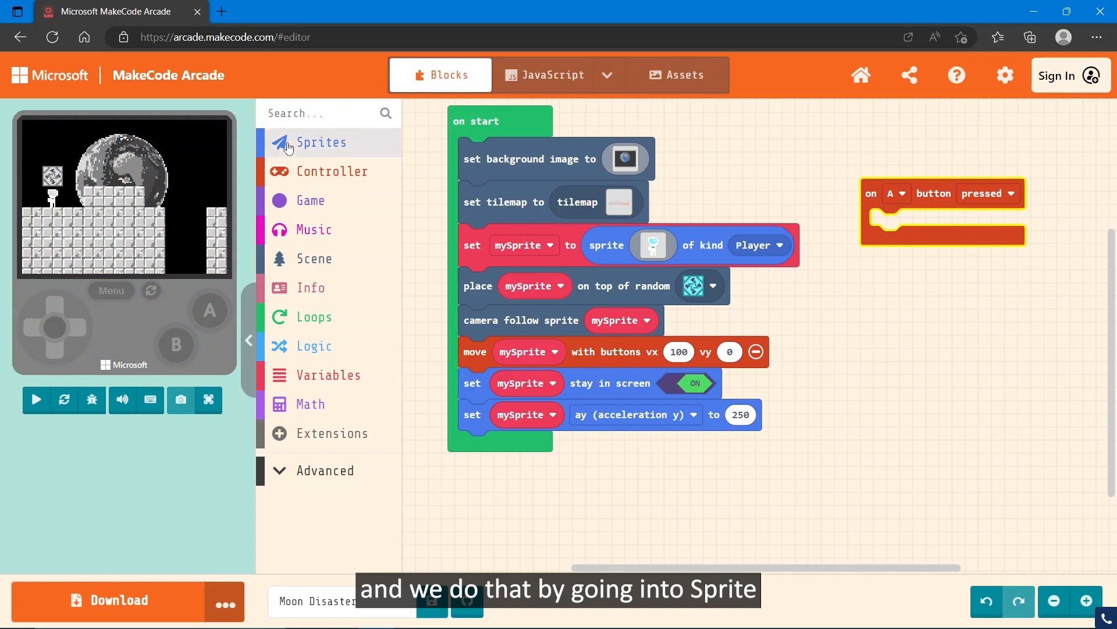
In on A button pressed, set mySprite vy to -150 and play full-screen
click(321, 142)
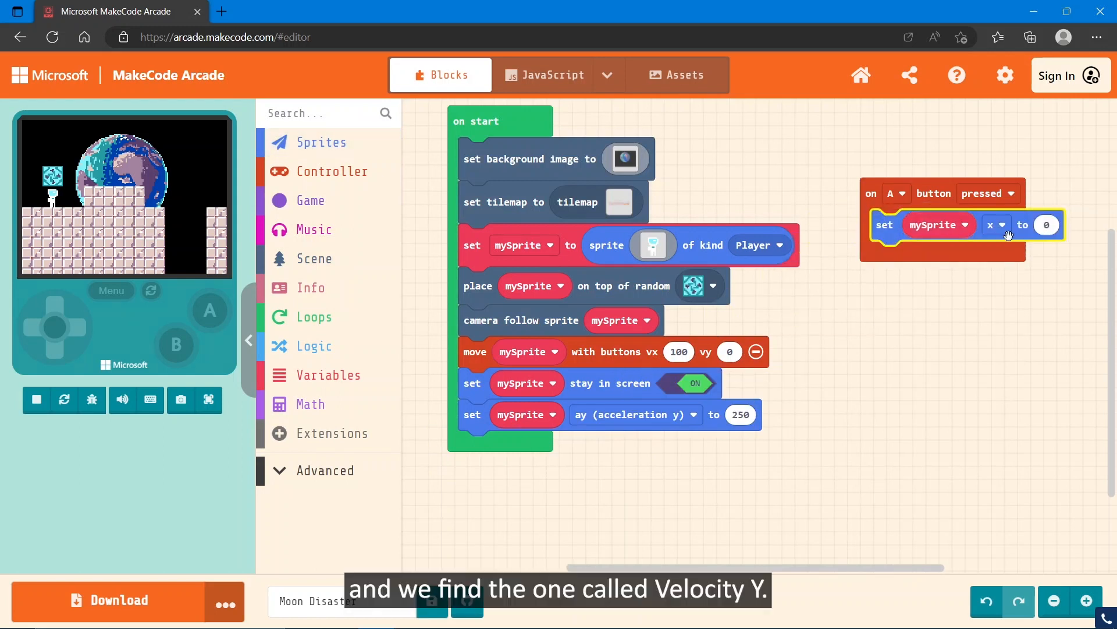
click(995, 225)
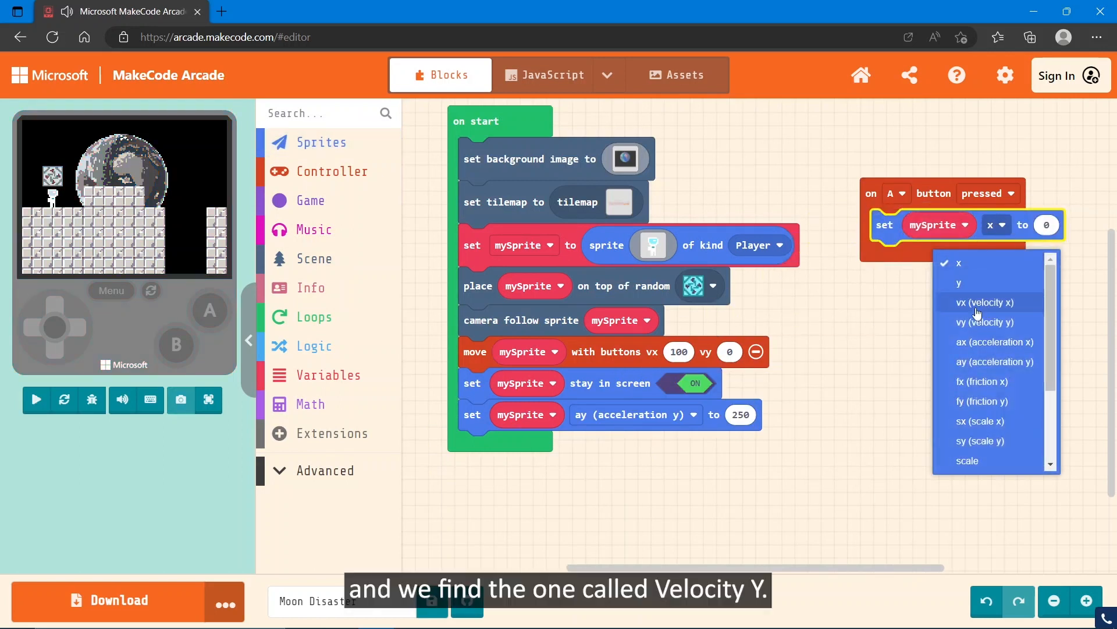
click(985, 321)
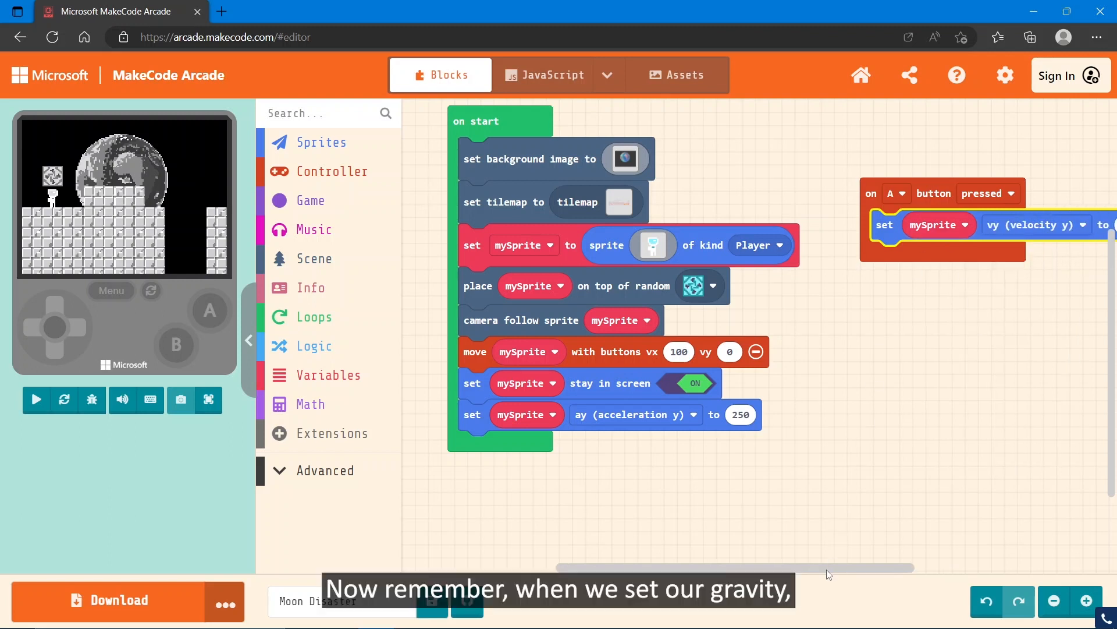
click(35, 399)
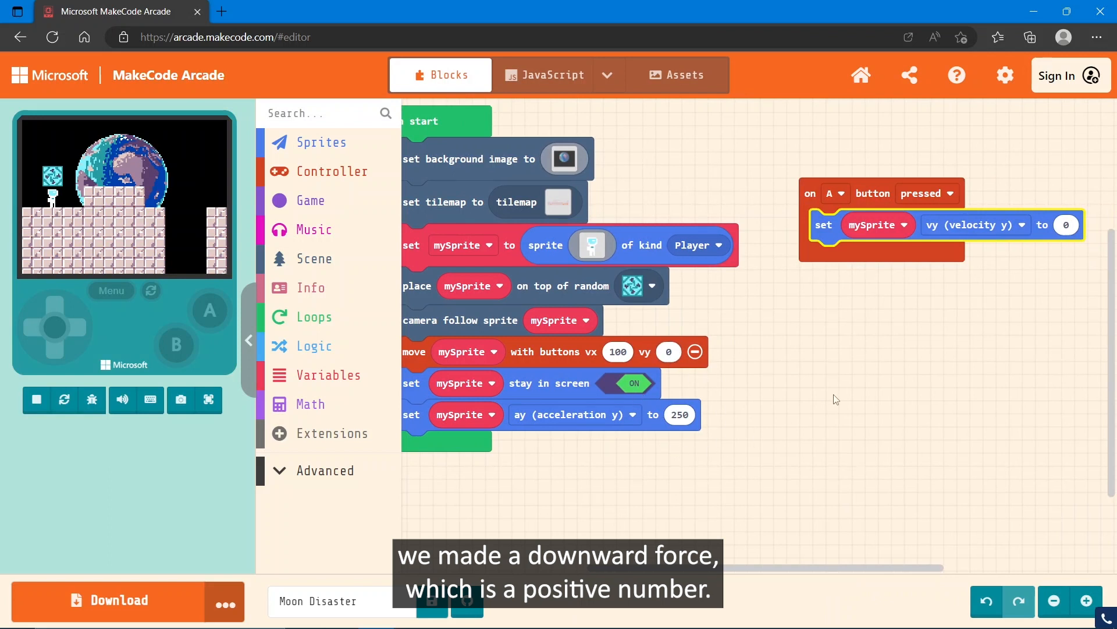
click(1065, 224)
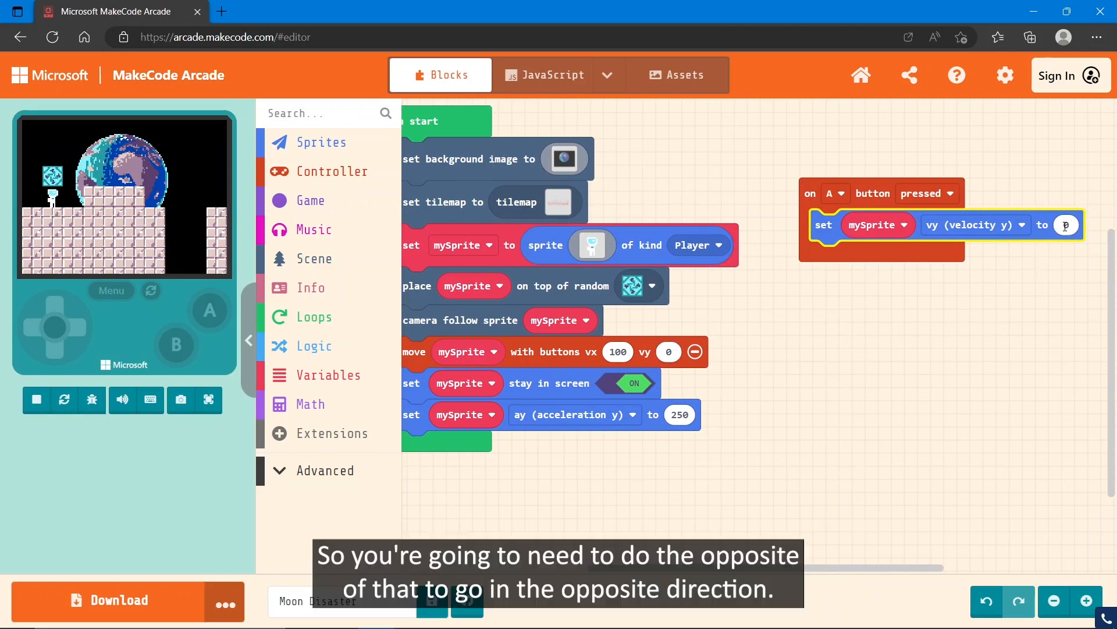
text(0)
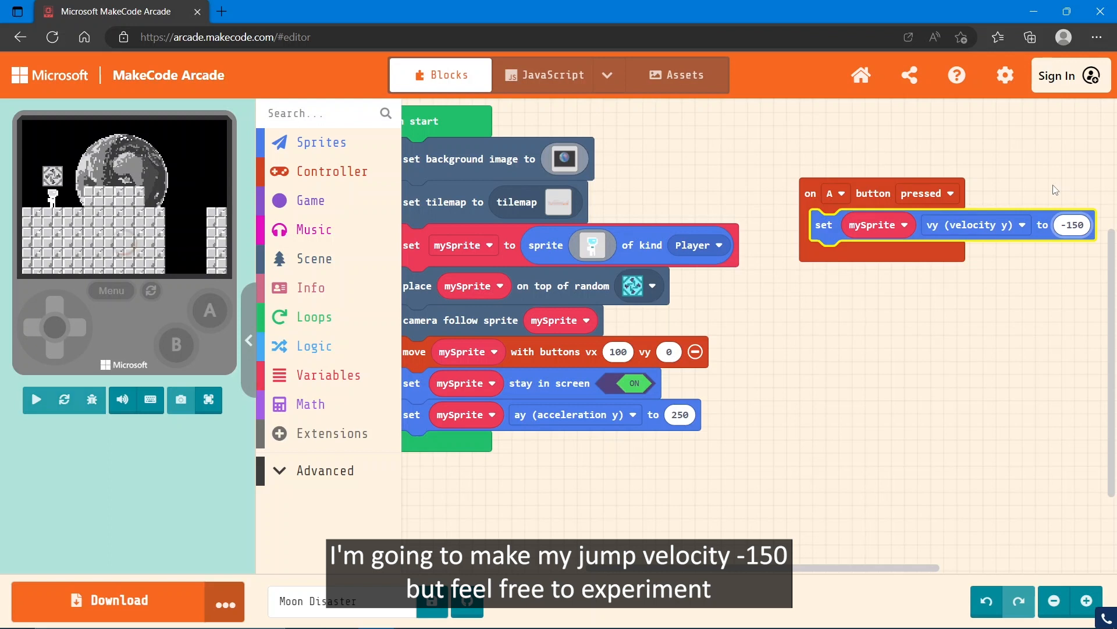
click(35, 399)
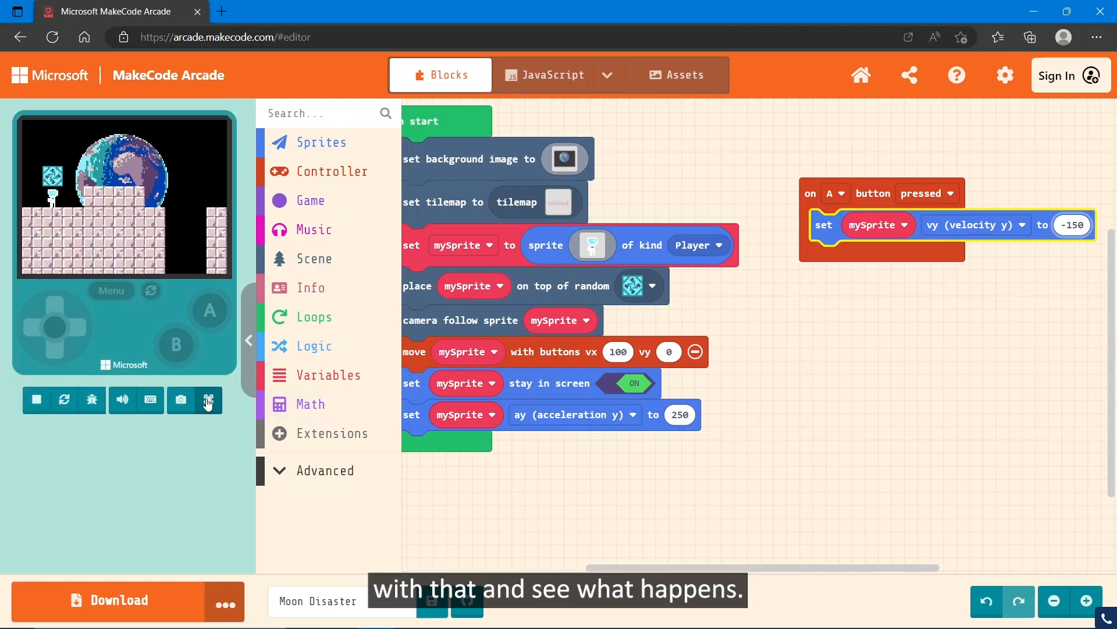
click(209, 400)
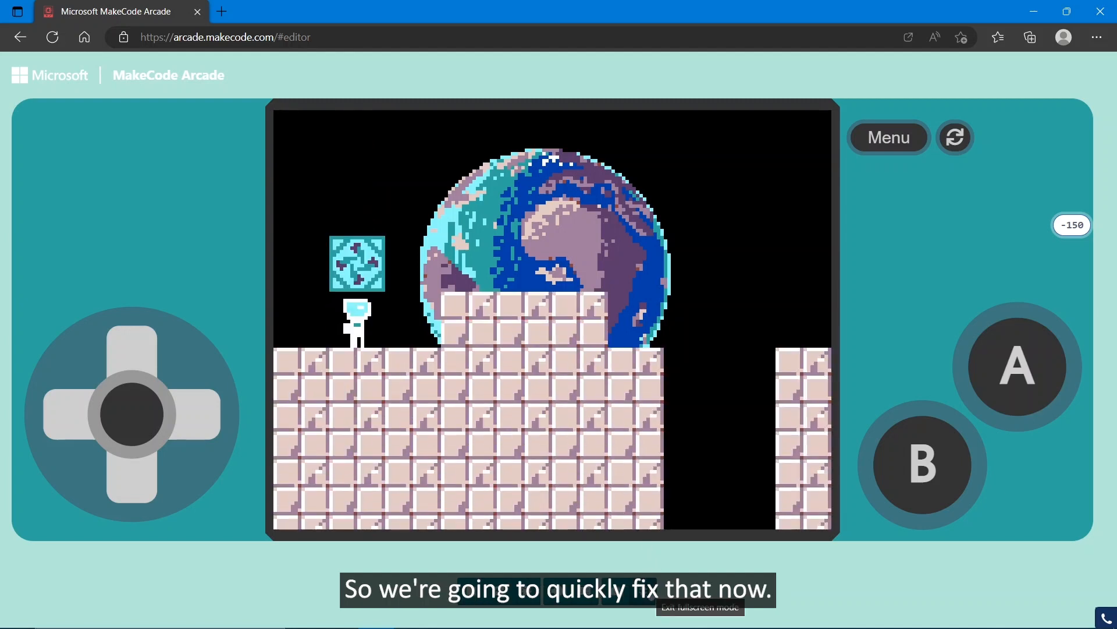
Wrap the jump in an if block checking mySprite vy = 0
click(700, 607)
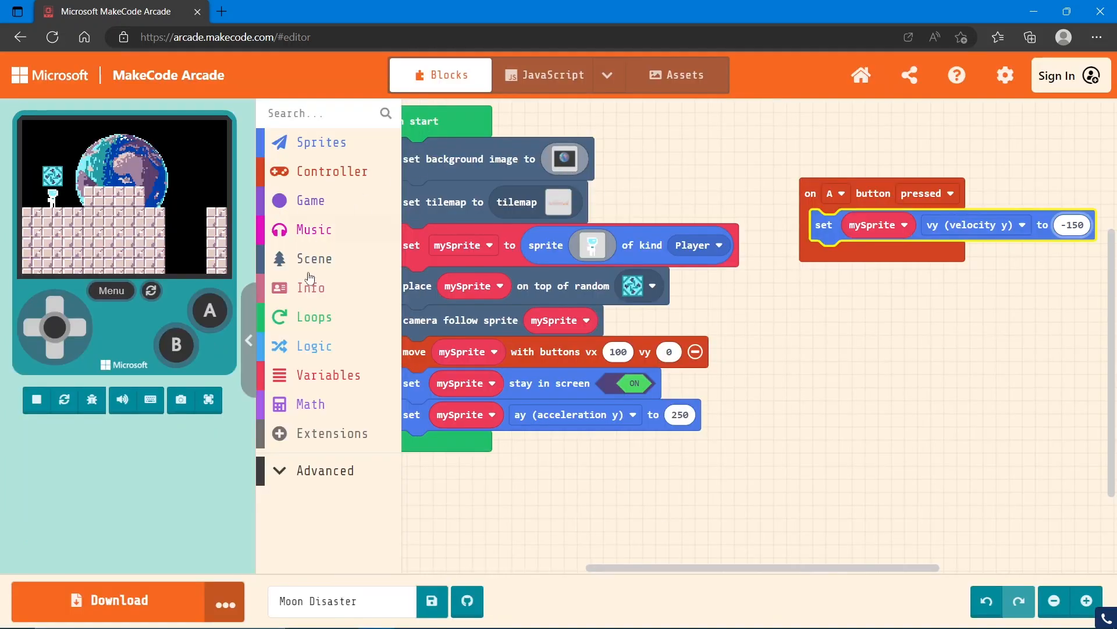
click(312, 346)
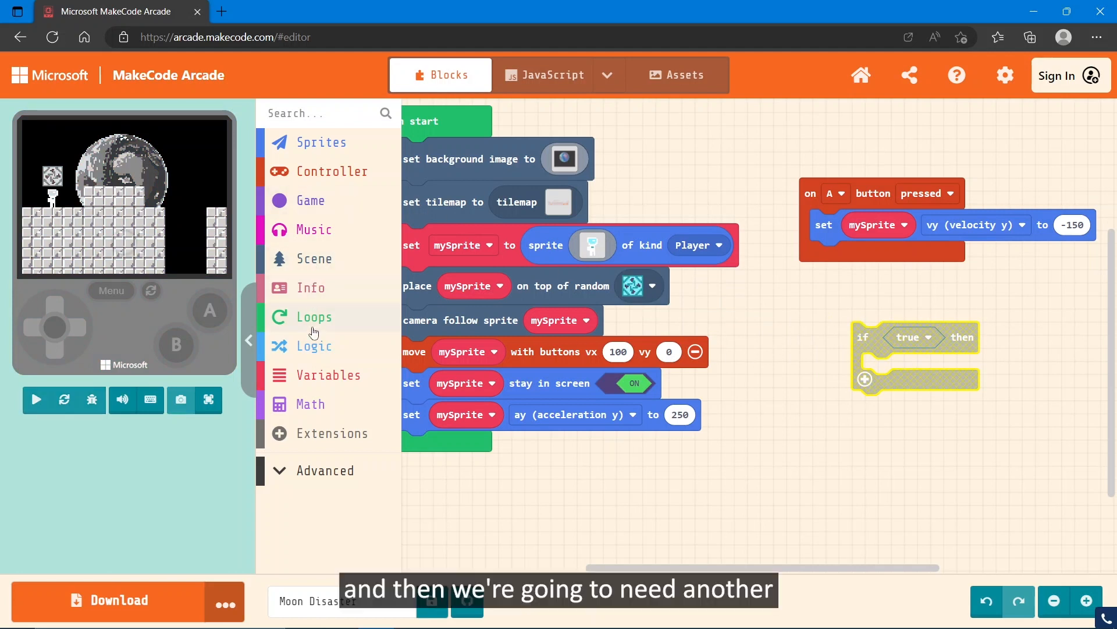
click(313, 345)
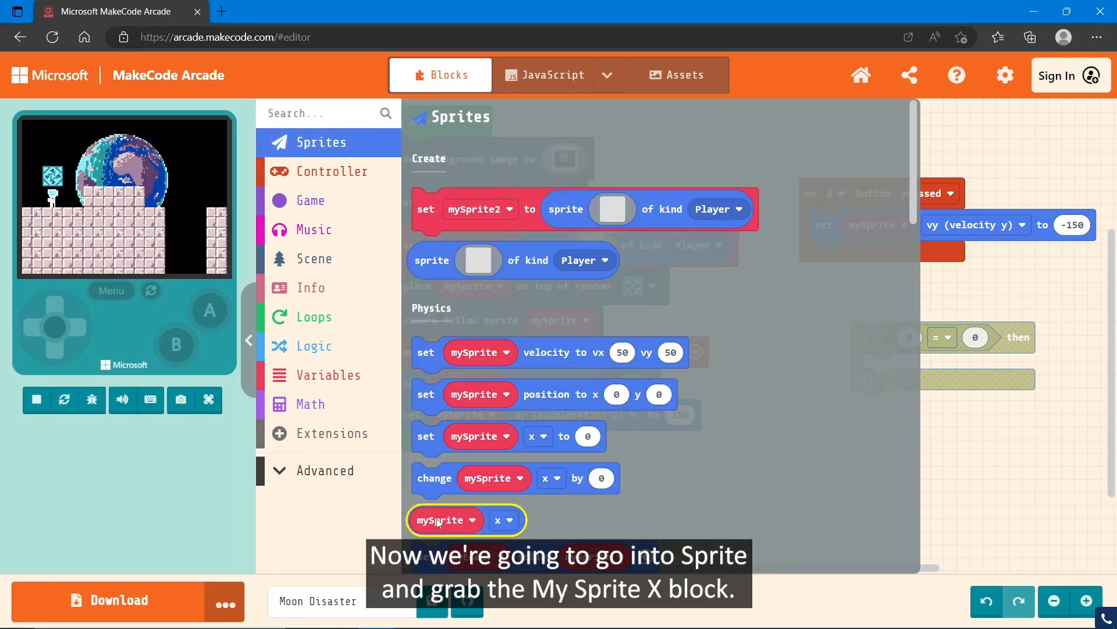
drag(448, 520, 940, 342)
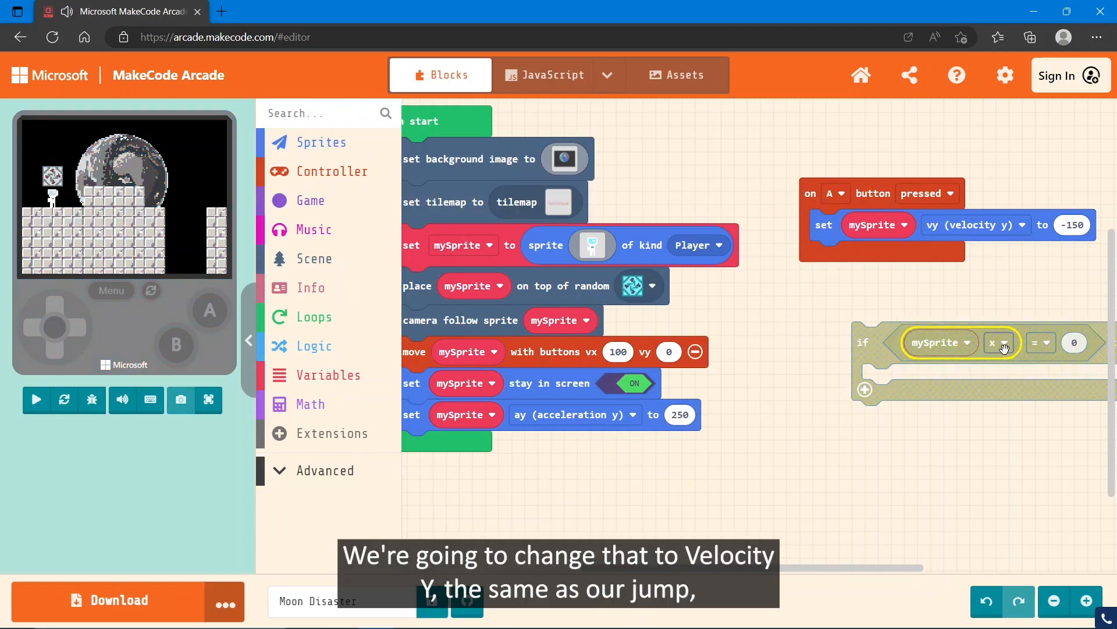
click(998, 343)
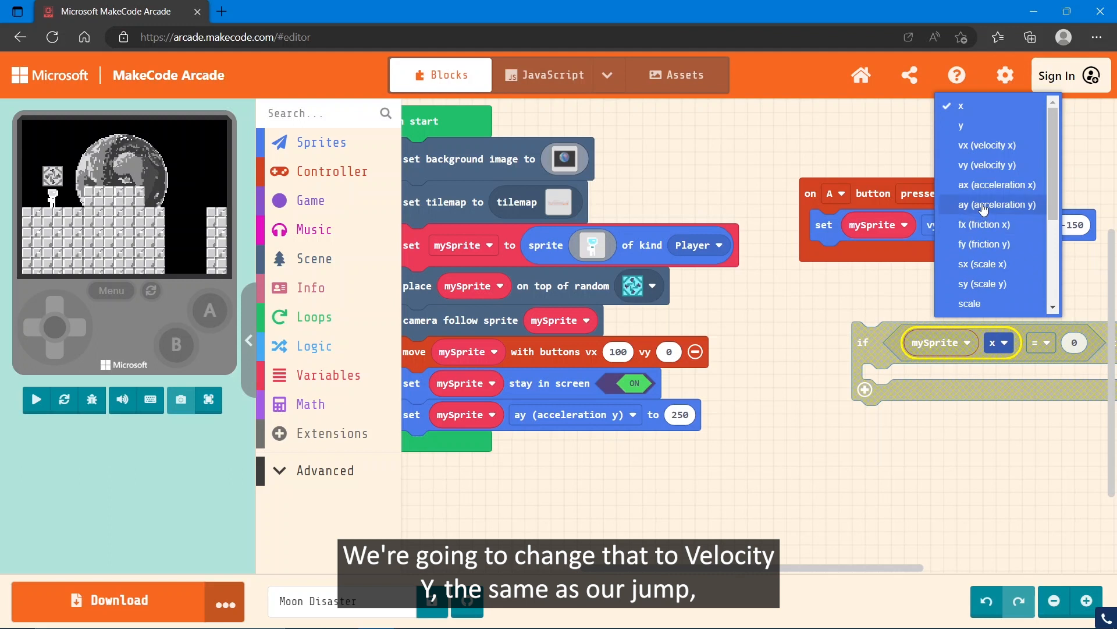
click(989, 165)
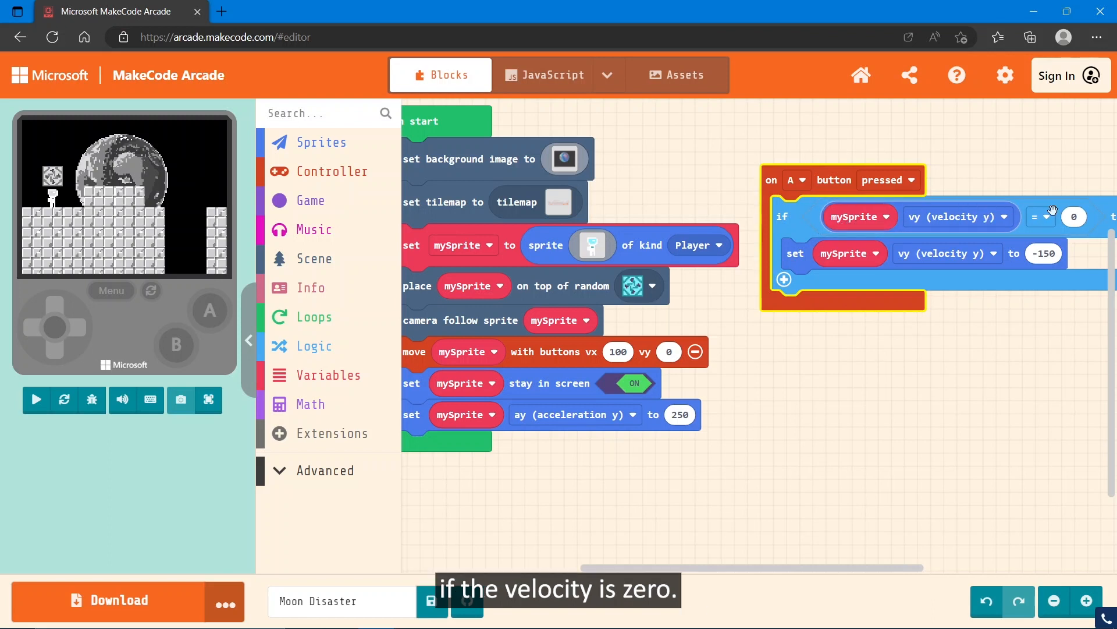
click(36, 400)
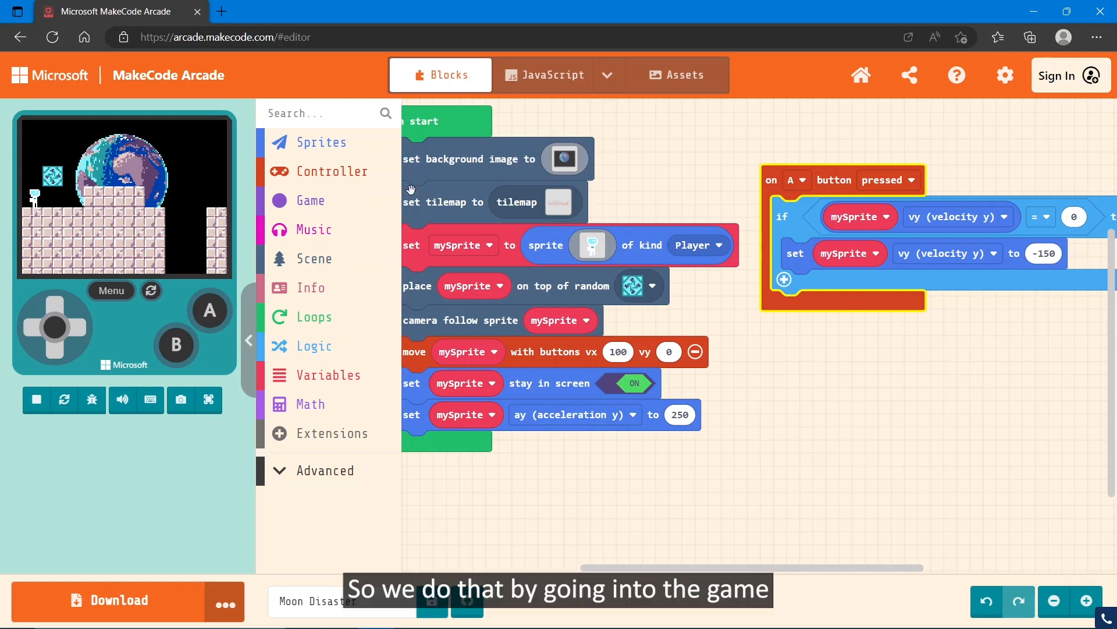
Add two 'on sprite of kind Player overlaps tile' event blocks from Scene
click(311, 200)
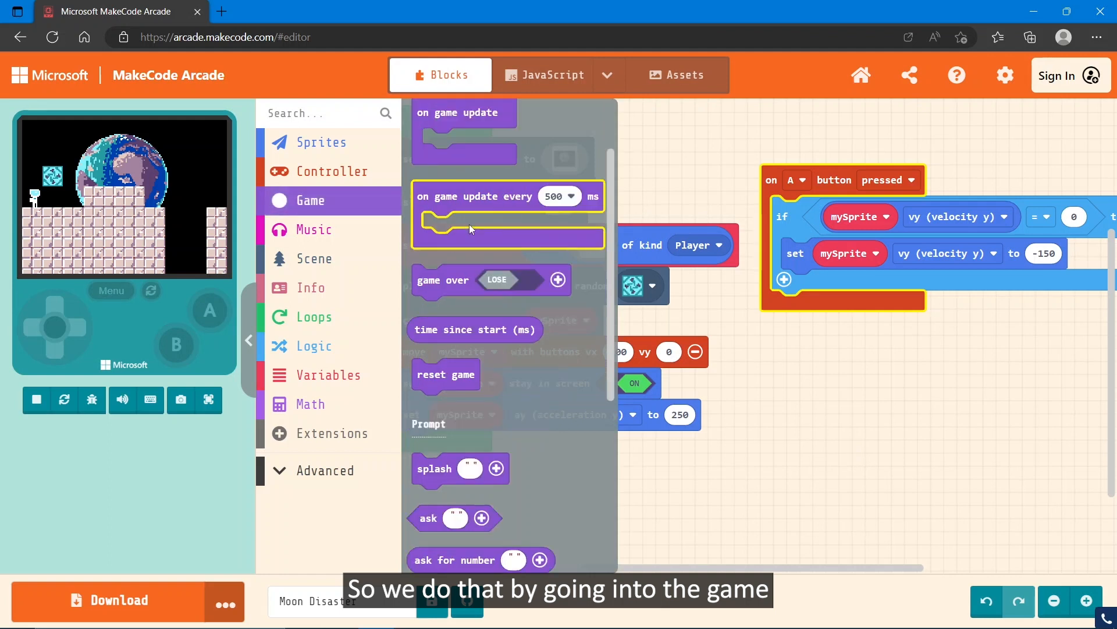
click(309, 200)
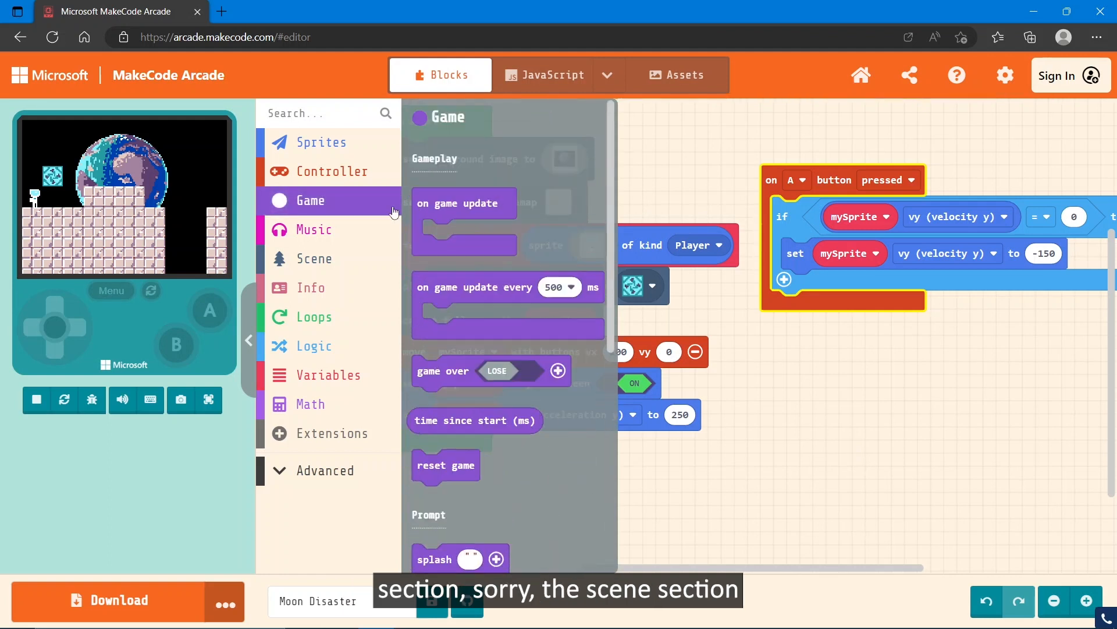
click(314, 258)
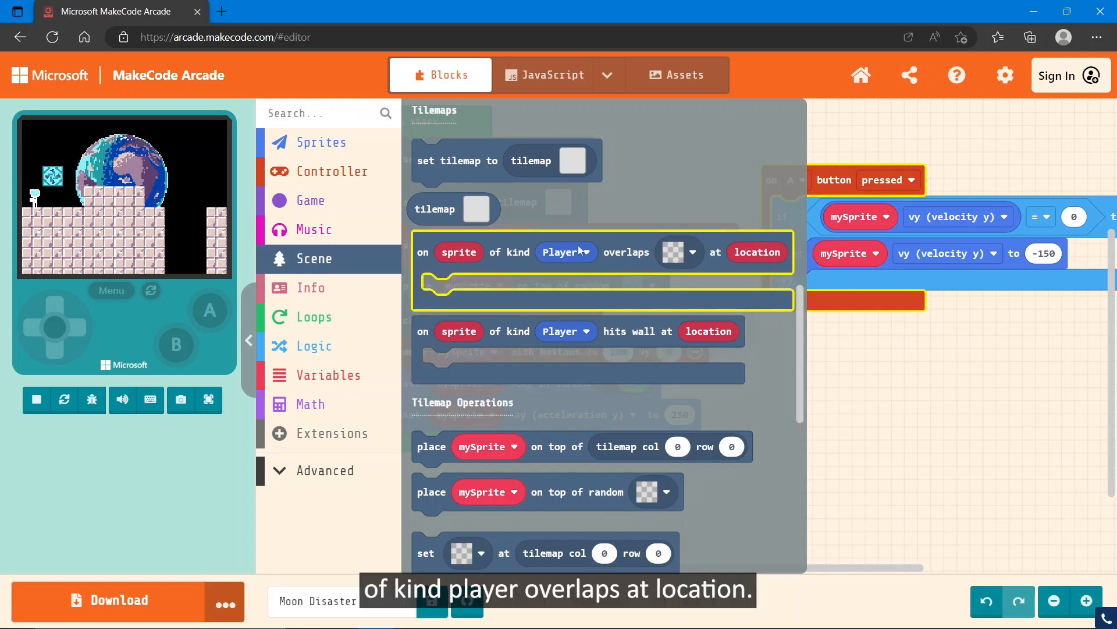
mouse_move(426, 253)
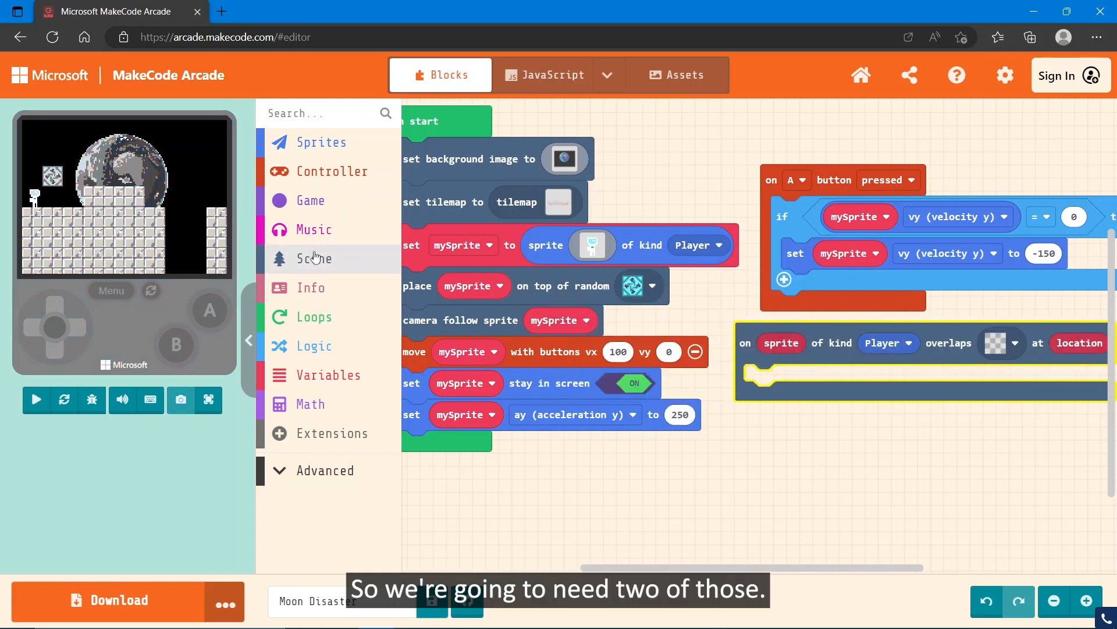
click(315, 258)
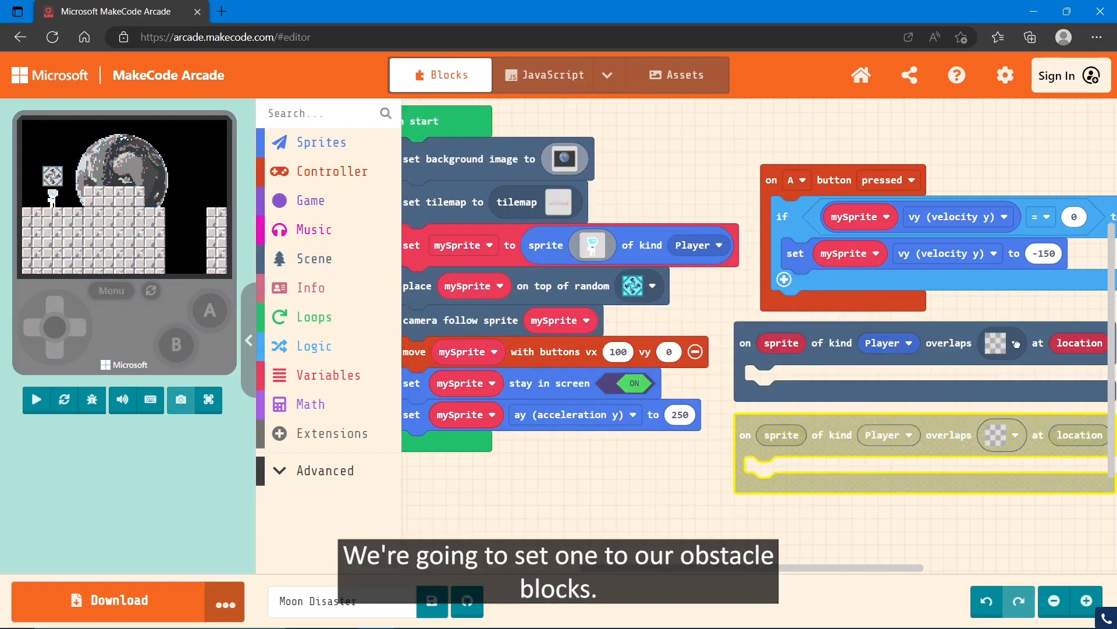
Set the overlaps to lava with game over LOSE and orb with game over WIN
click(1013, 342)
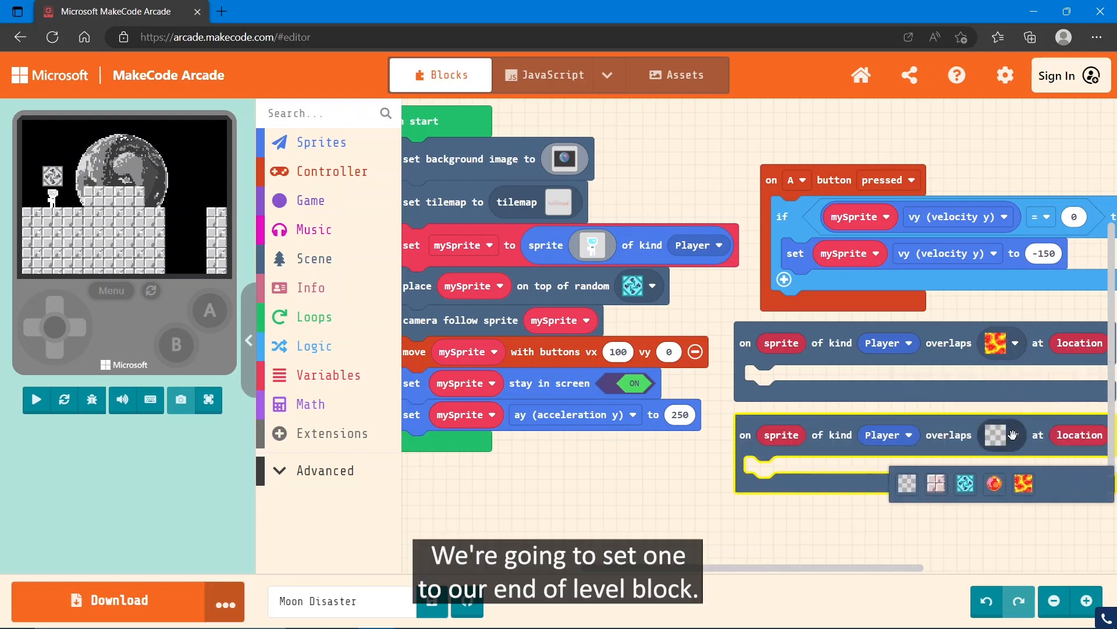
click(993, 483)
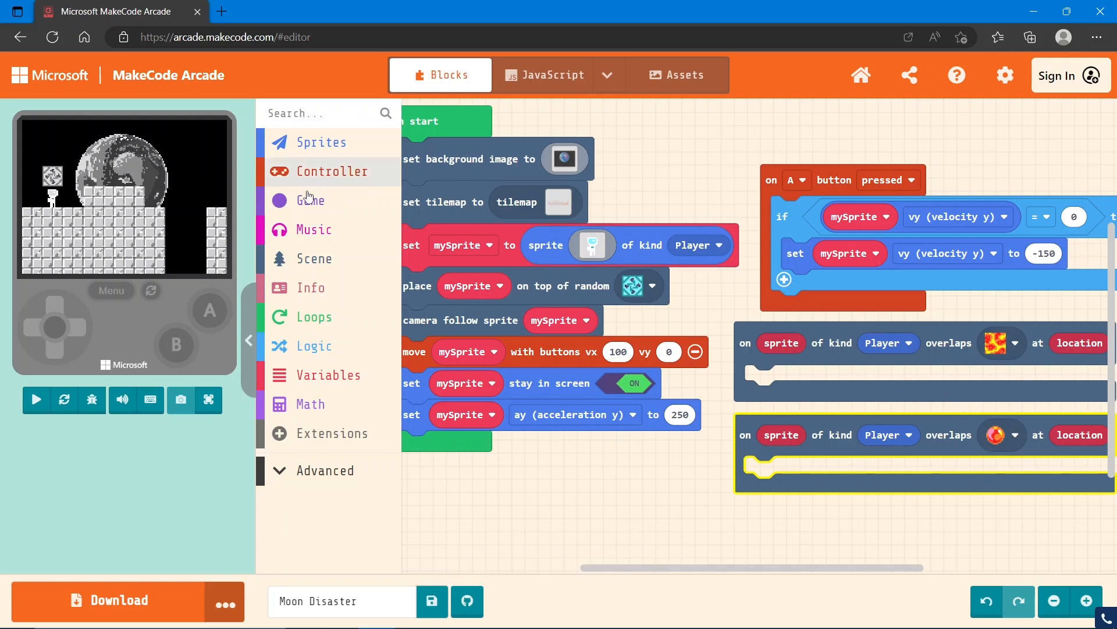
click(310, 200)
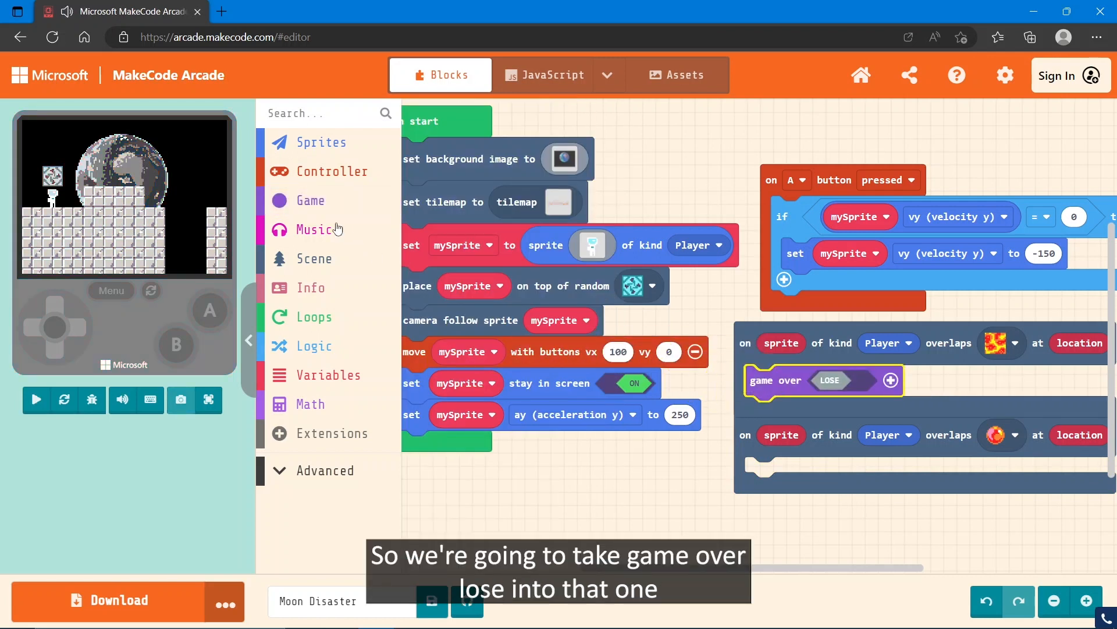
click(311, 201)
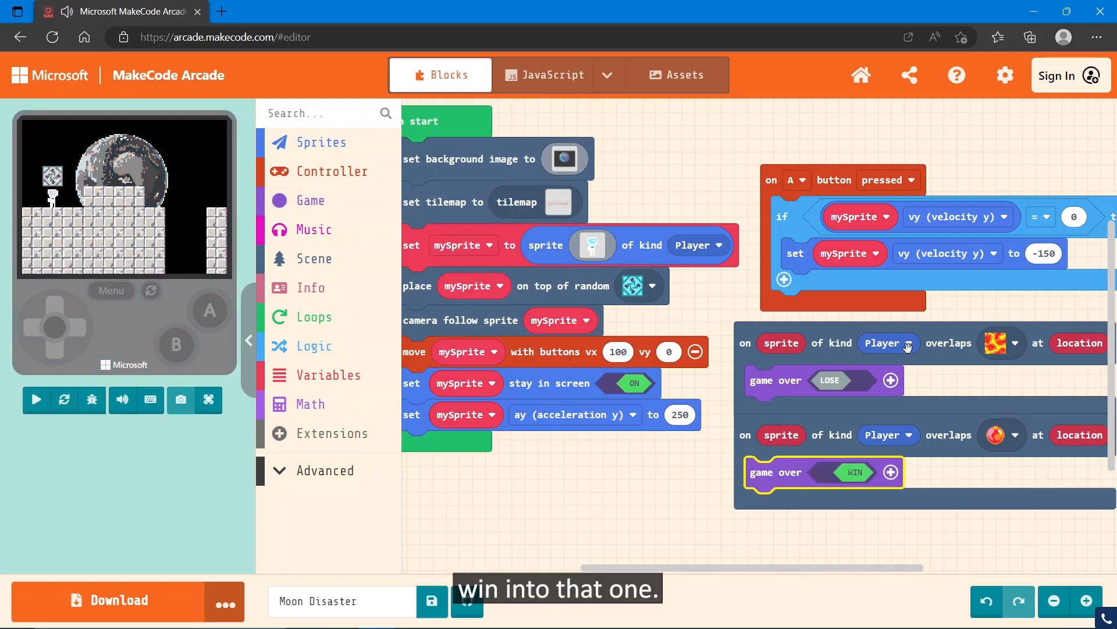
click(35, 399)
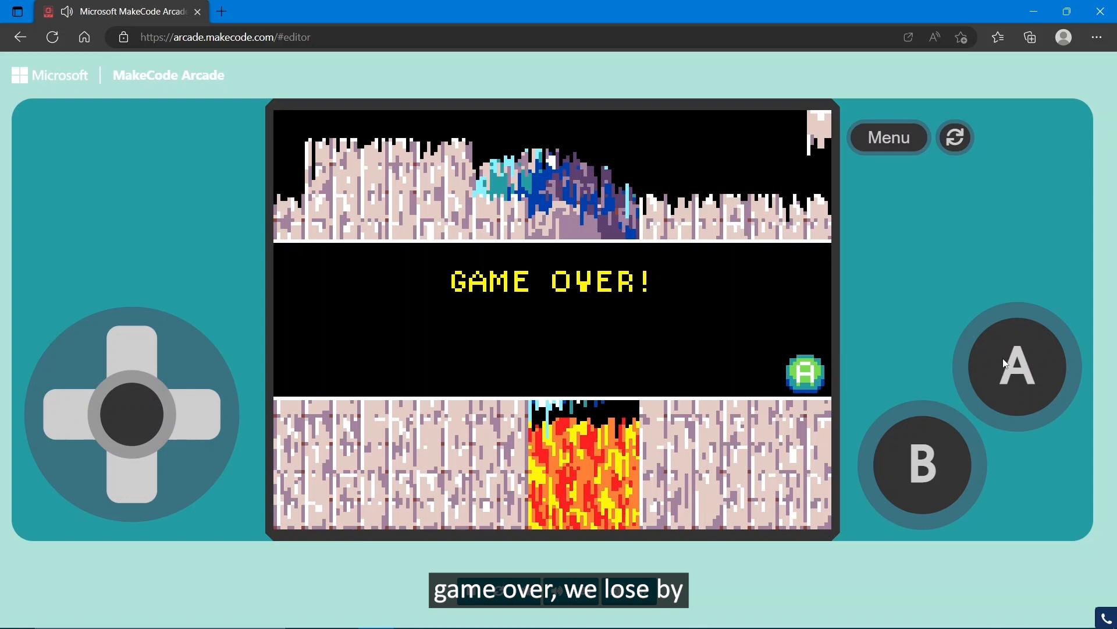
click(1018, 365)
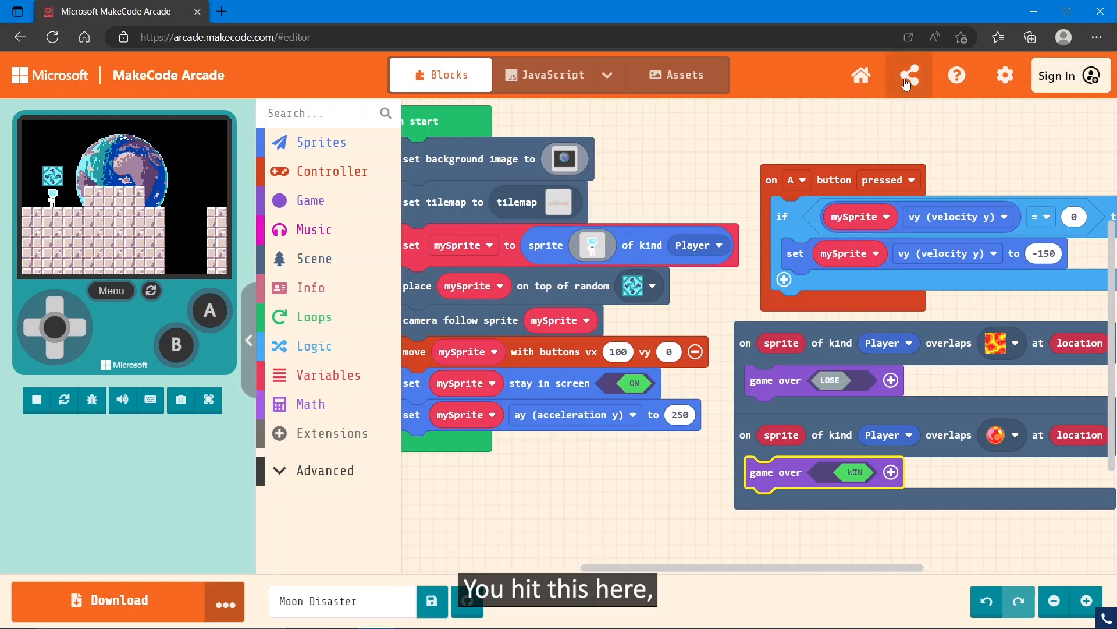
Publish Moon Disaster with Share Project and copy the generated project link
click(908, 75)
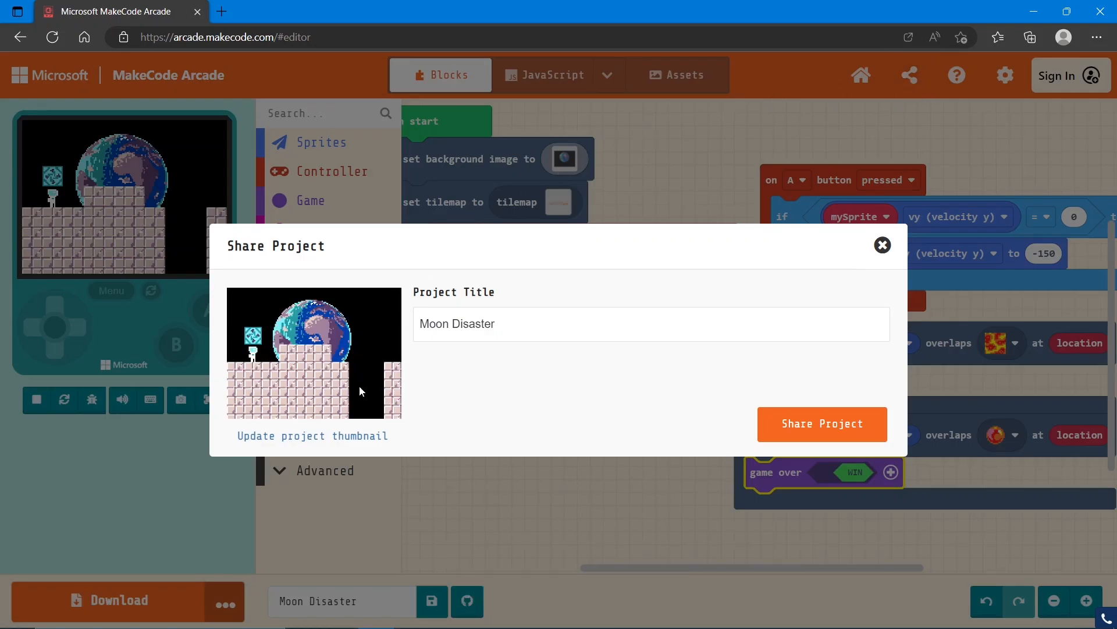
click(822, 423)
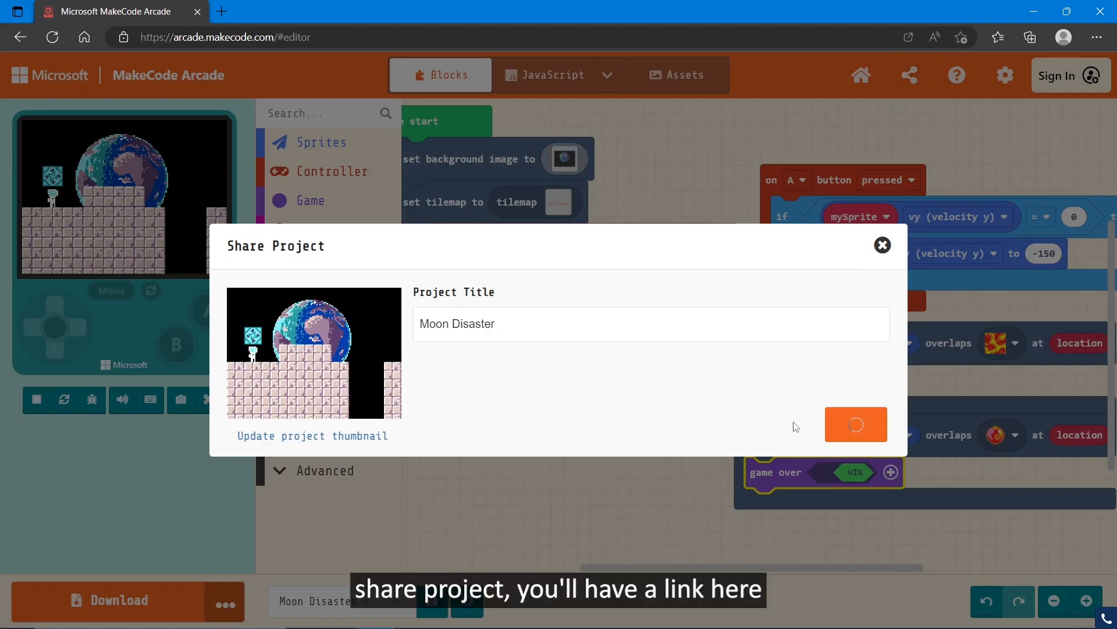
click(854, 424)
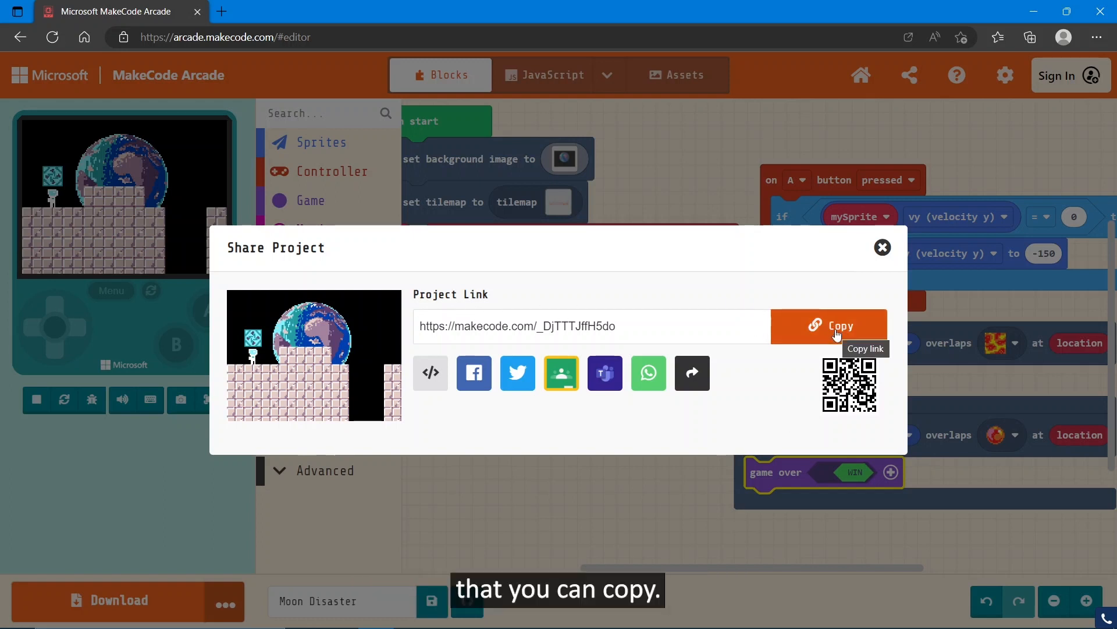
click(829, 326)
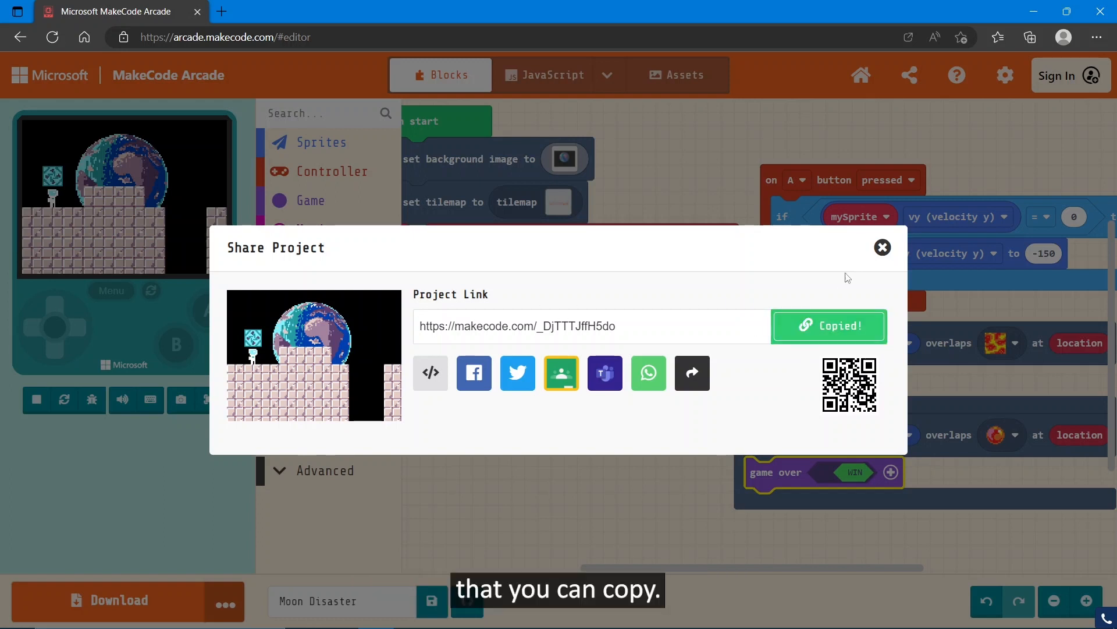